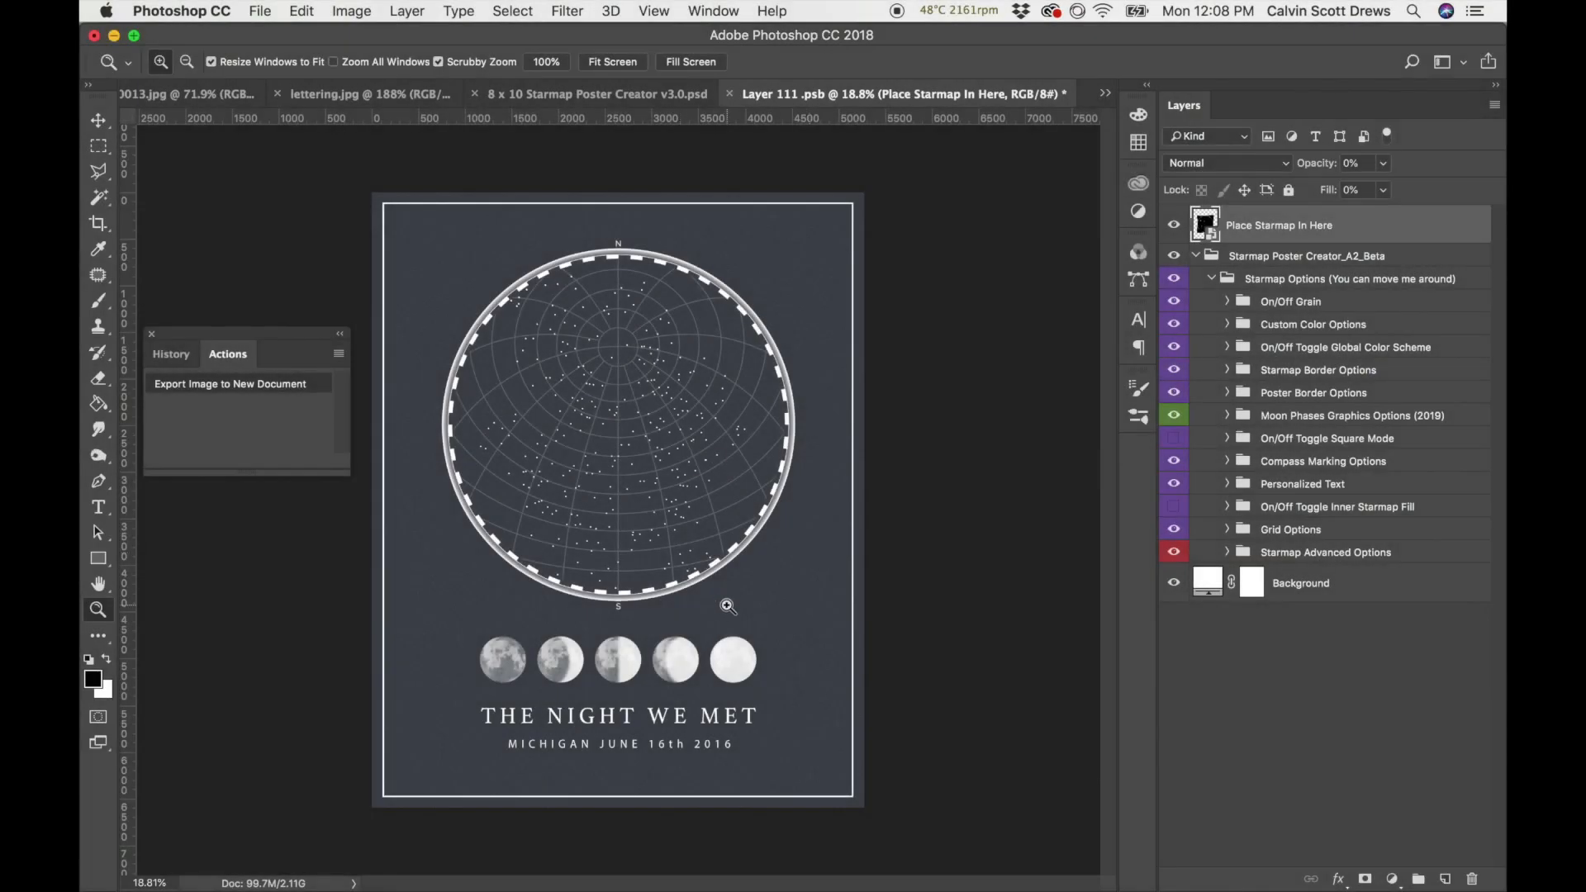
{"action": "mouse_move", "coordinate": [669, 494]}
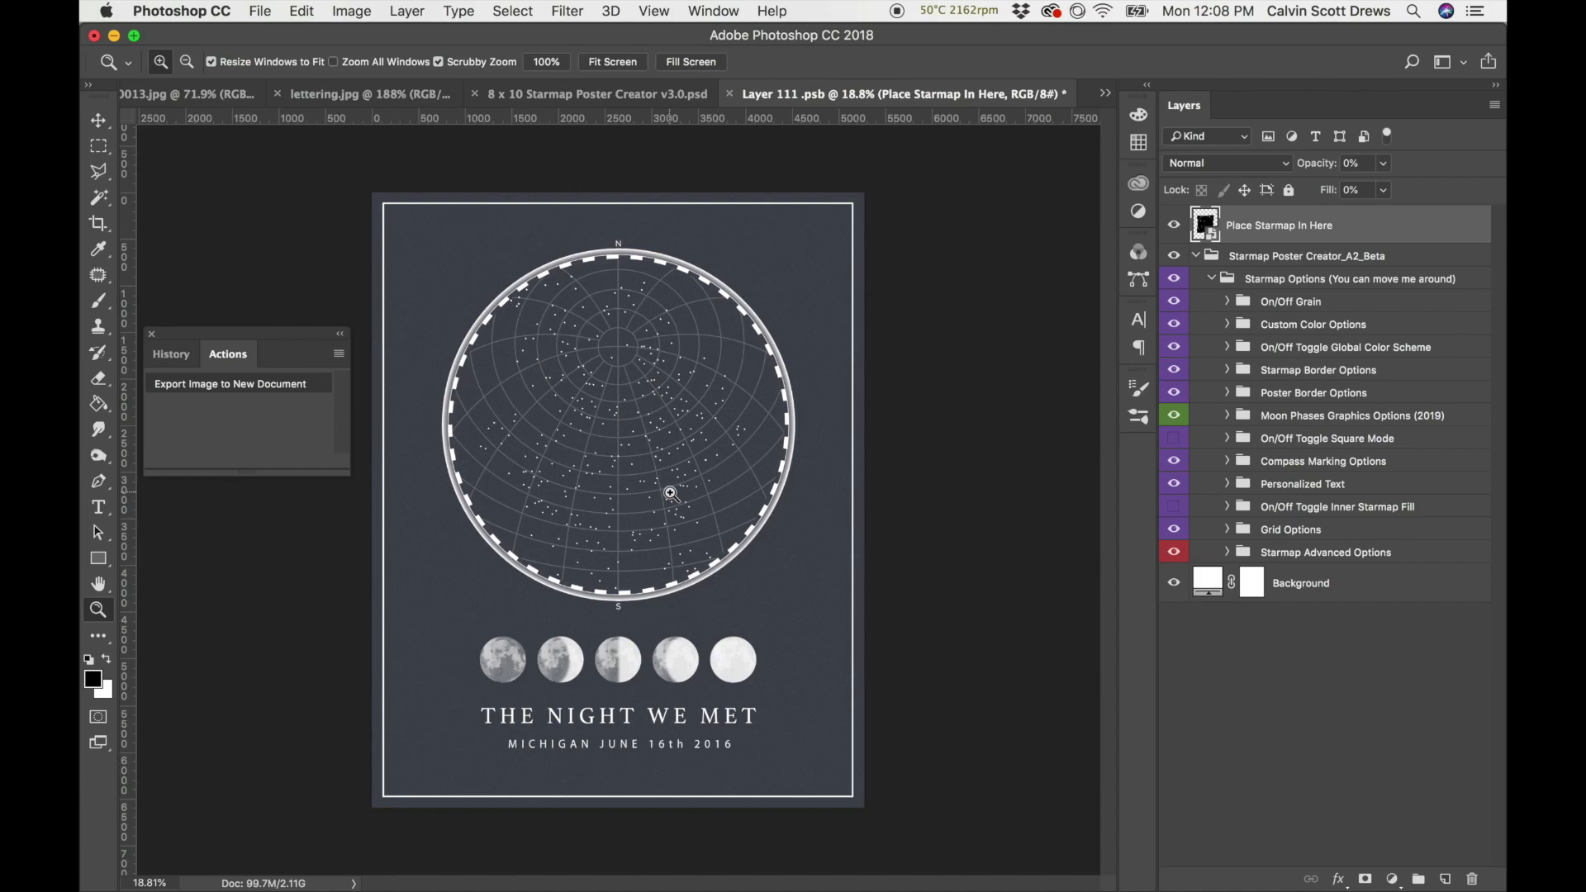
{"action": "mouse_move", "coordinate": [952, 379]}
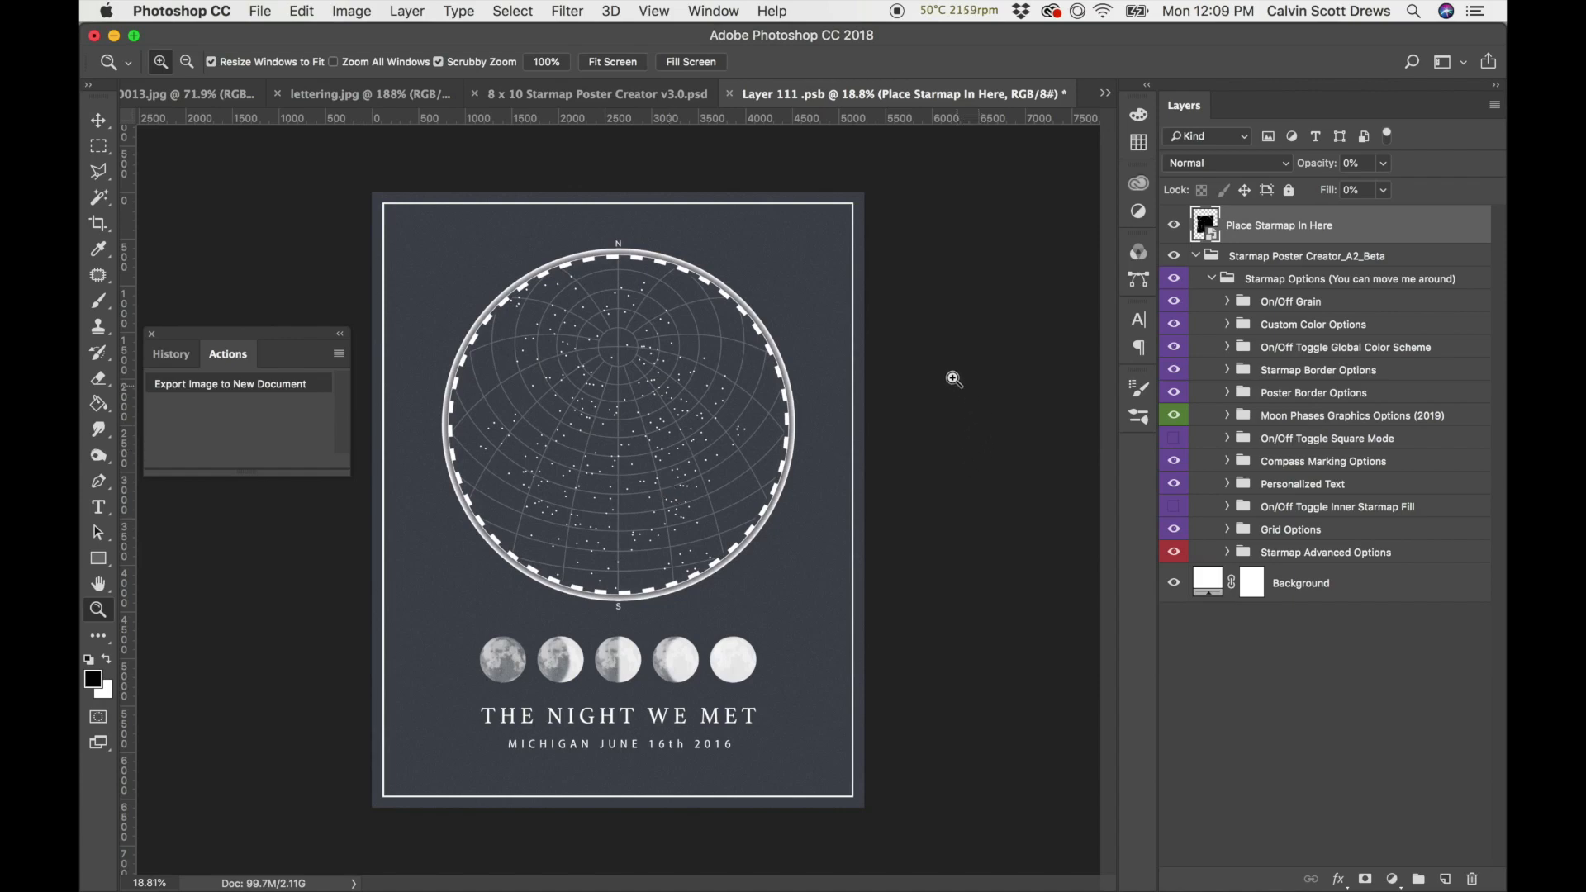
{"action": "mouse_move", "coordinate": [220, 398]}
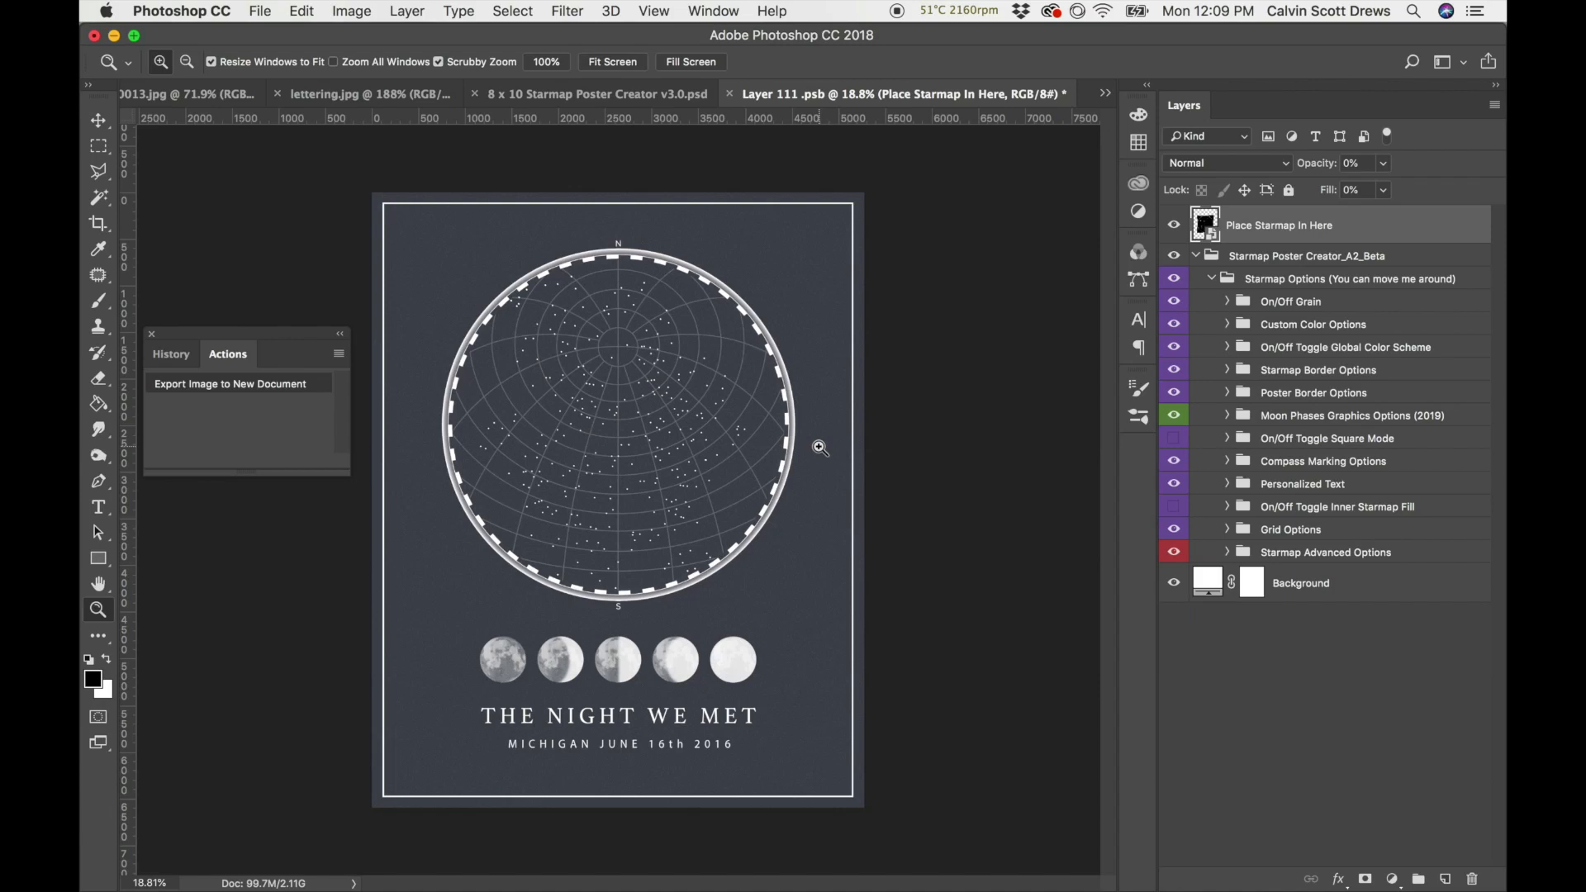
{"action": "mouse_move", "coordinate": [1378, 481]}
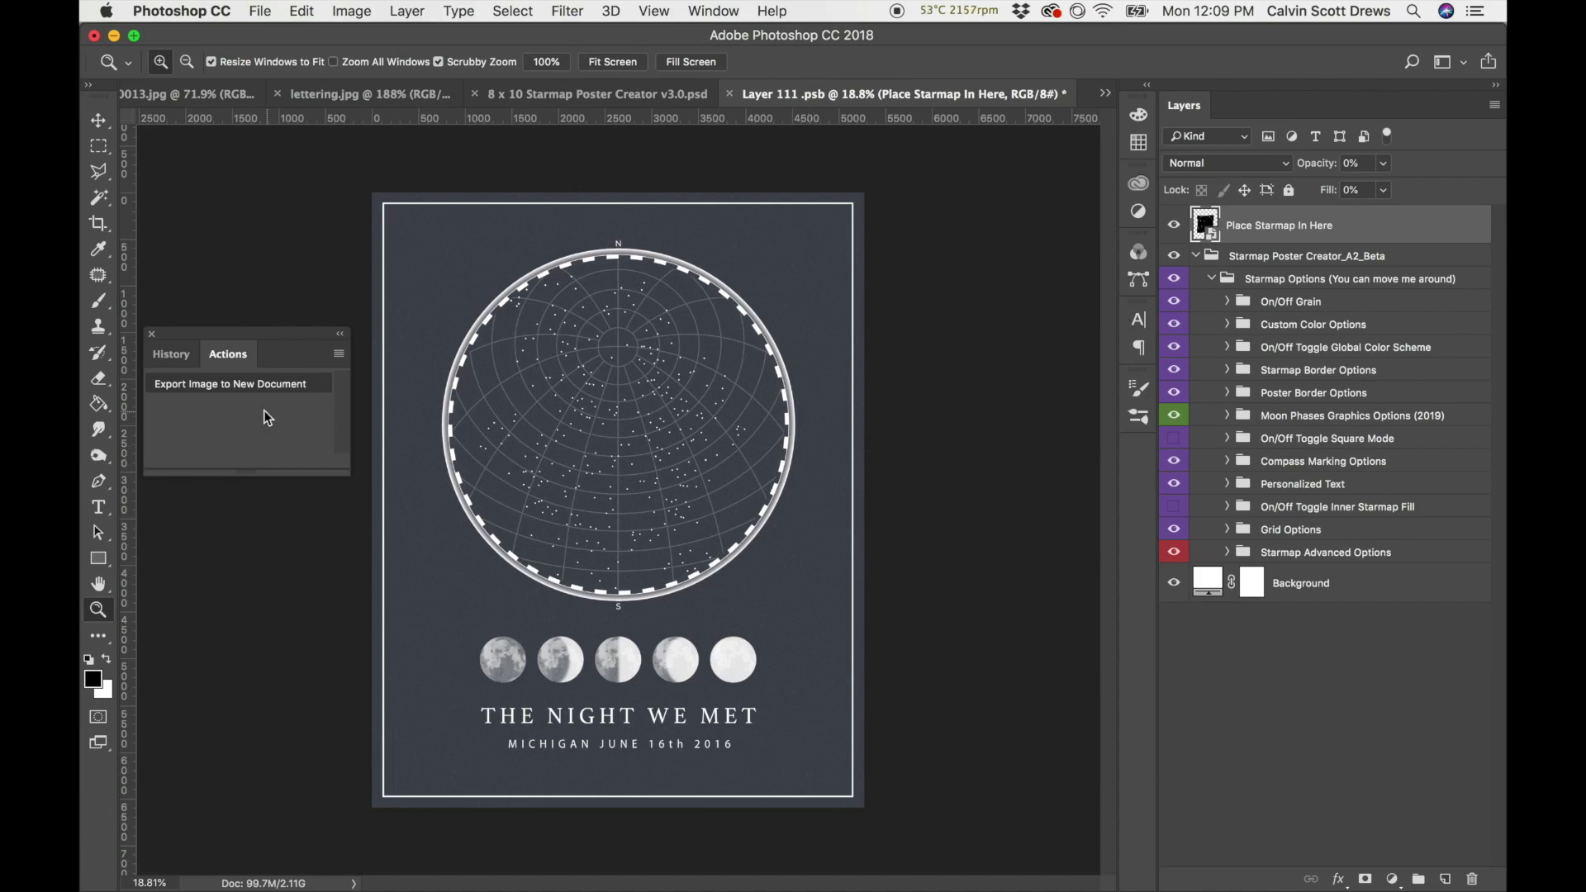
{"action": "mouse_move", "coordinate": [248, 422]}
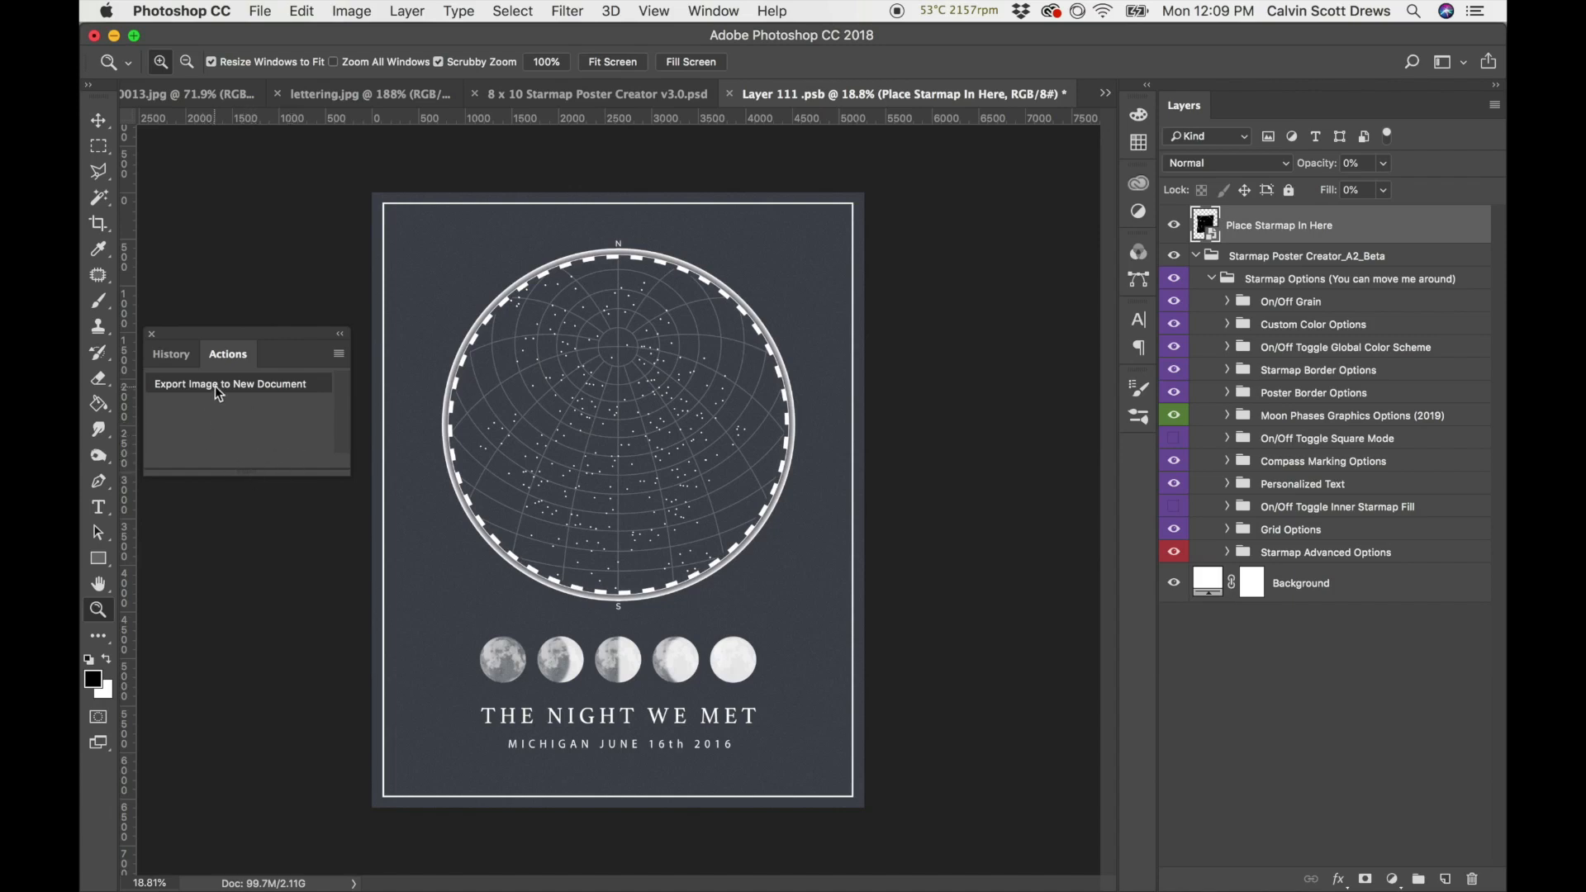
{"action": "mouse_move", "coordinate": [660, 283]}
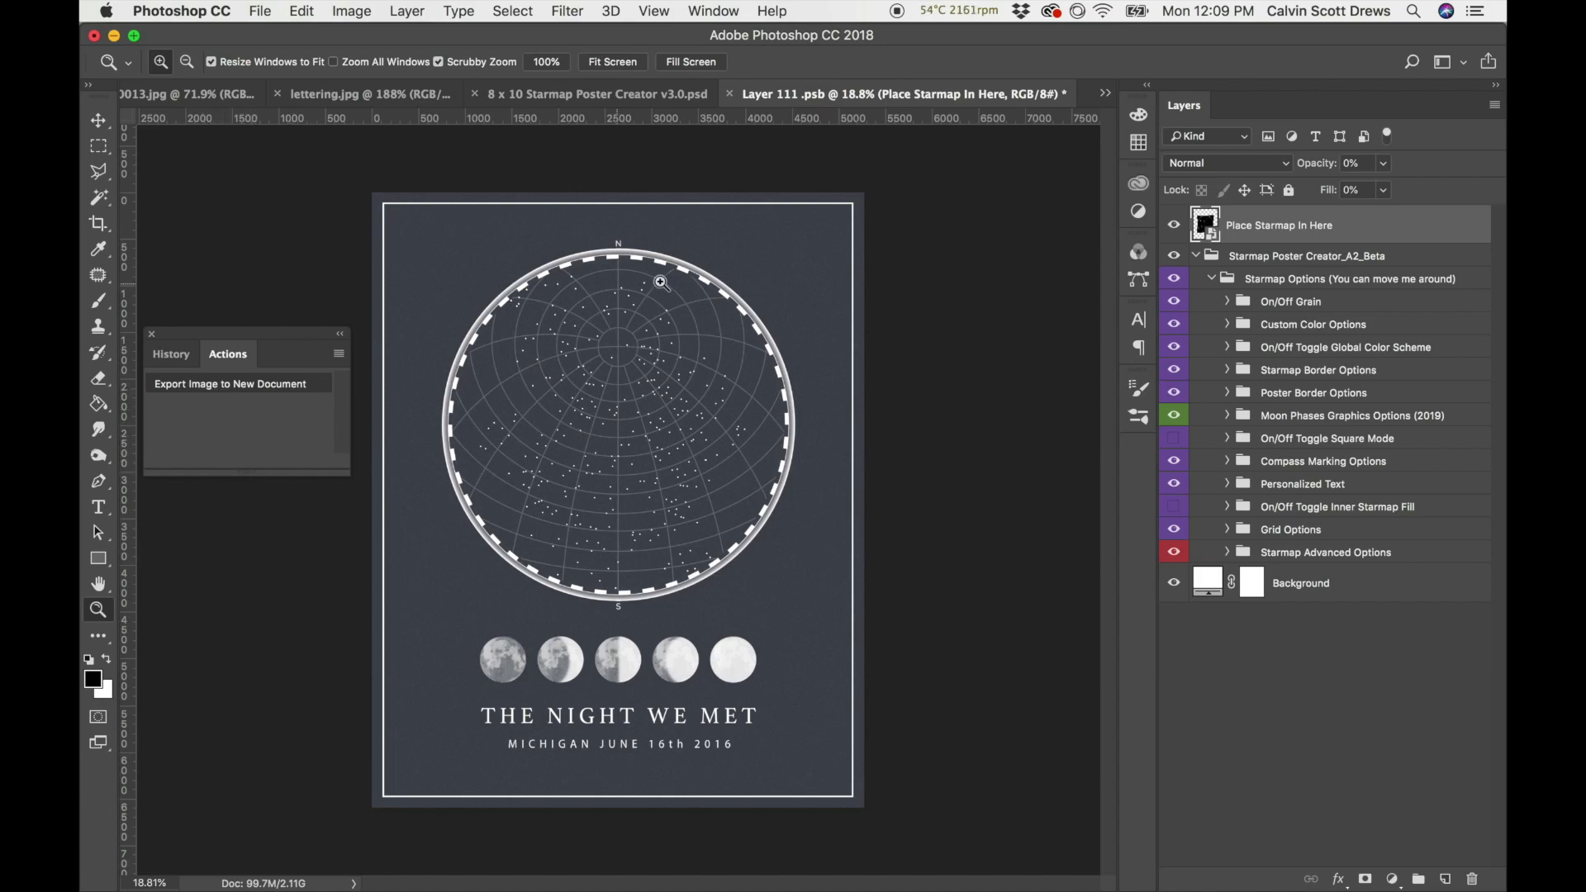
{"action": "mouse_move", "coordinate": [674, 715]}
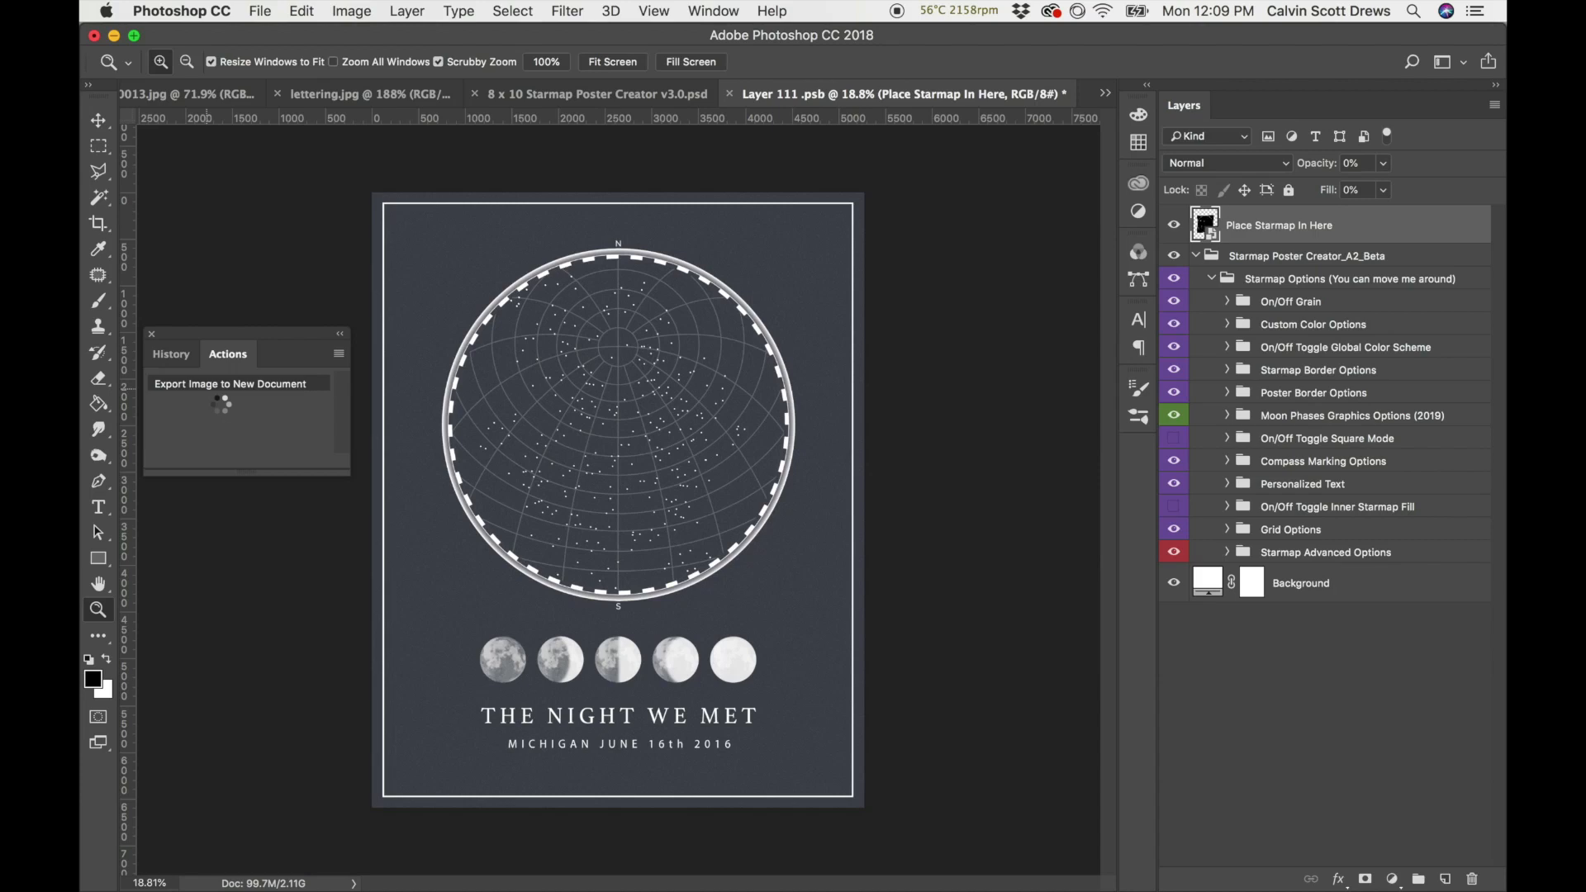
Run the Export Image to New Document action to get the flattened poster in Untitled-1.
{"action": "left_click", "coordinate": [229, 383]}
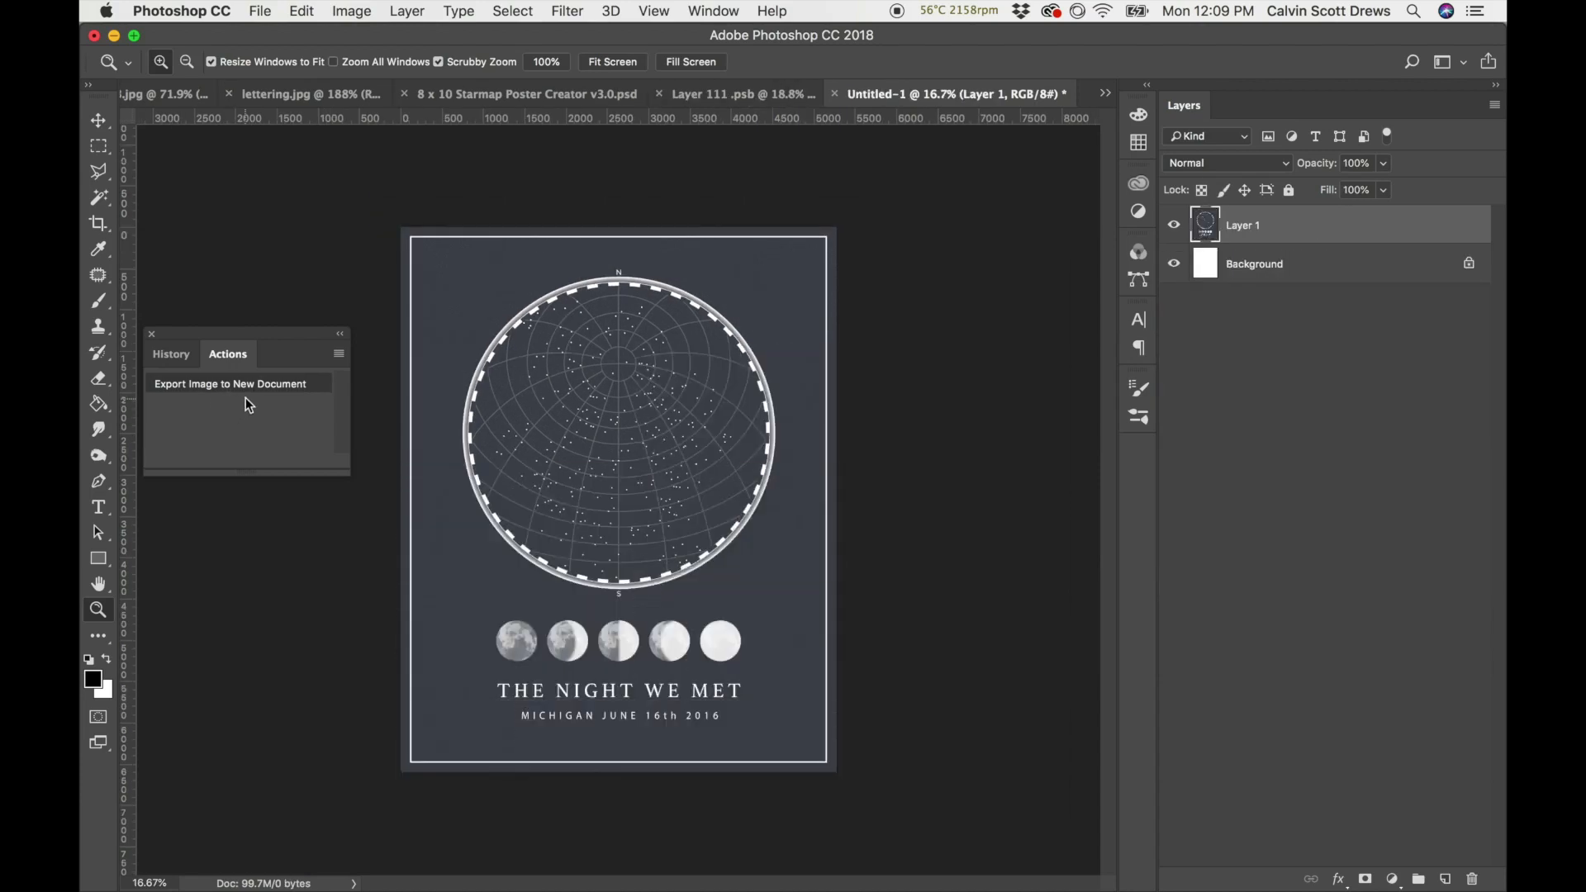
{"action": "mouse_move", "coordinate": [371, 393]}
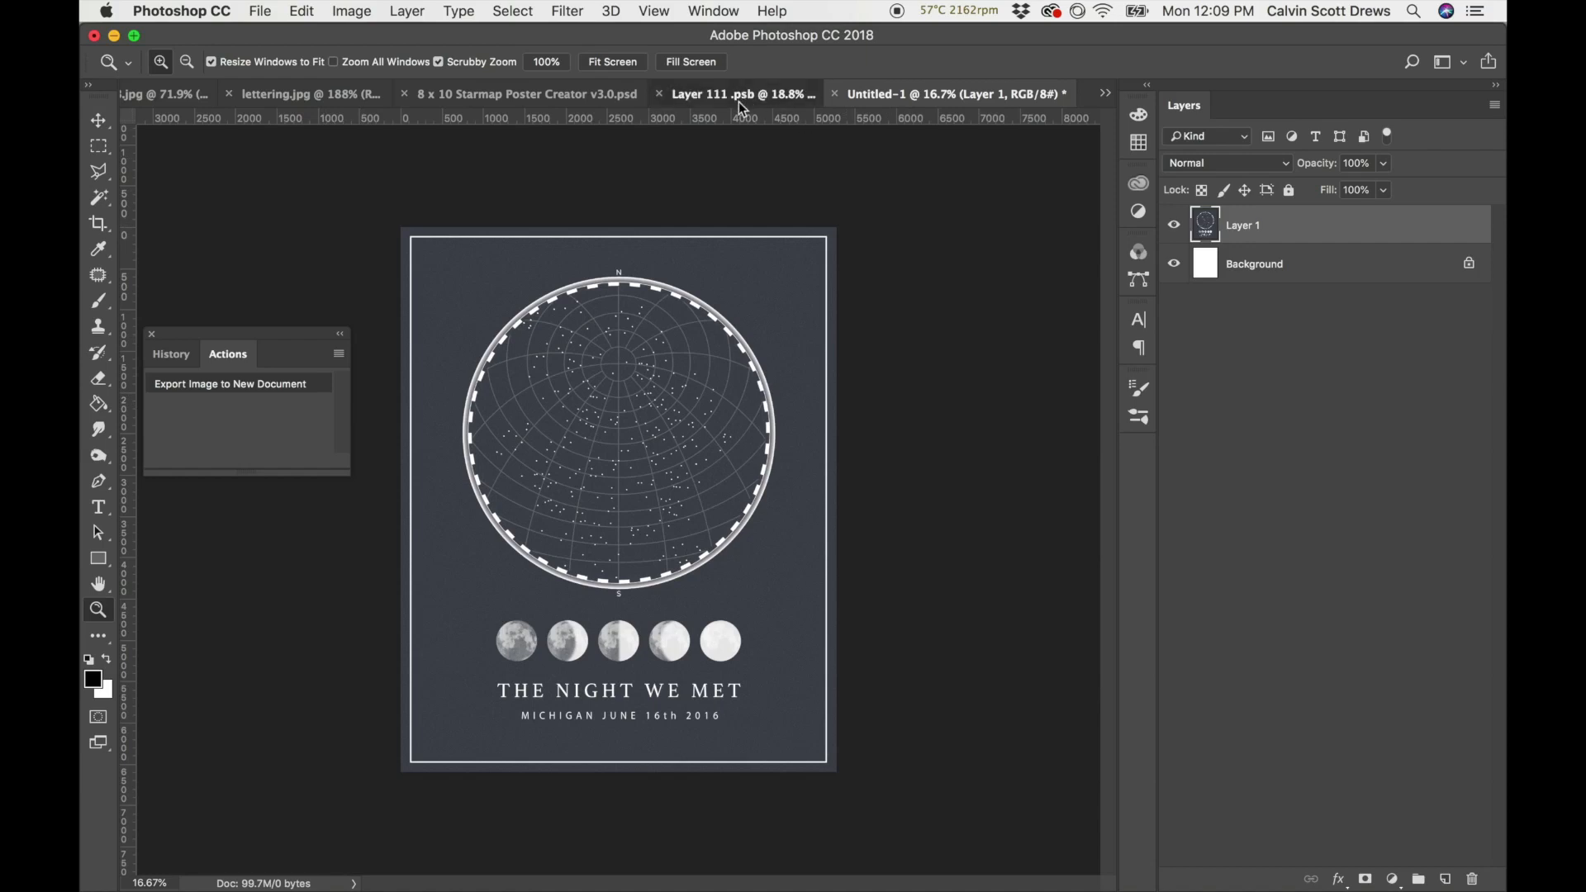
{"action": "left_click", "coordinate": [743, 93]}
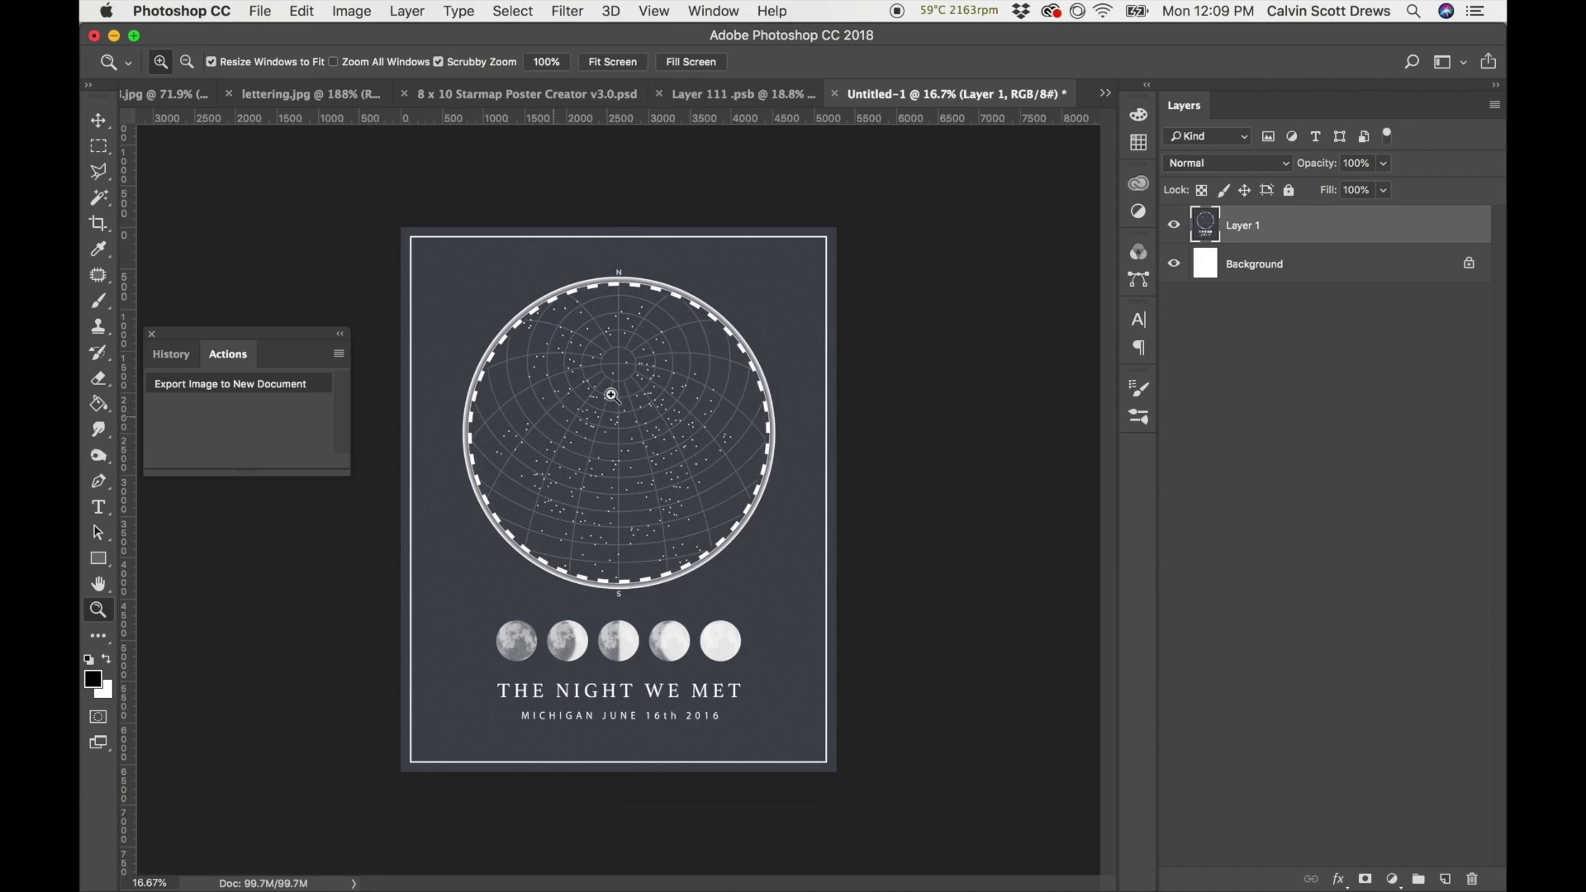
{"action": "mouse_move", "coordinate": [656, 456]}
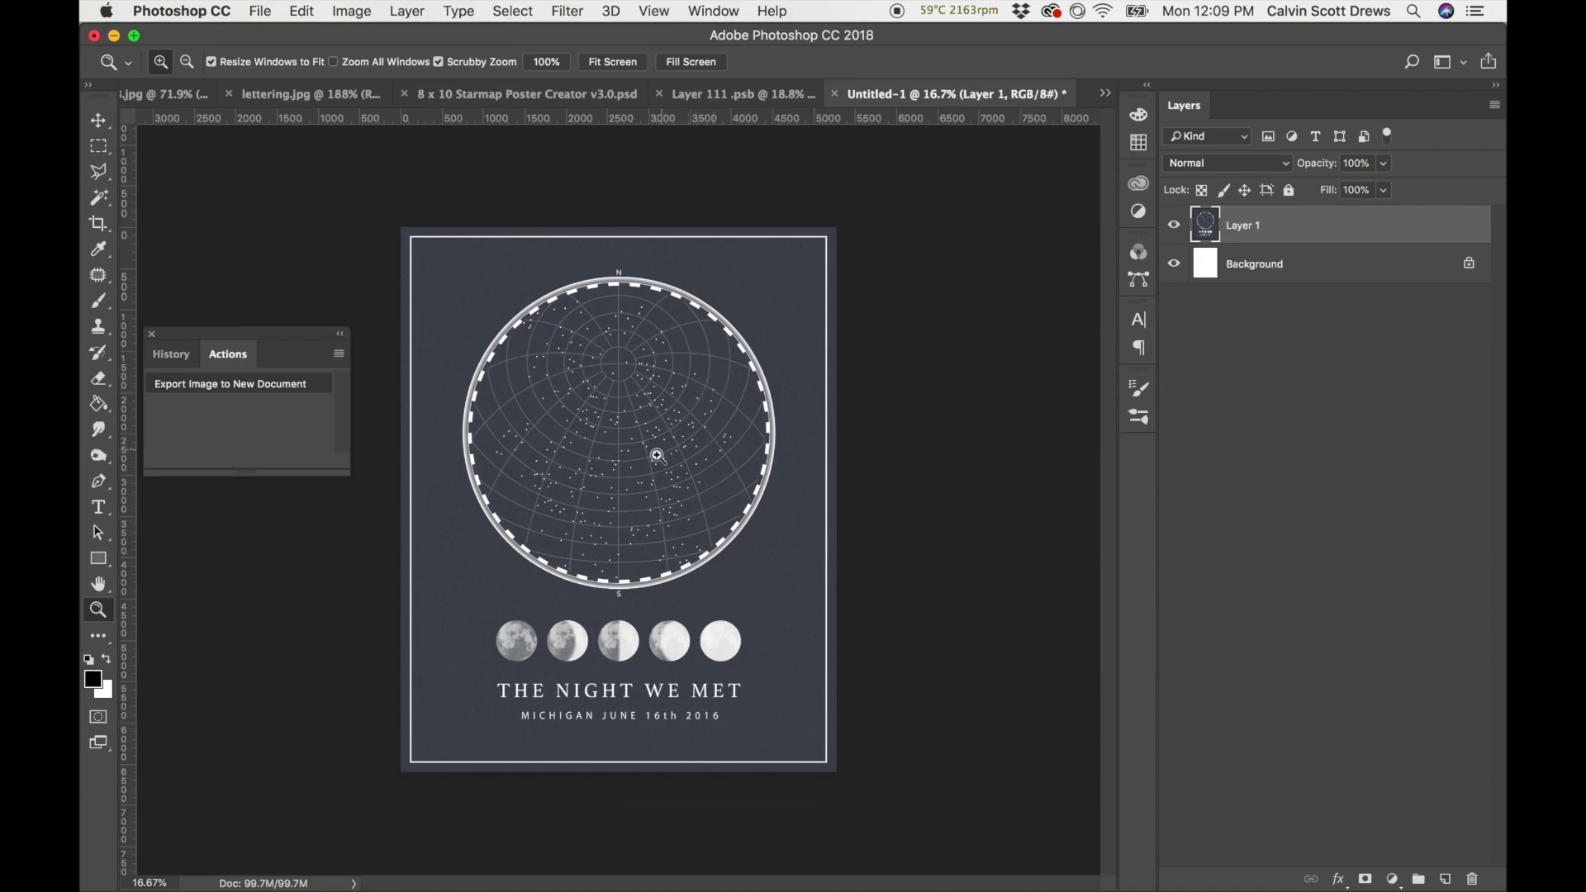
{"action": "mouse_move", "coordinate": [624, 407]}
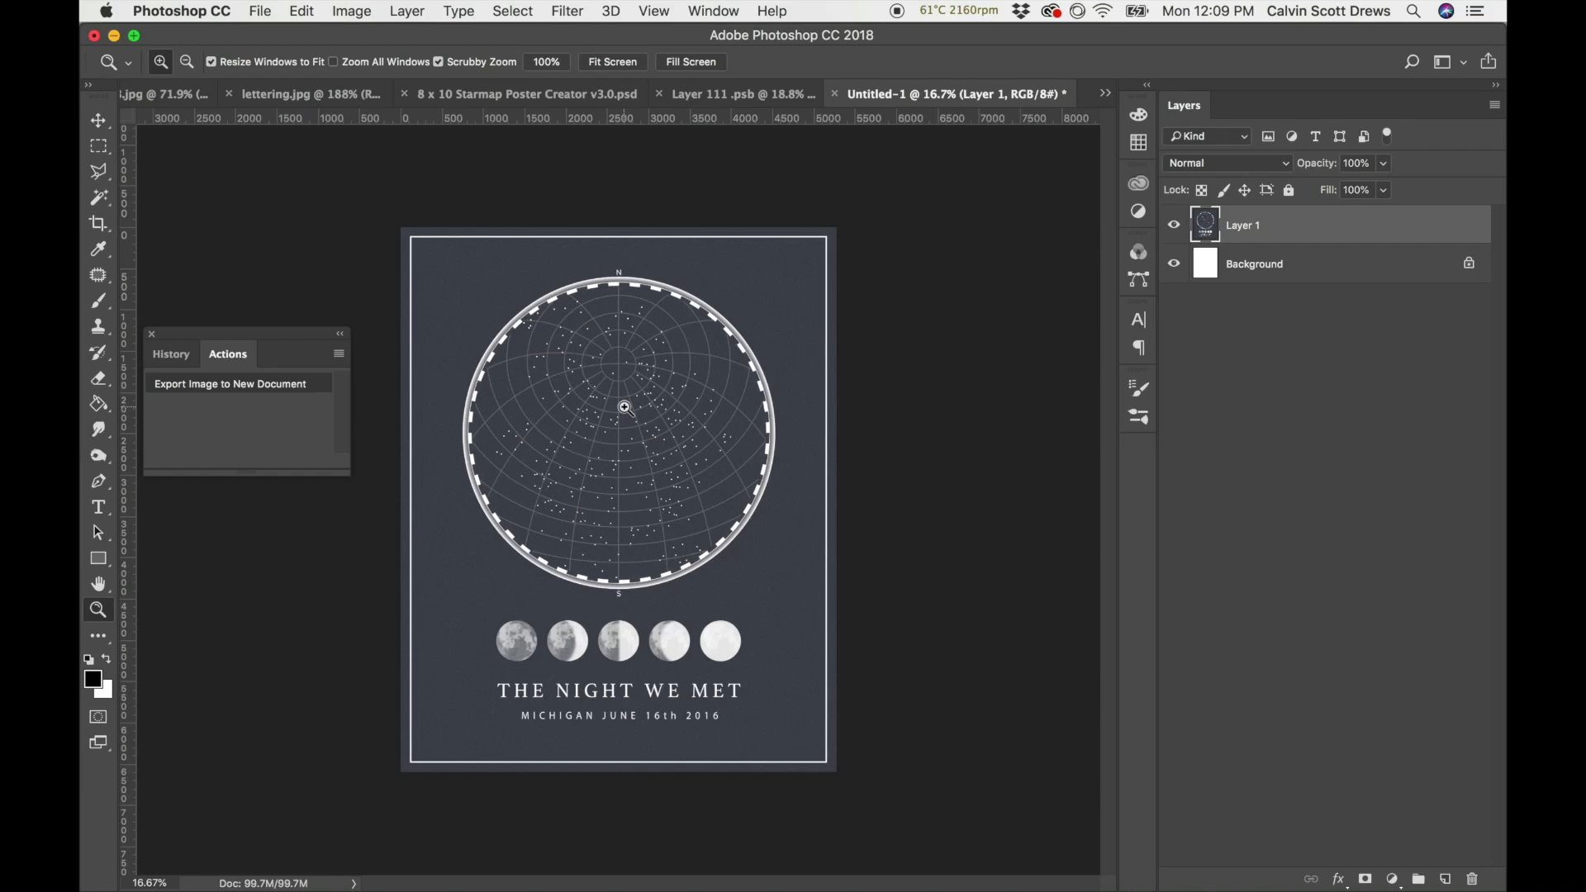
{"action": "mouse_move", "coordinate": [259, 12]}
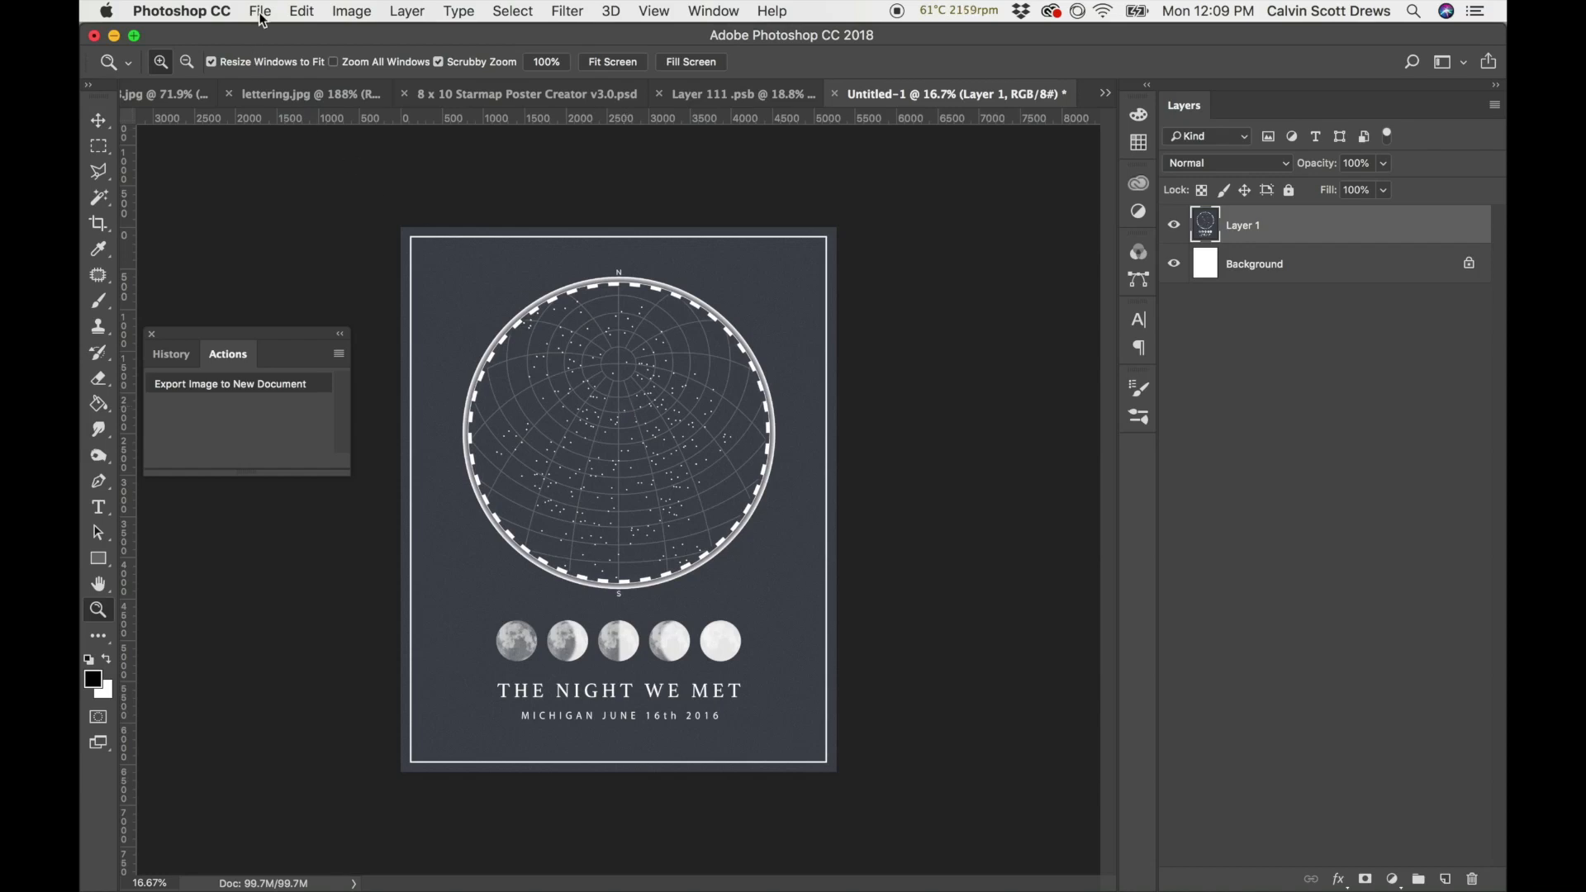
{"action": "mouse_move", "coordinate": [295, 228]}
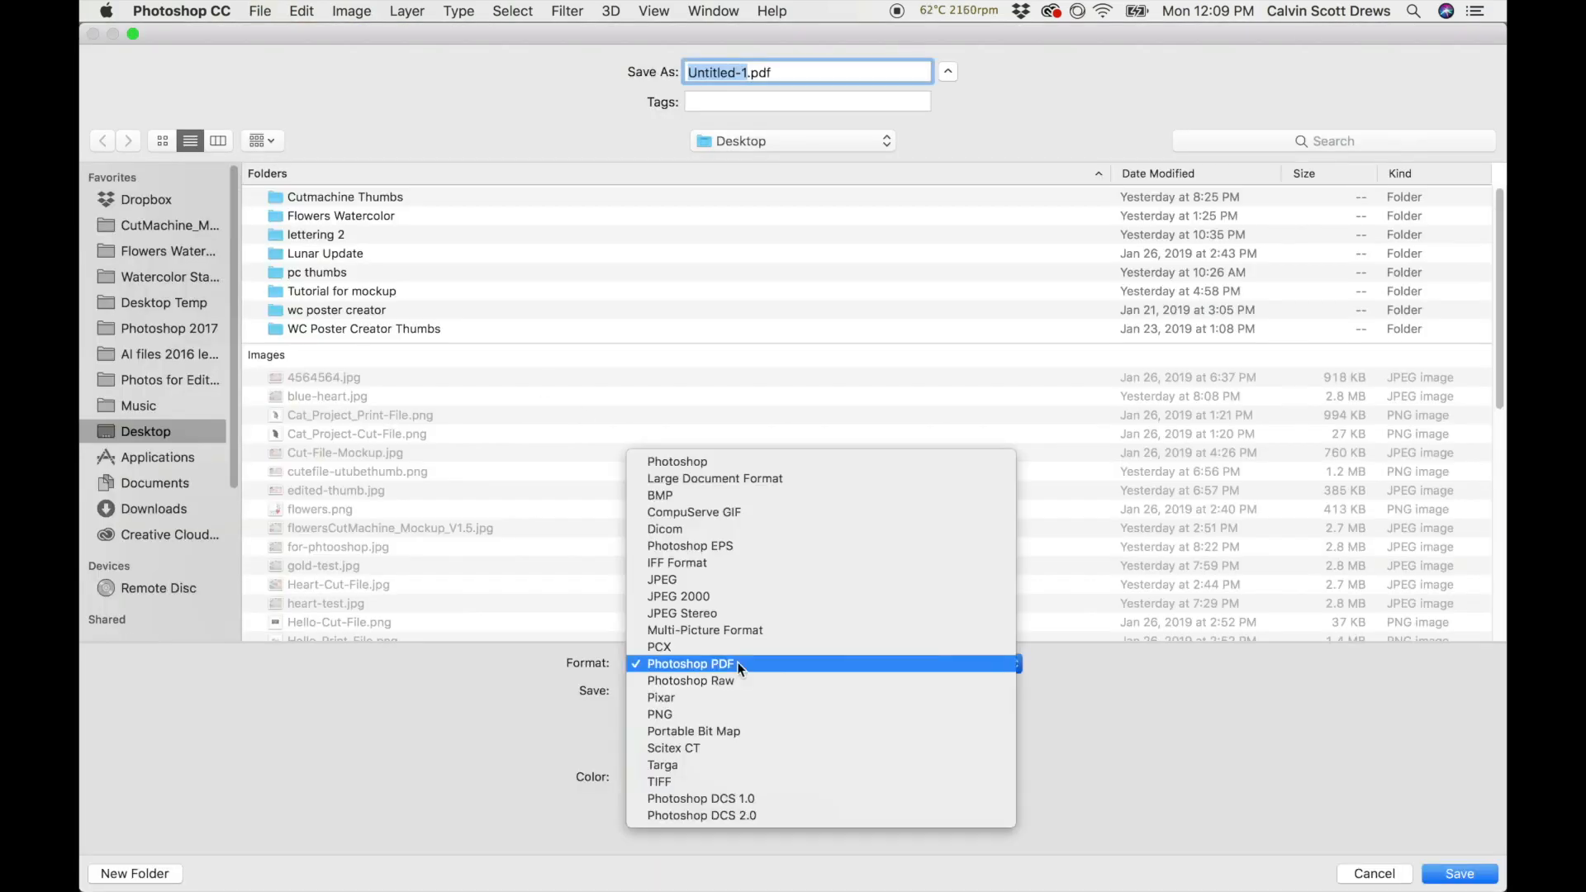
{"action": "mouse_move", "coordinate": [702, 494]}
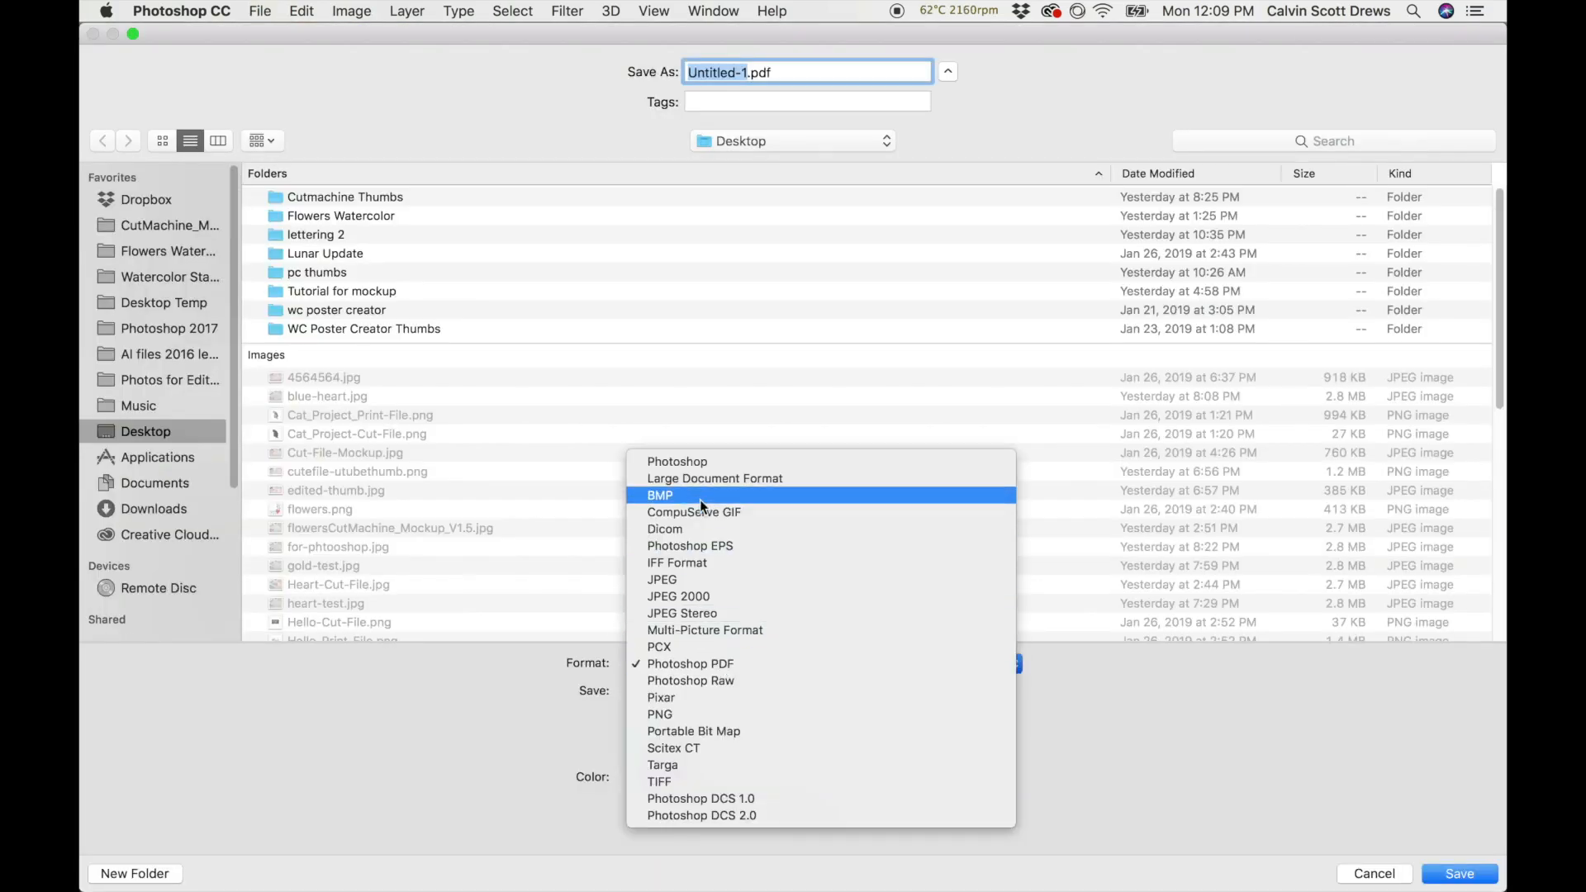
Save the poster as a Photoshop PDF named 'poster starmap.pdf' on the Desktop.
{"action": "left_click", "coordinate": [677, 460]}
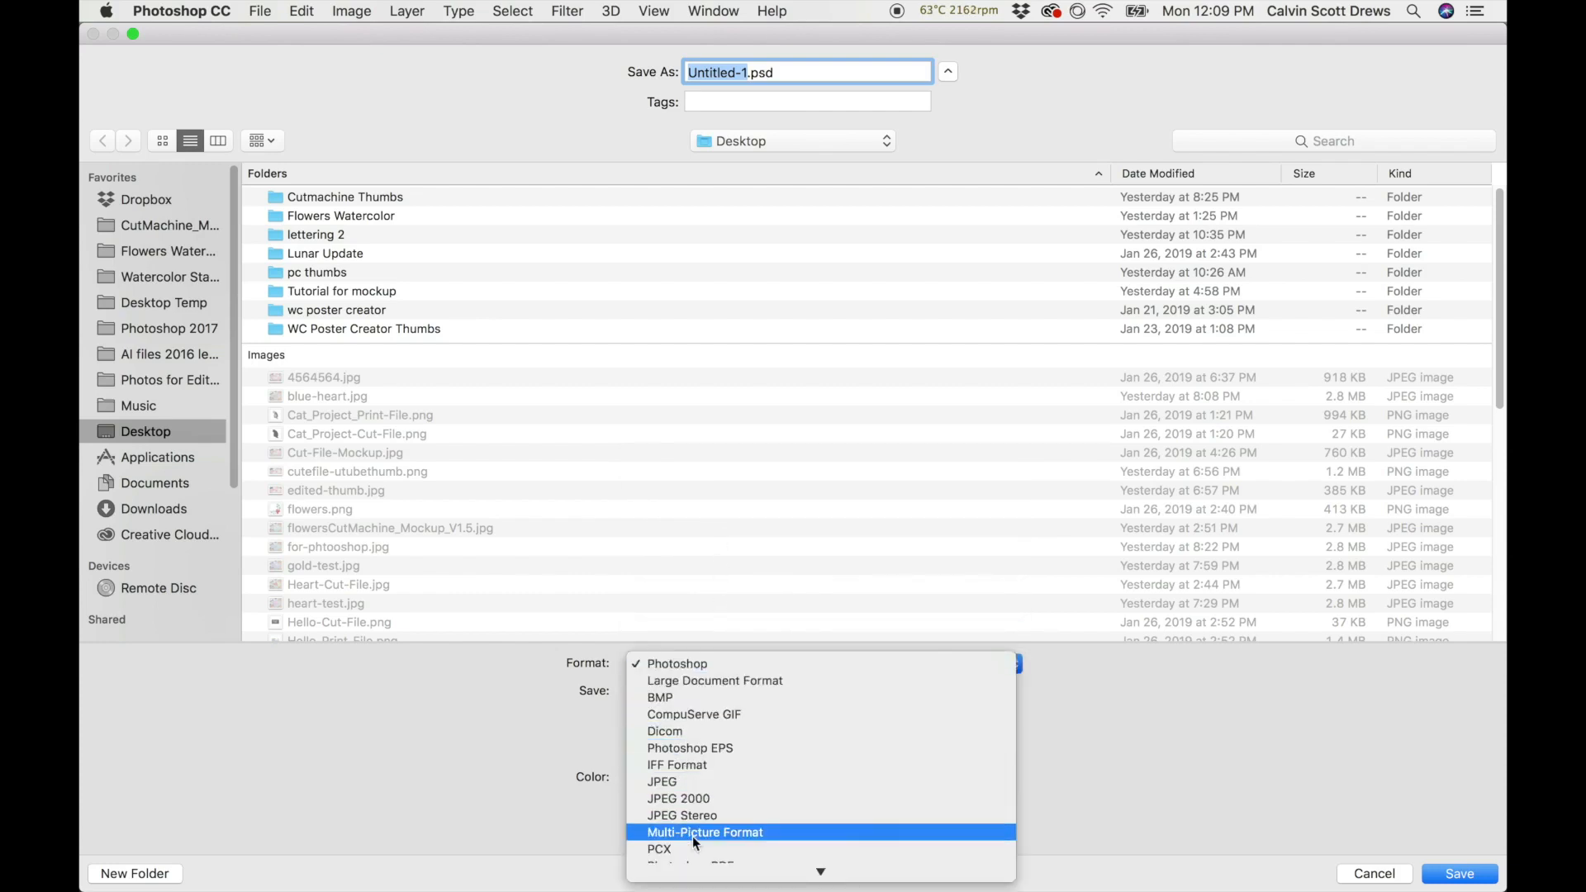
{"action": "mouse_move", "coordinate": [704, 763]}
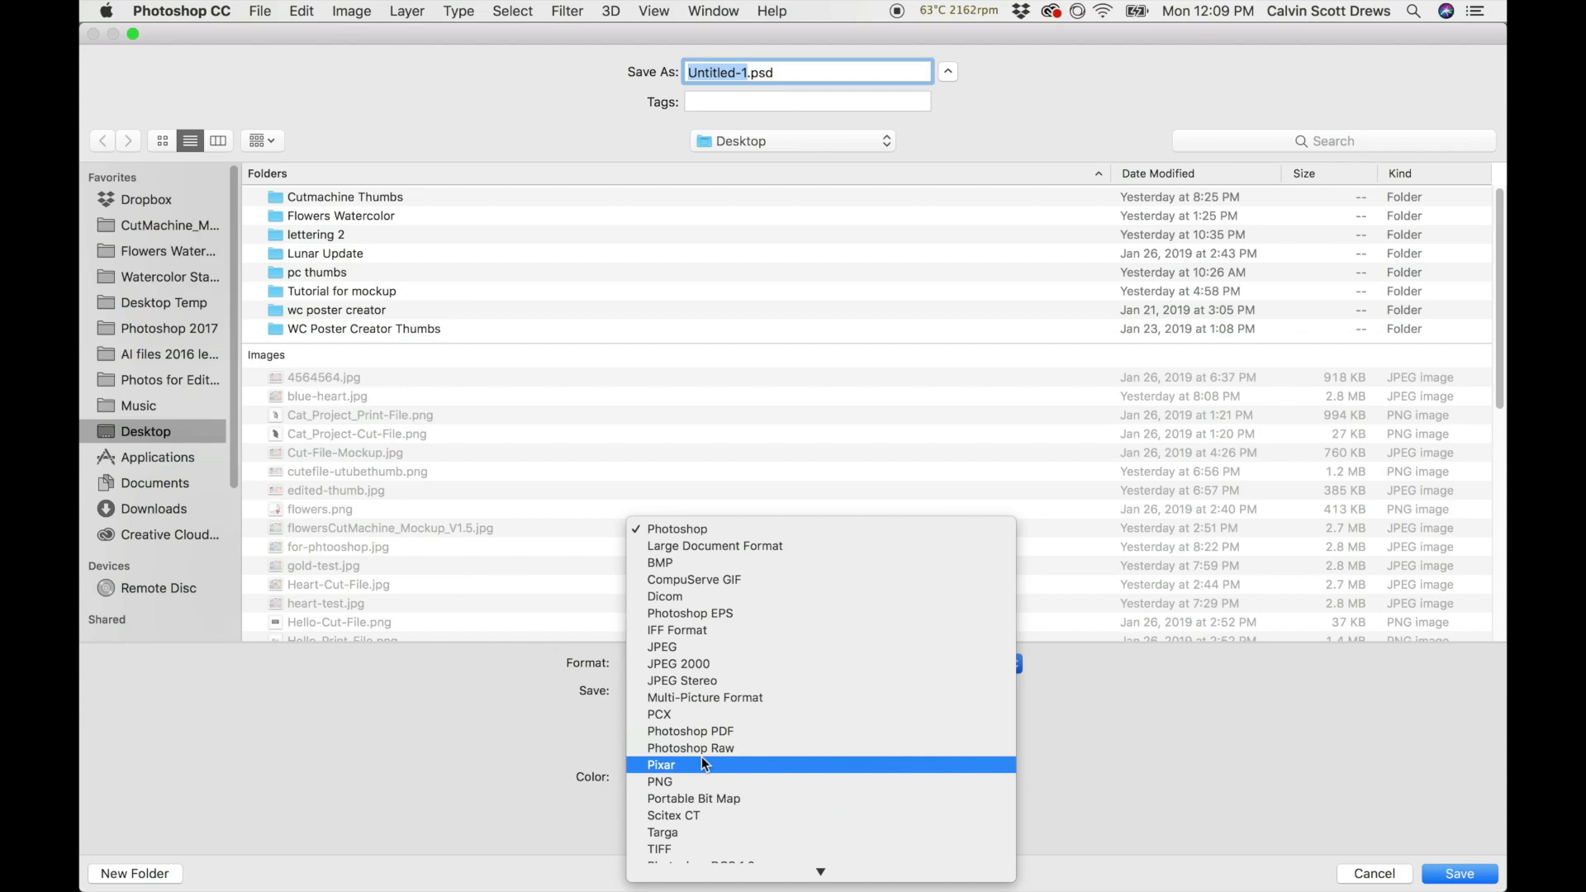
{"action": "left_click", "coordinate": [691, 730]}
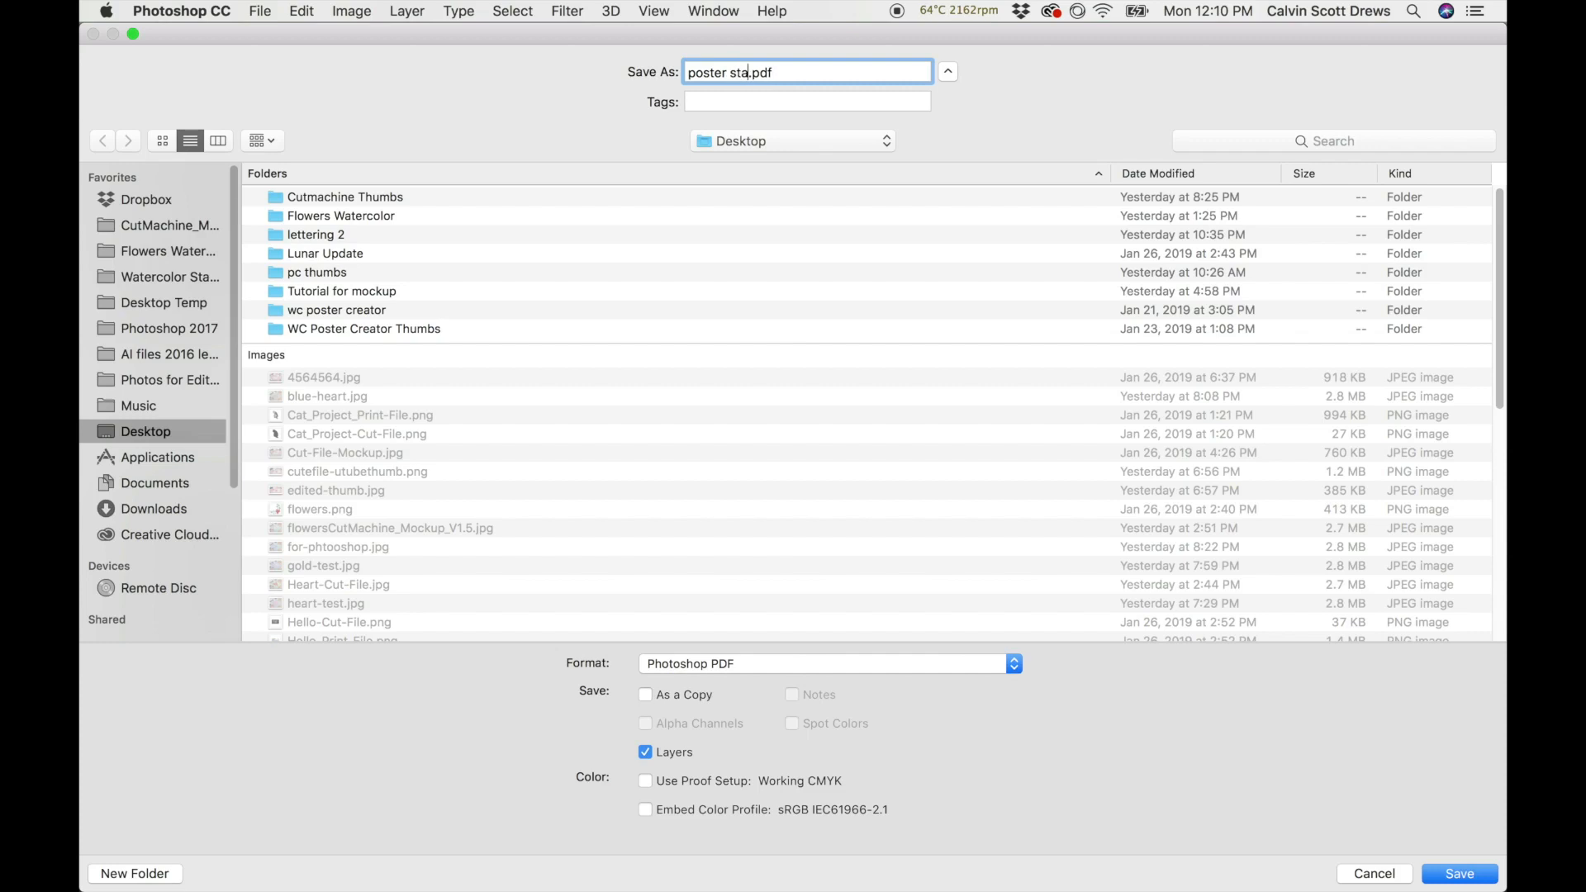
{"action": "type", "text": "rmap"}
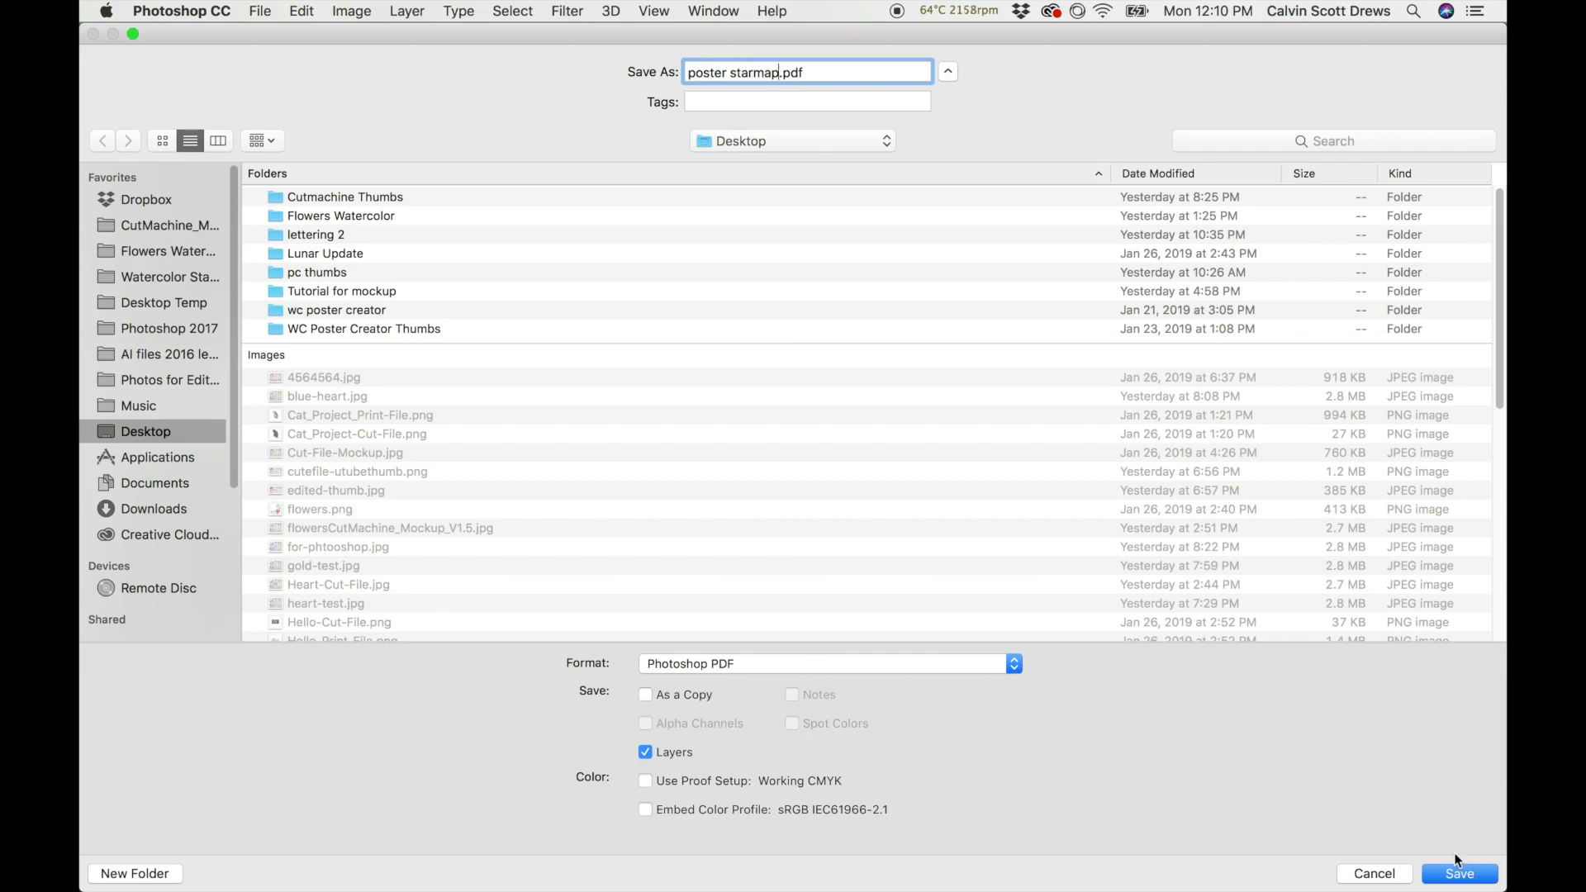
{"action": "left_click", "coordinate": [1456, 872]}
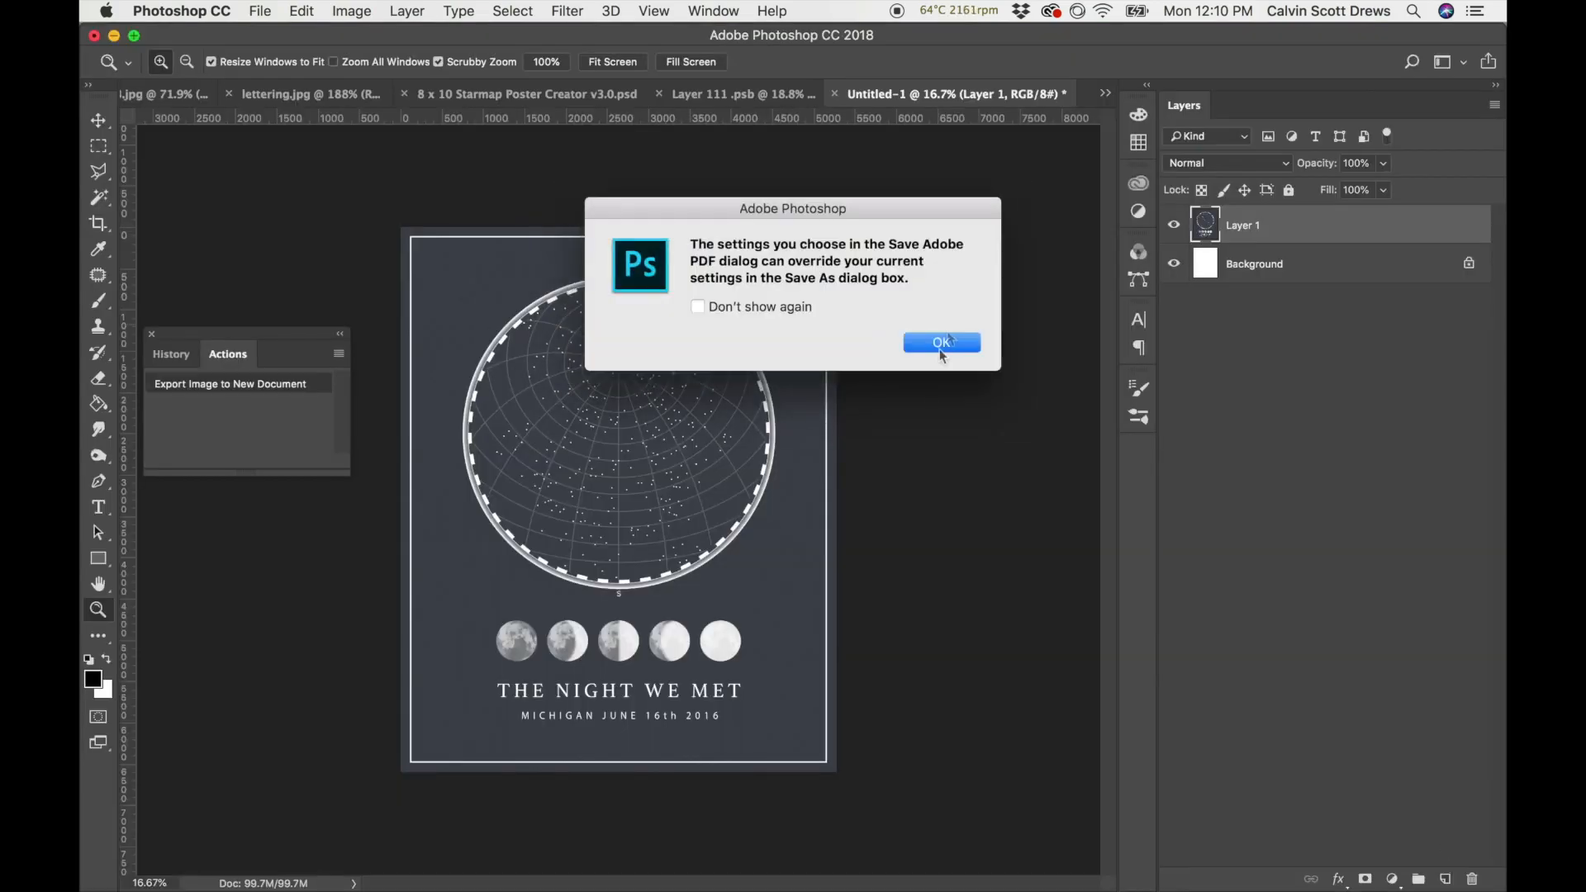
Accept the settings notice and set Compression so images are not downsampled.
{"action": "left_click", "coordinate": [940, 342]}
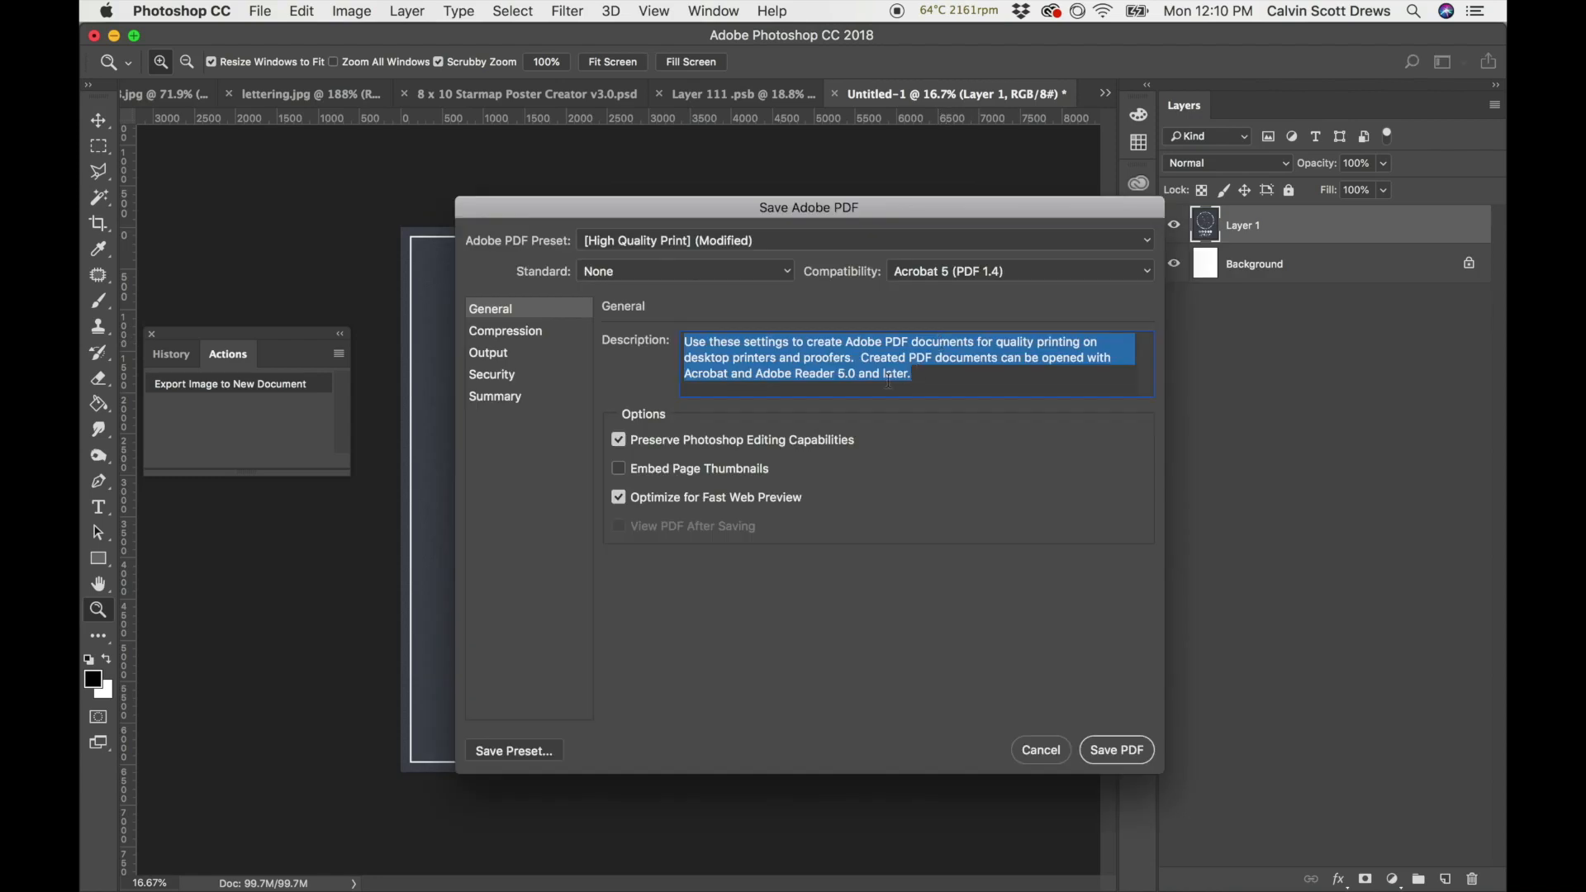
{"action": "mouse_move", "coordinate": [715, 209]}
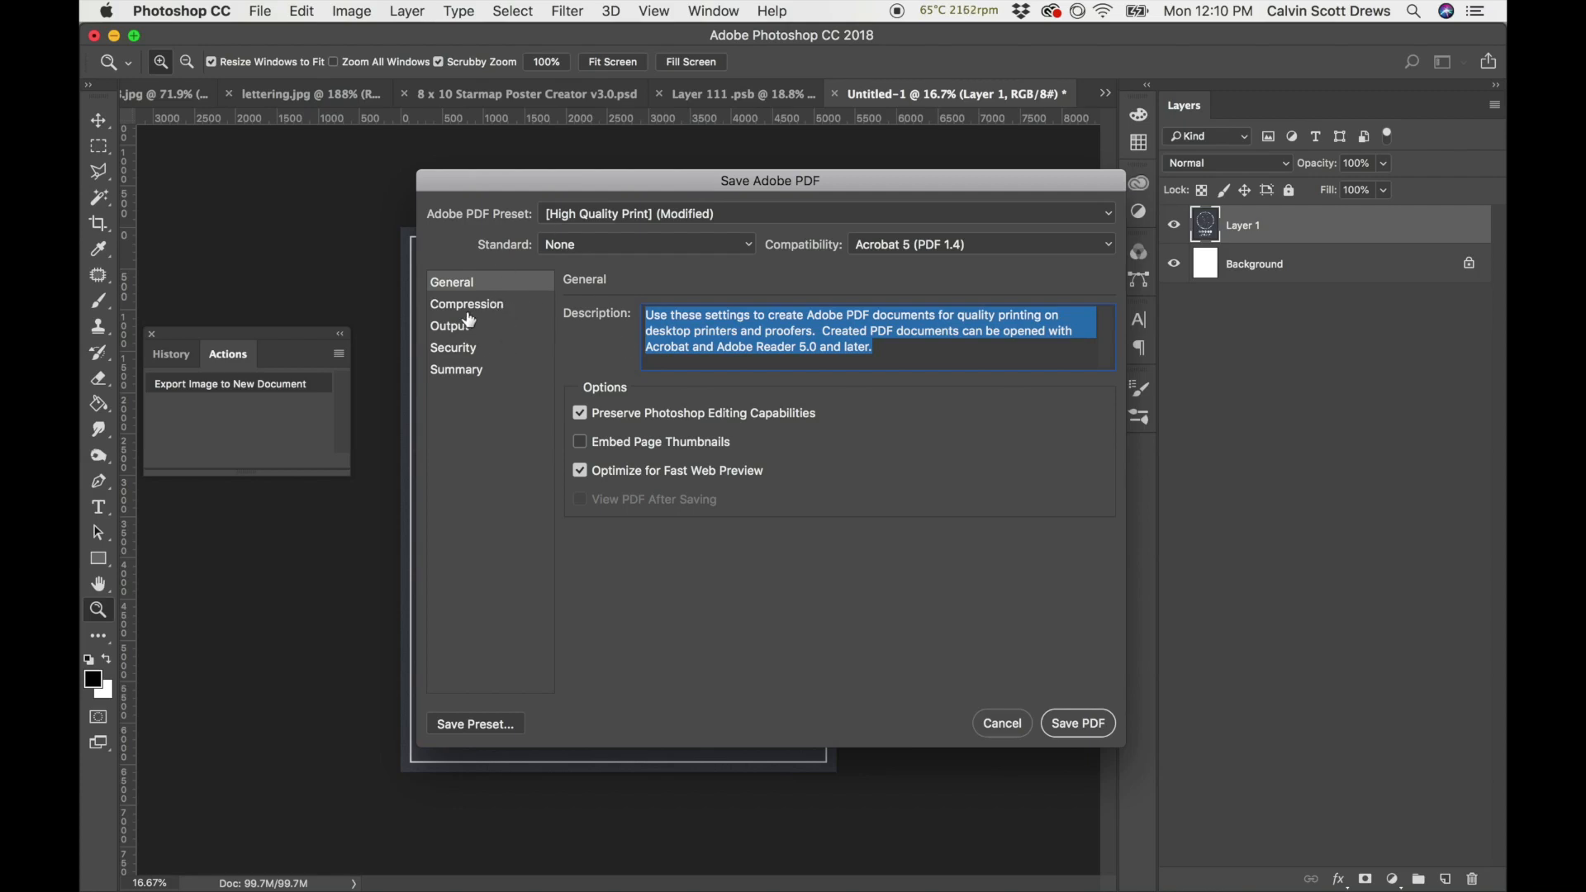
{"action": "left_click", "coordinate": [466, 304]}
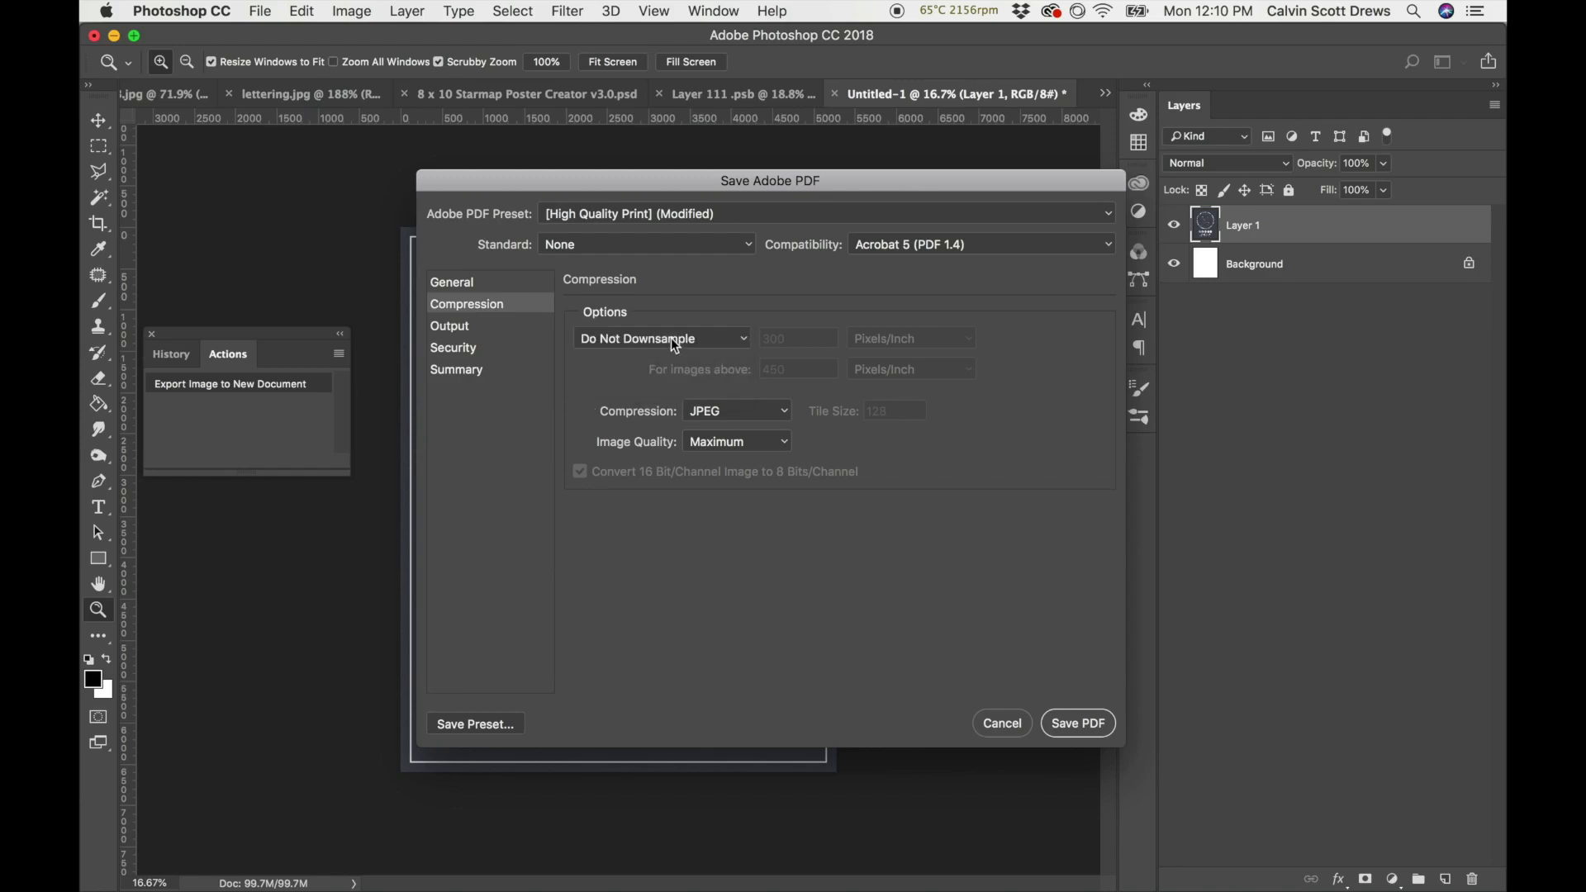
{"action": "left_click", "coordinate": [661, 337]}
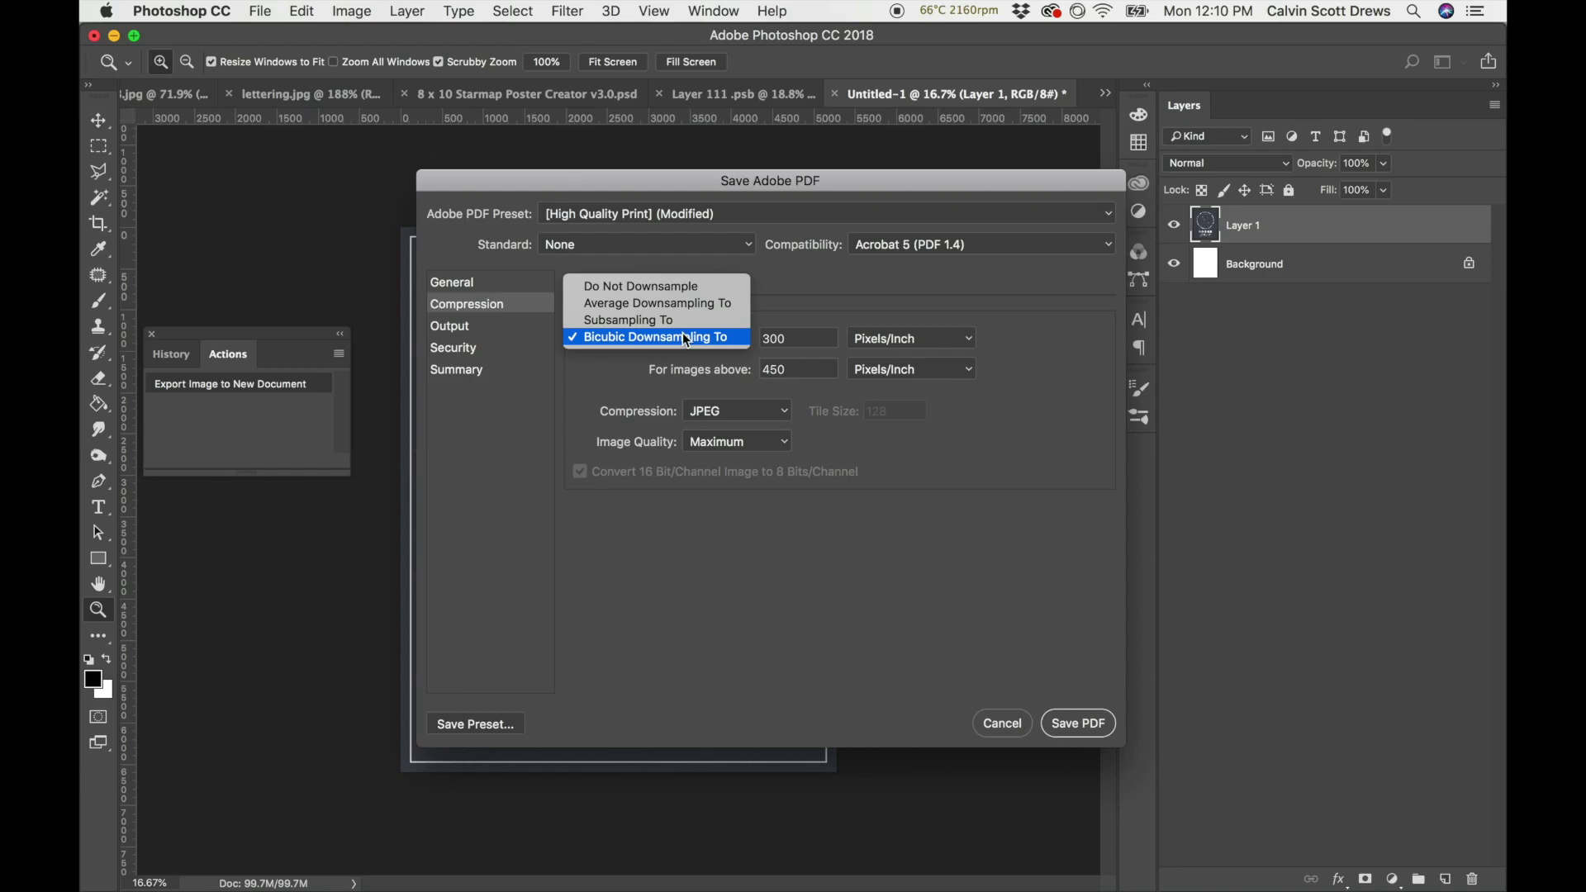
{"action": "left_click", "coordinate": [640, 286]}
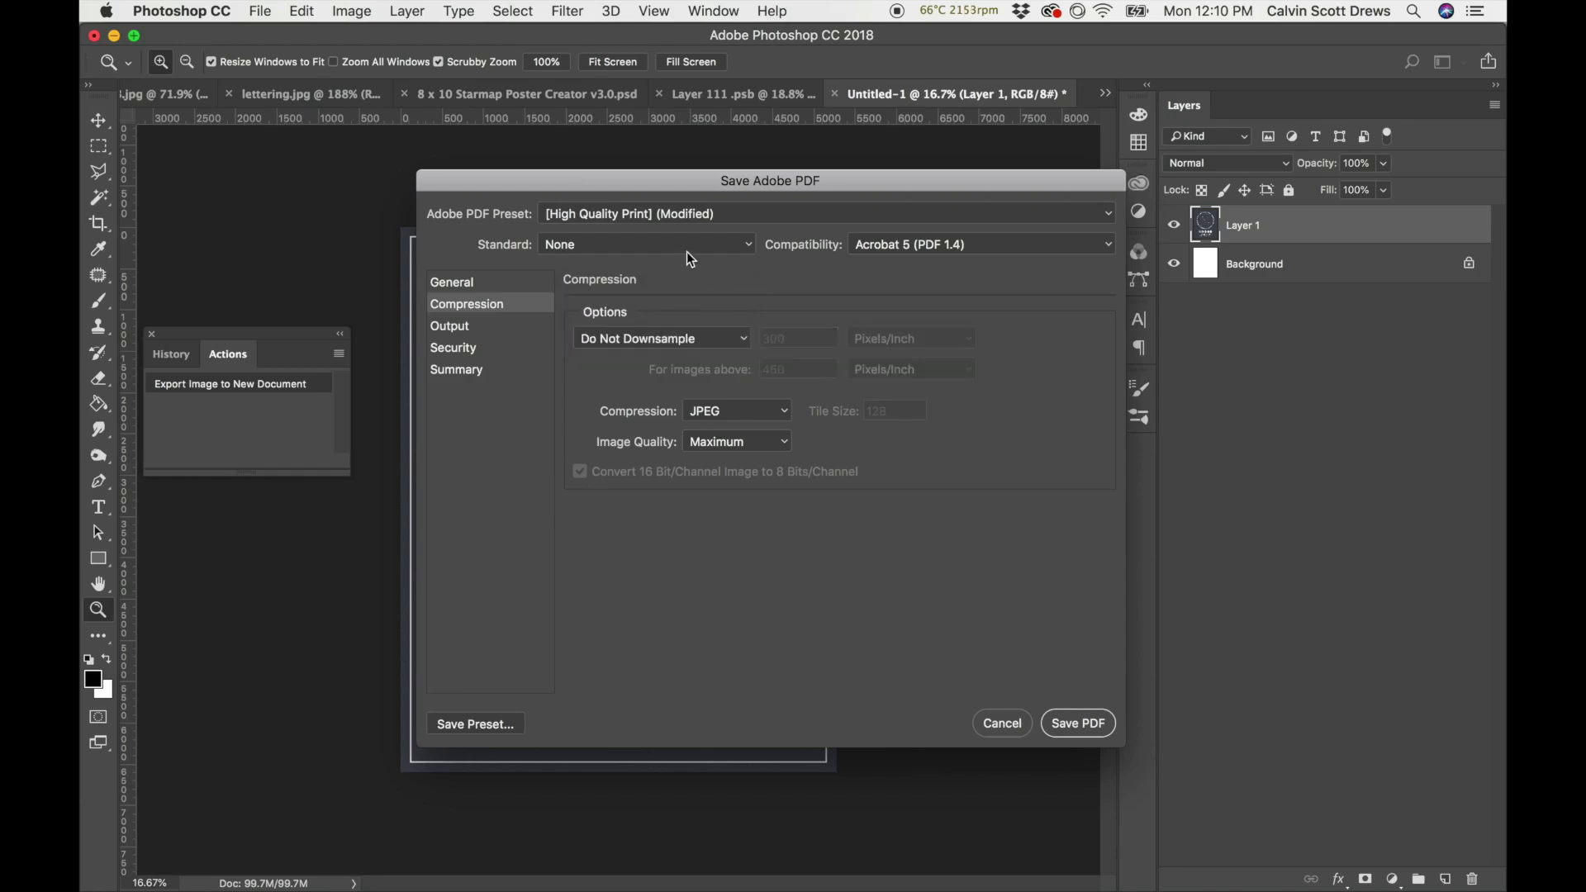
In Output, set Color Conversion to Convert to Destination for the Working CMYK profile.
{"action": "left_click", "coordinate": [450, 325]}
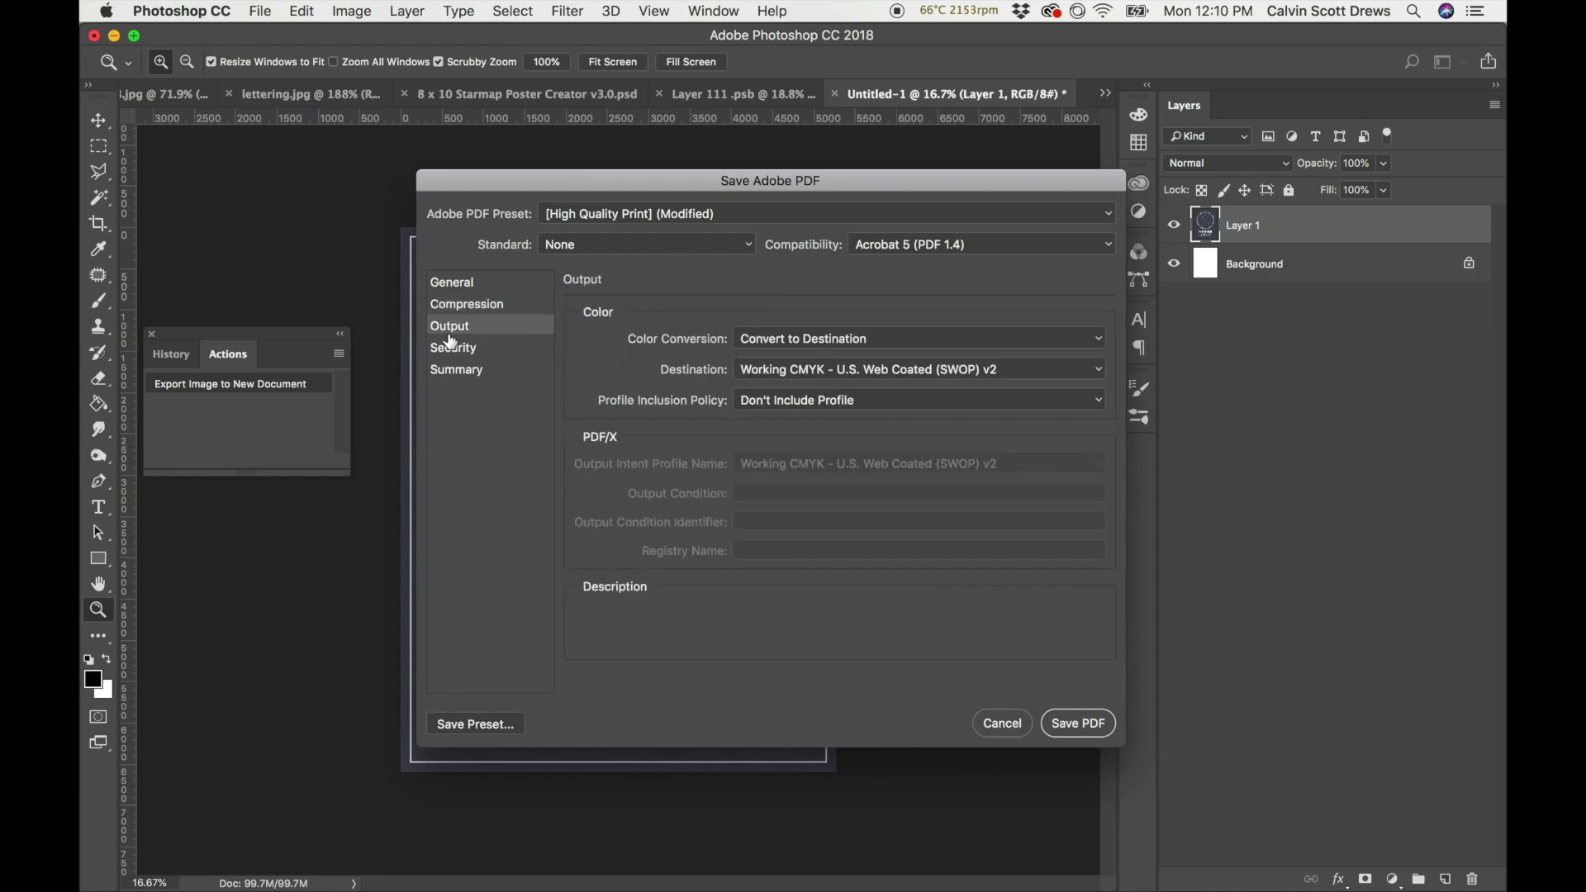
{"action": "left_click", "coordinate": [917, 338]}
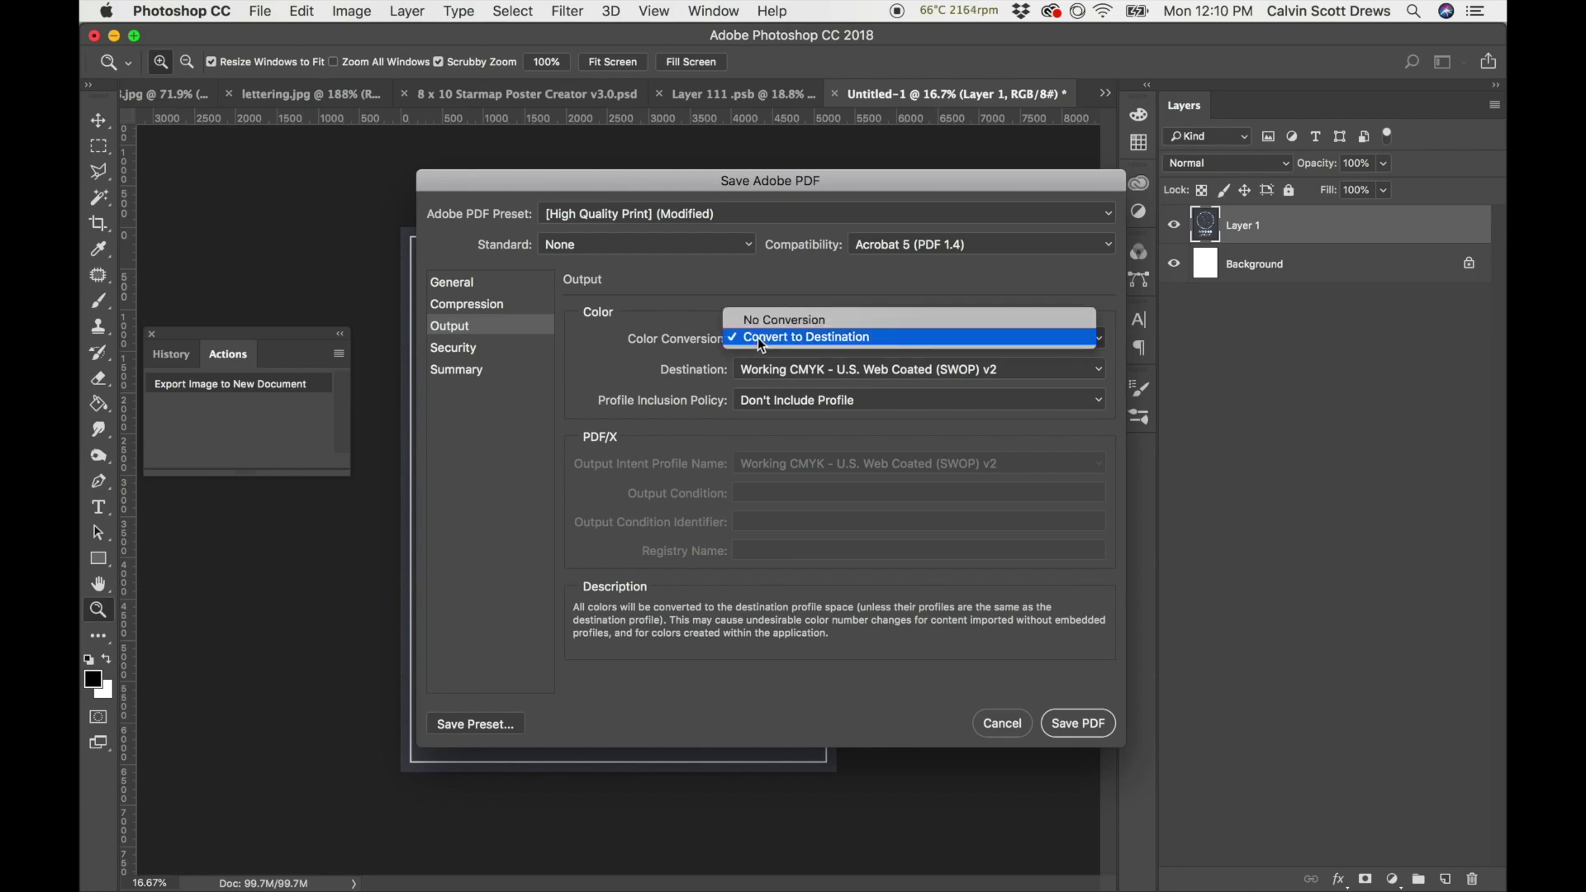
{"action": "left_click", "coordinate": [783, 318]}
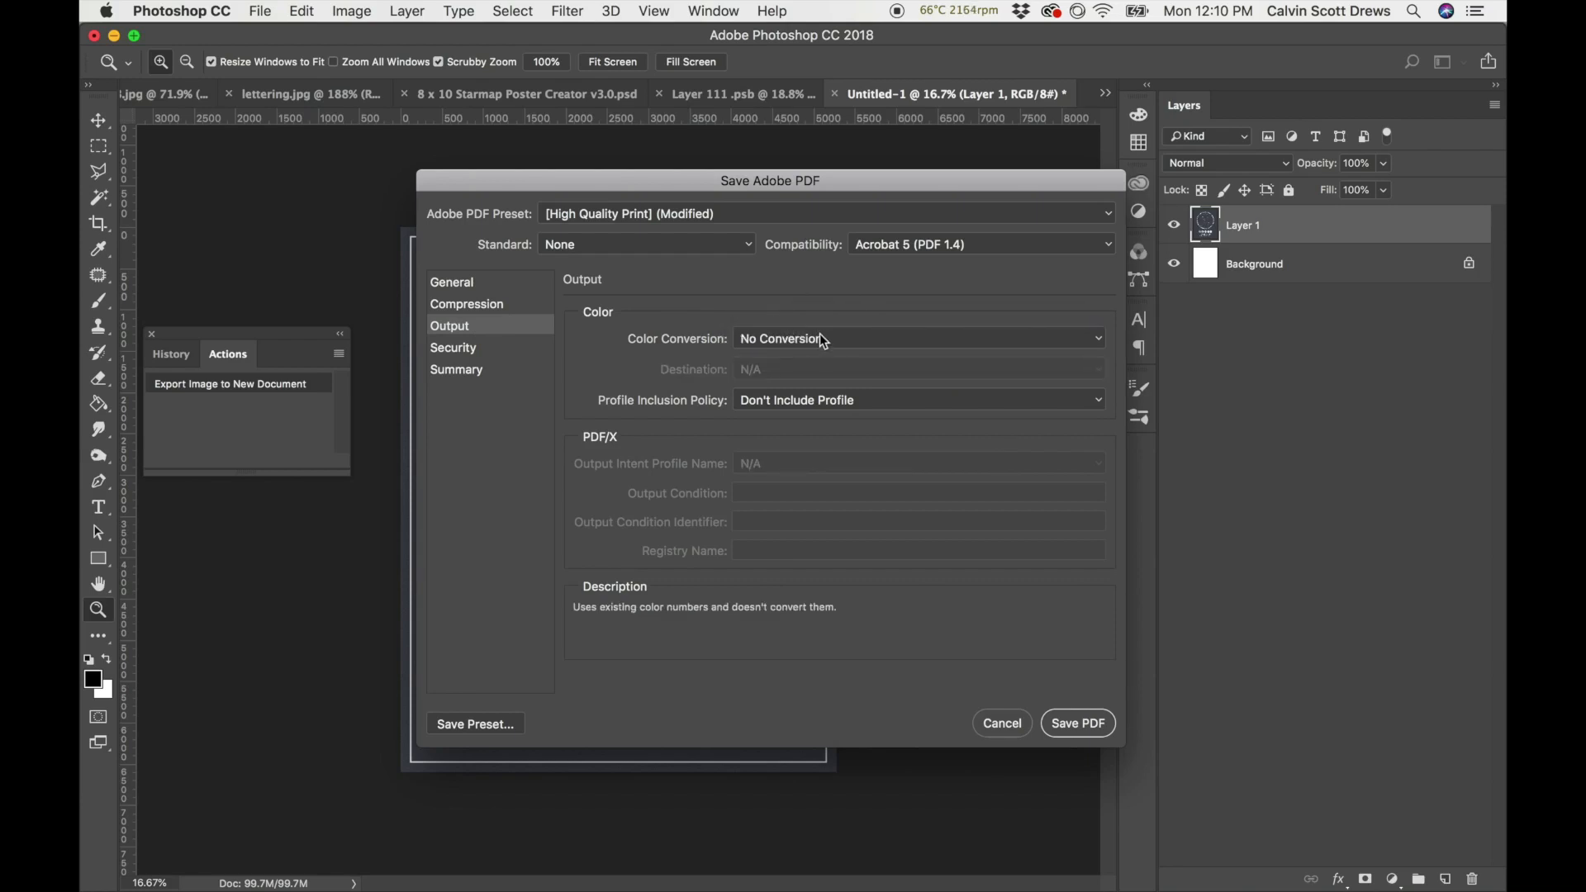
{"action": "mouse_move", "coordinate": [765, 353]}
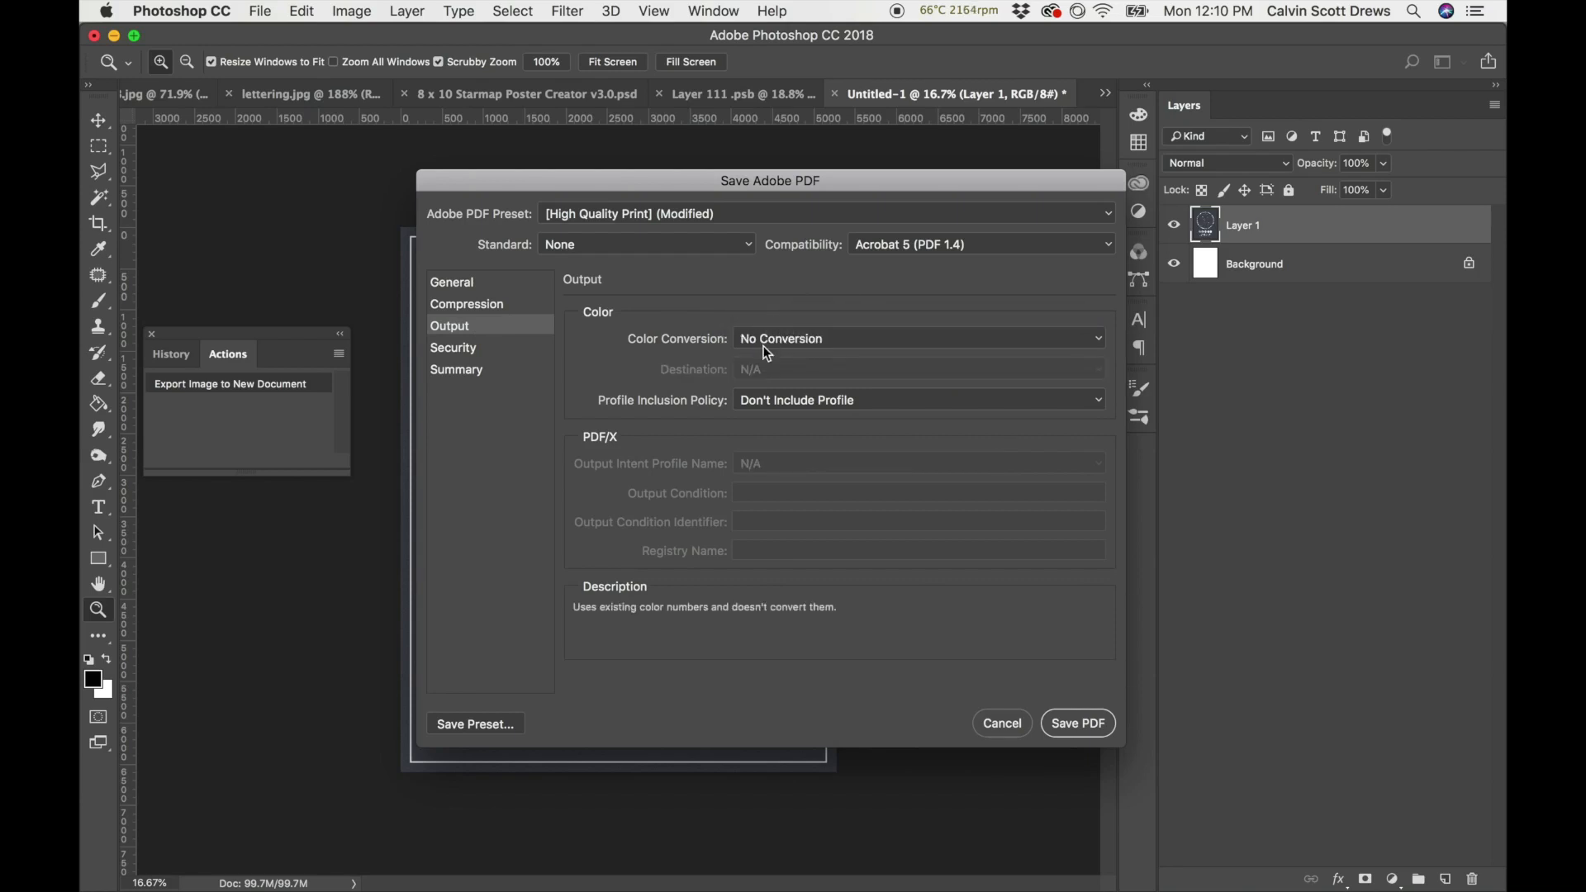
{"action": "left_click", "coordinate": [915, 337]}
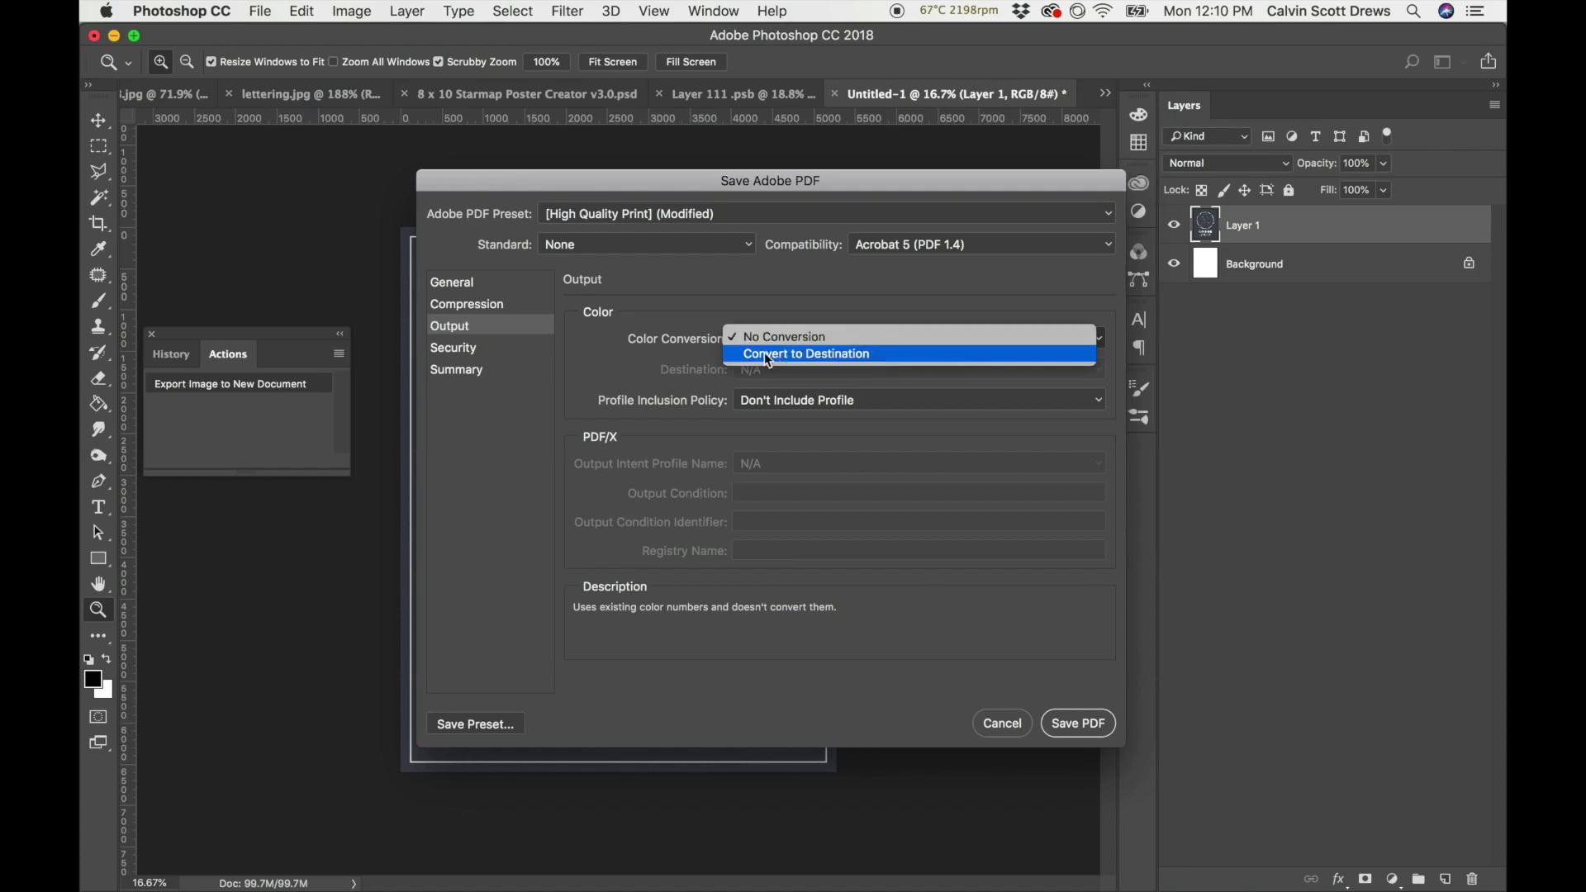
{"action": "left_click", "coordinate": [806, 354]}
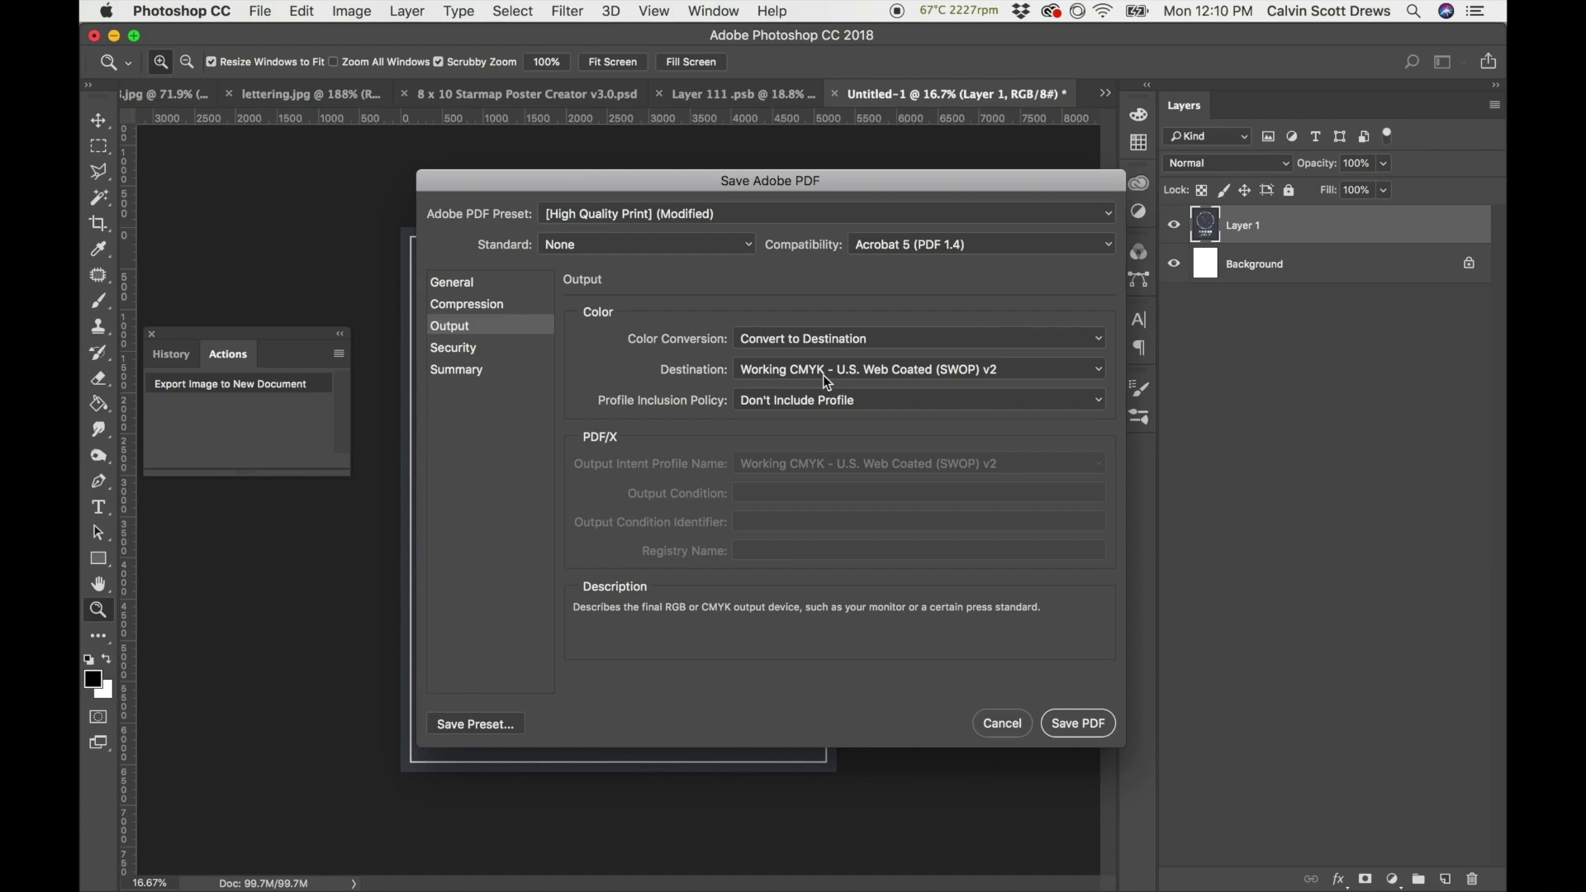
{"action": "left_click", "coordinate": [915, 369]}
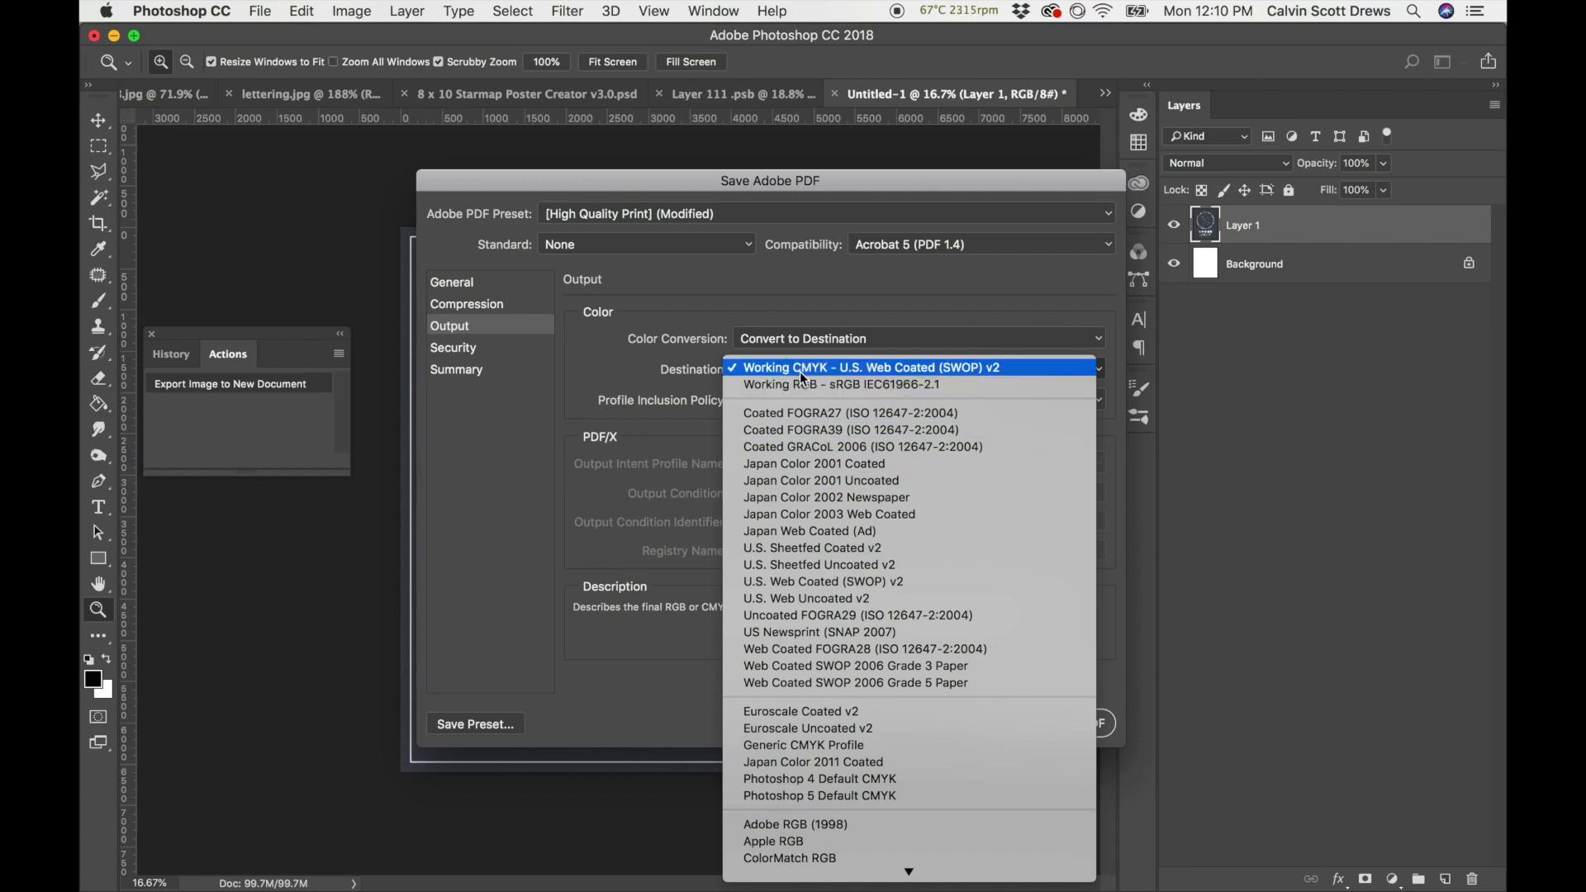
{"action": "mouse_move", "coordinate": [817, 778]}
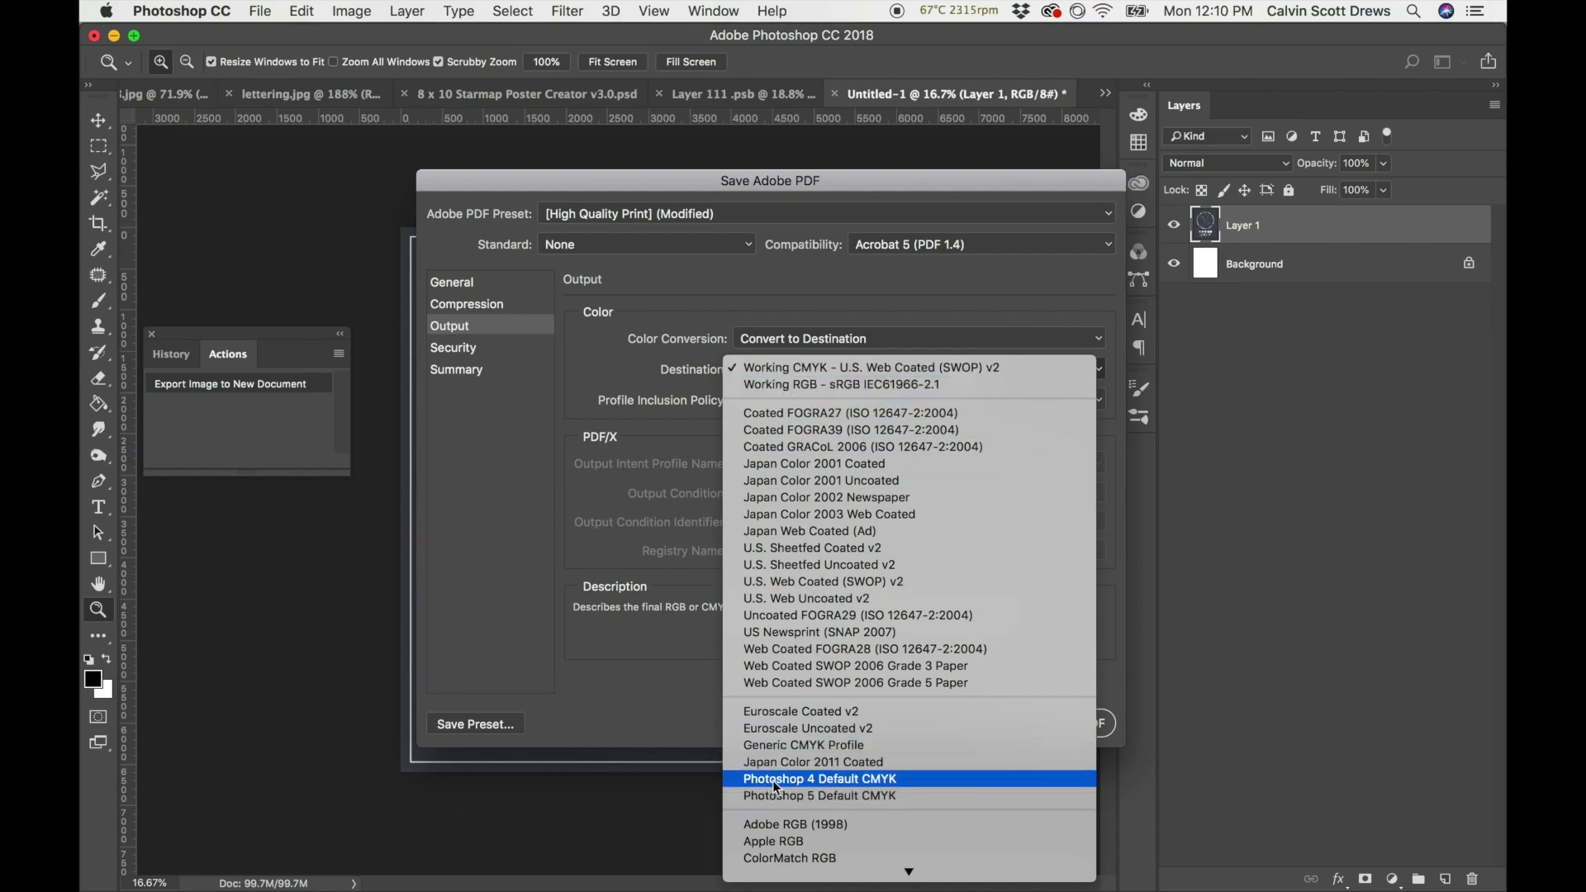
{"action": "mouse_move", "coordinate": [789, 795]}
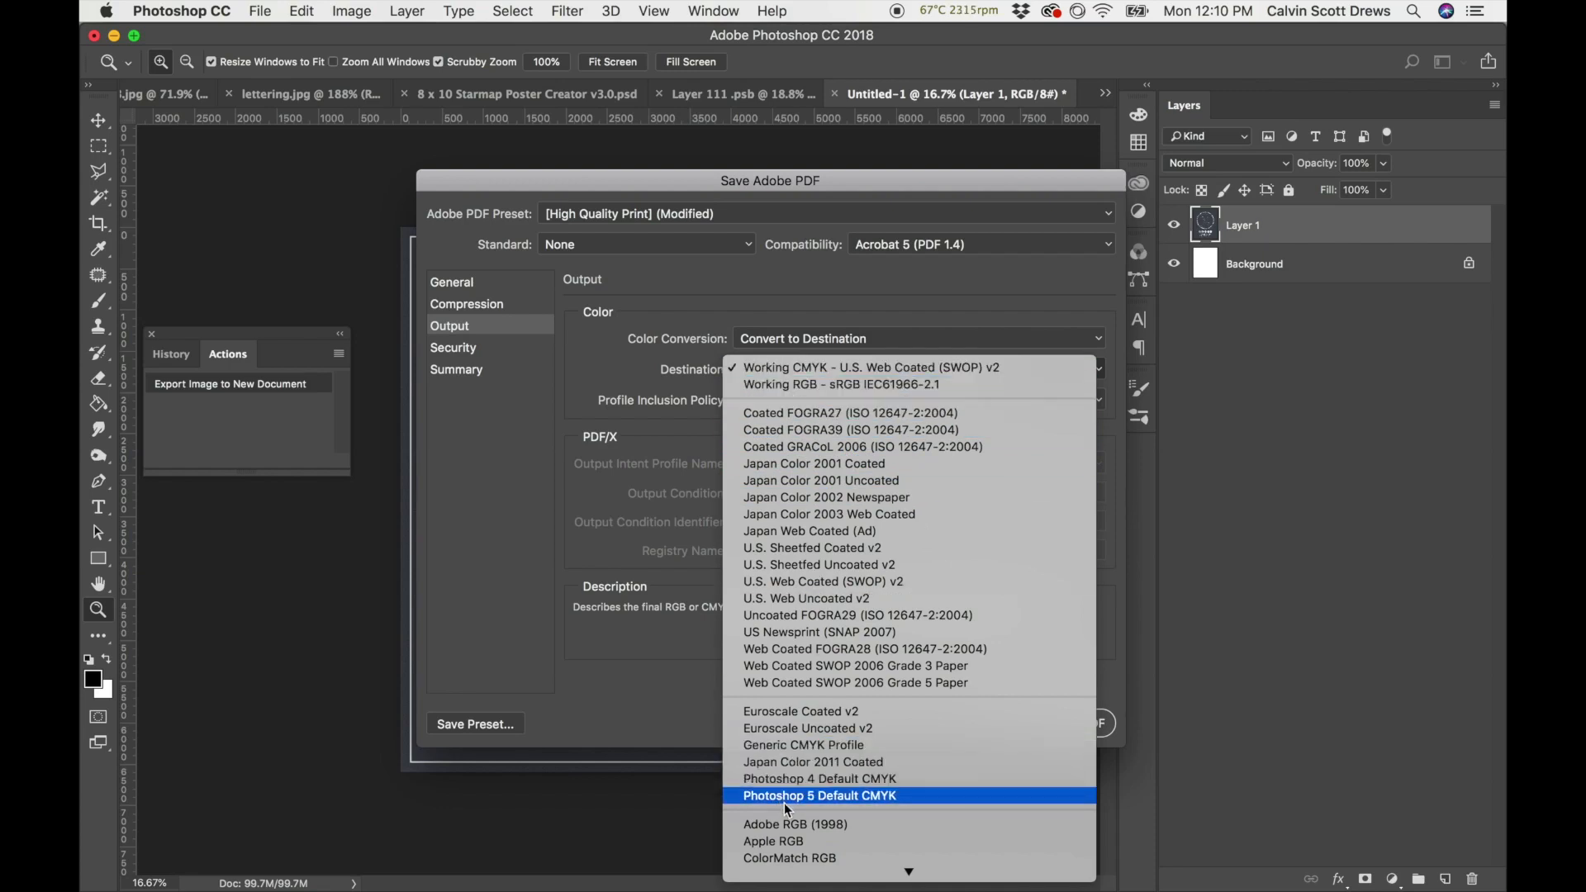
{"action": "mouse_move", "coordinate": [790, 778]}
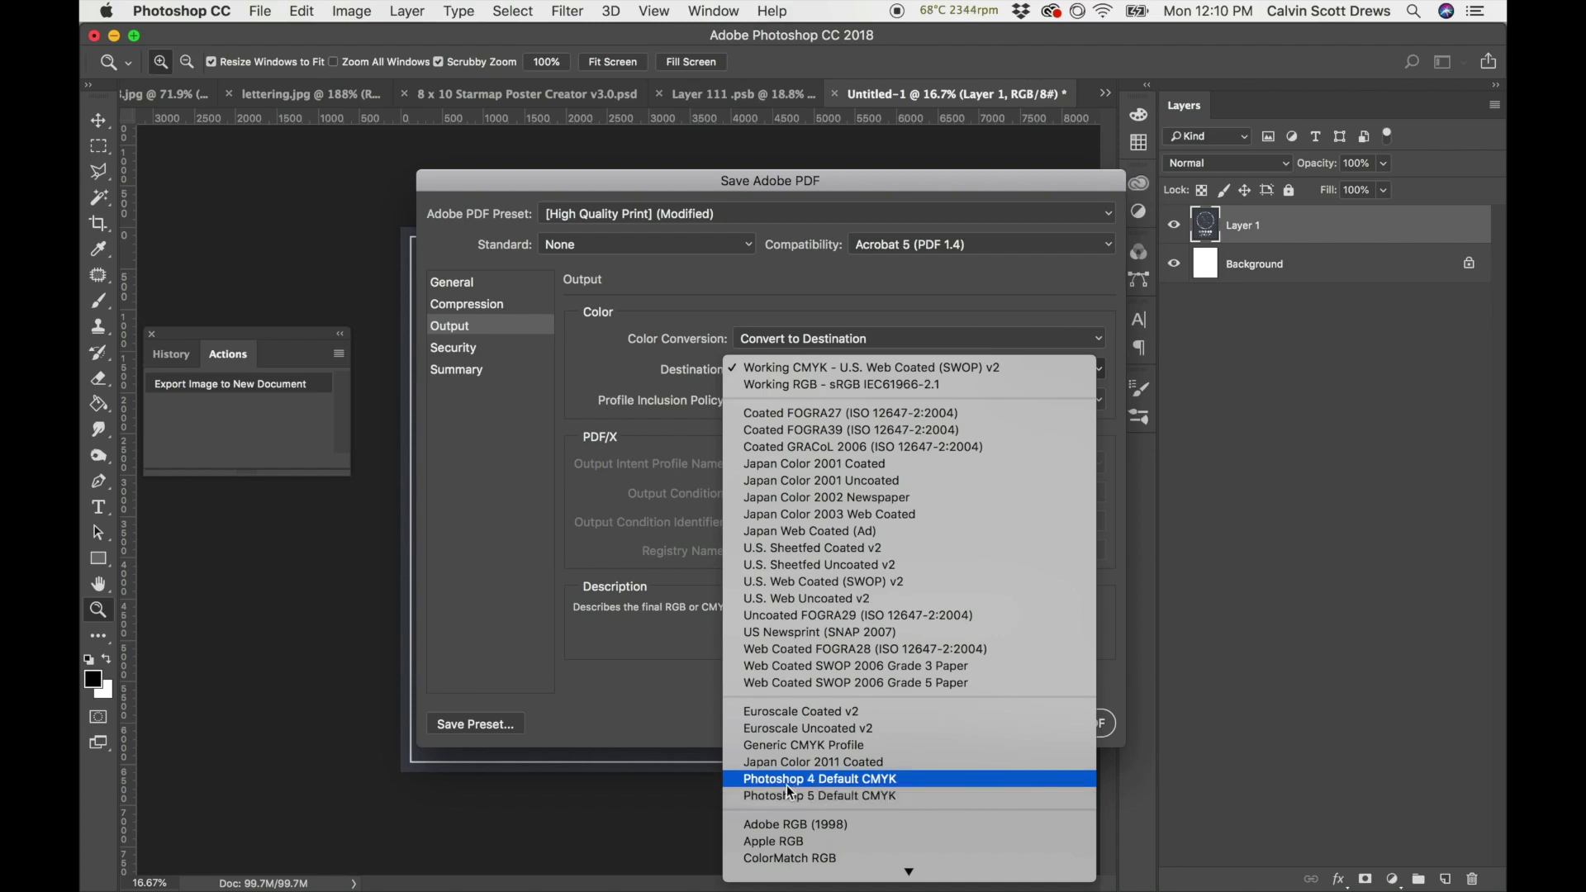
{"action": "mouse_move", "coordinate": [826, 497]}
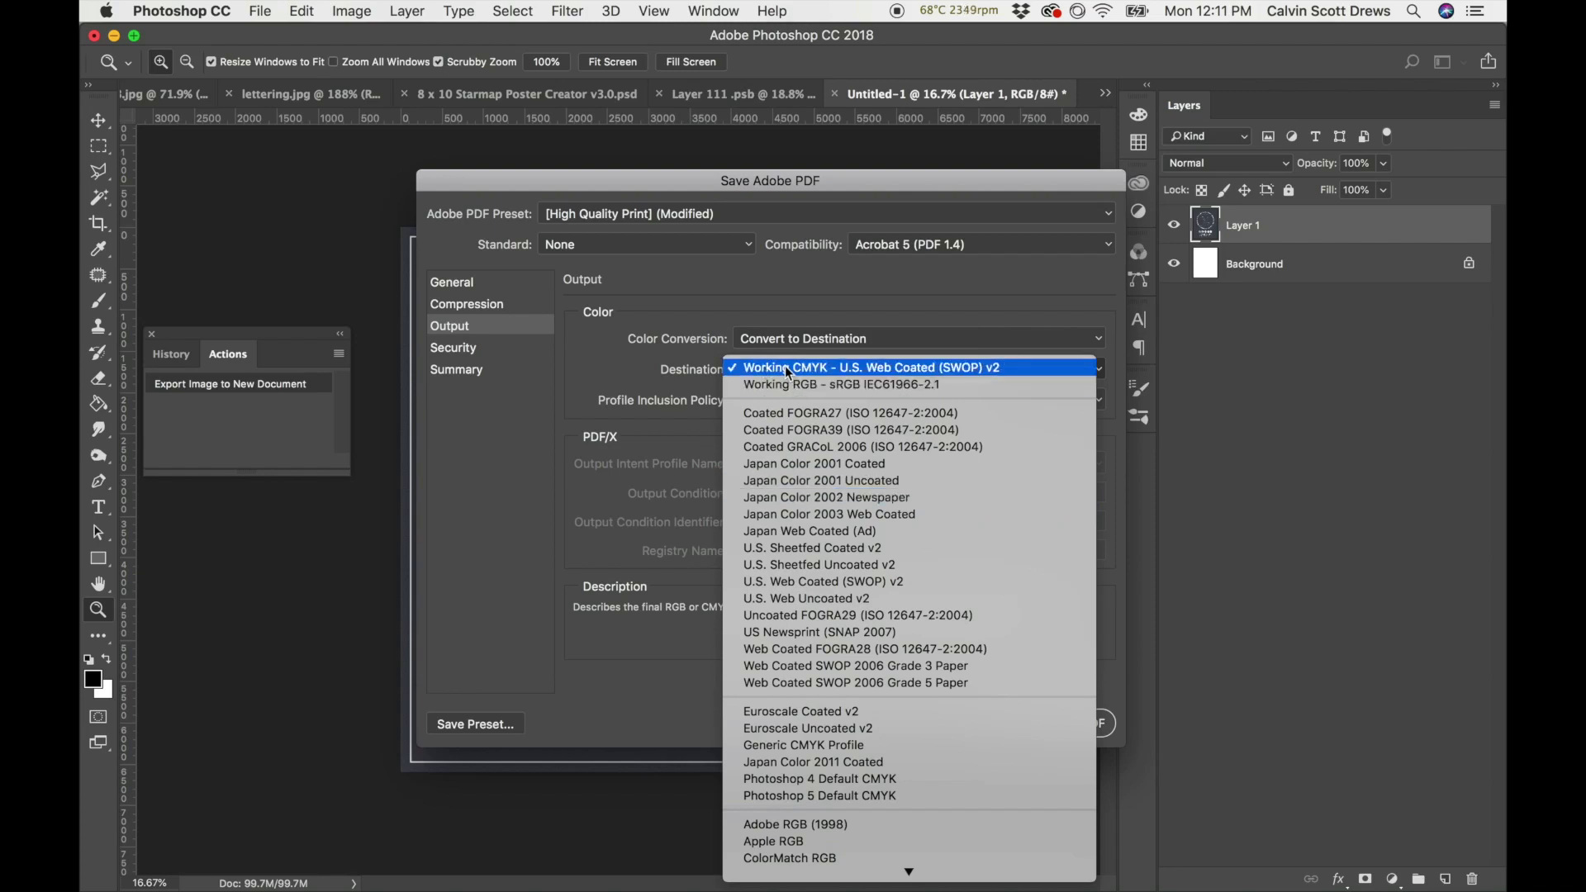
{"action": "mouse_move", "coordinate": [783, 372]}
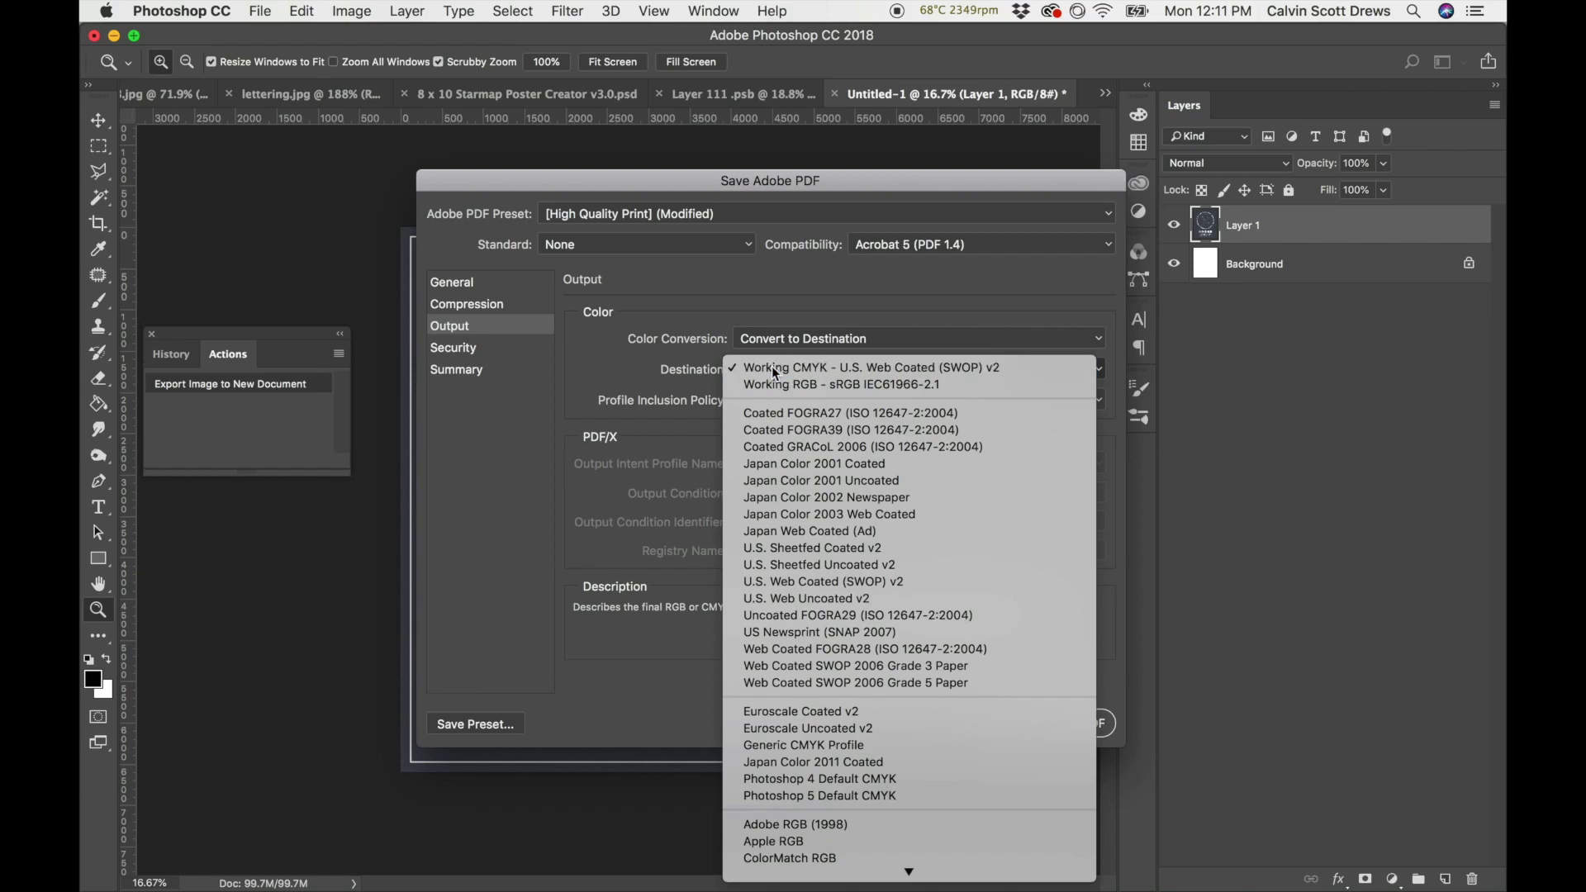
Keep Working CMYK U.S. Web Coated (SWOP) v2, disable Preserve Photoshop Editing Capabilities, and save the PDF.
{"action": "left_click", "coordinate": [869, 367]}
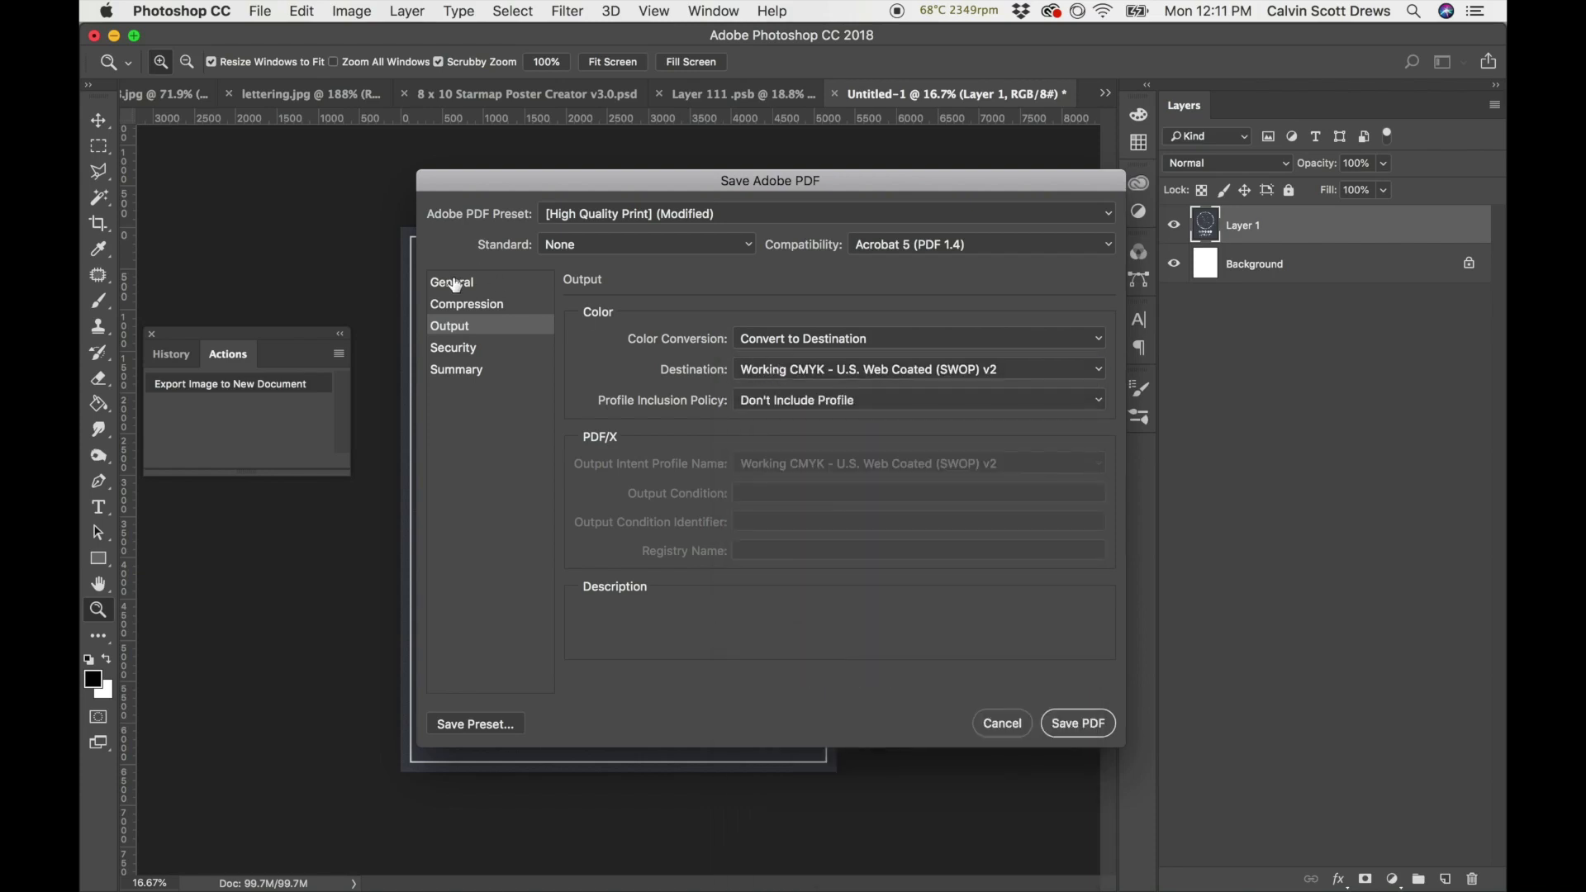
{"action": "left_click", "coordinate": [451, 281]}
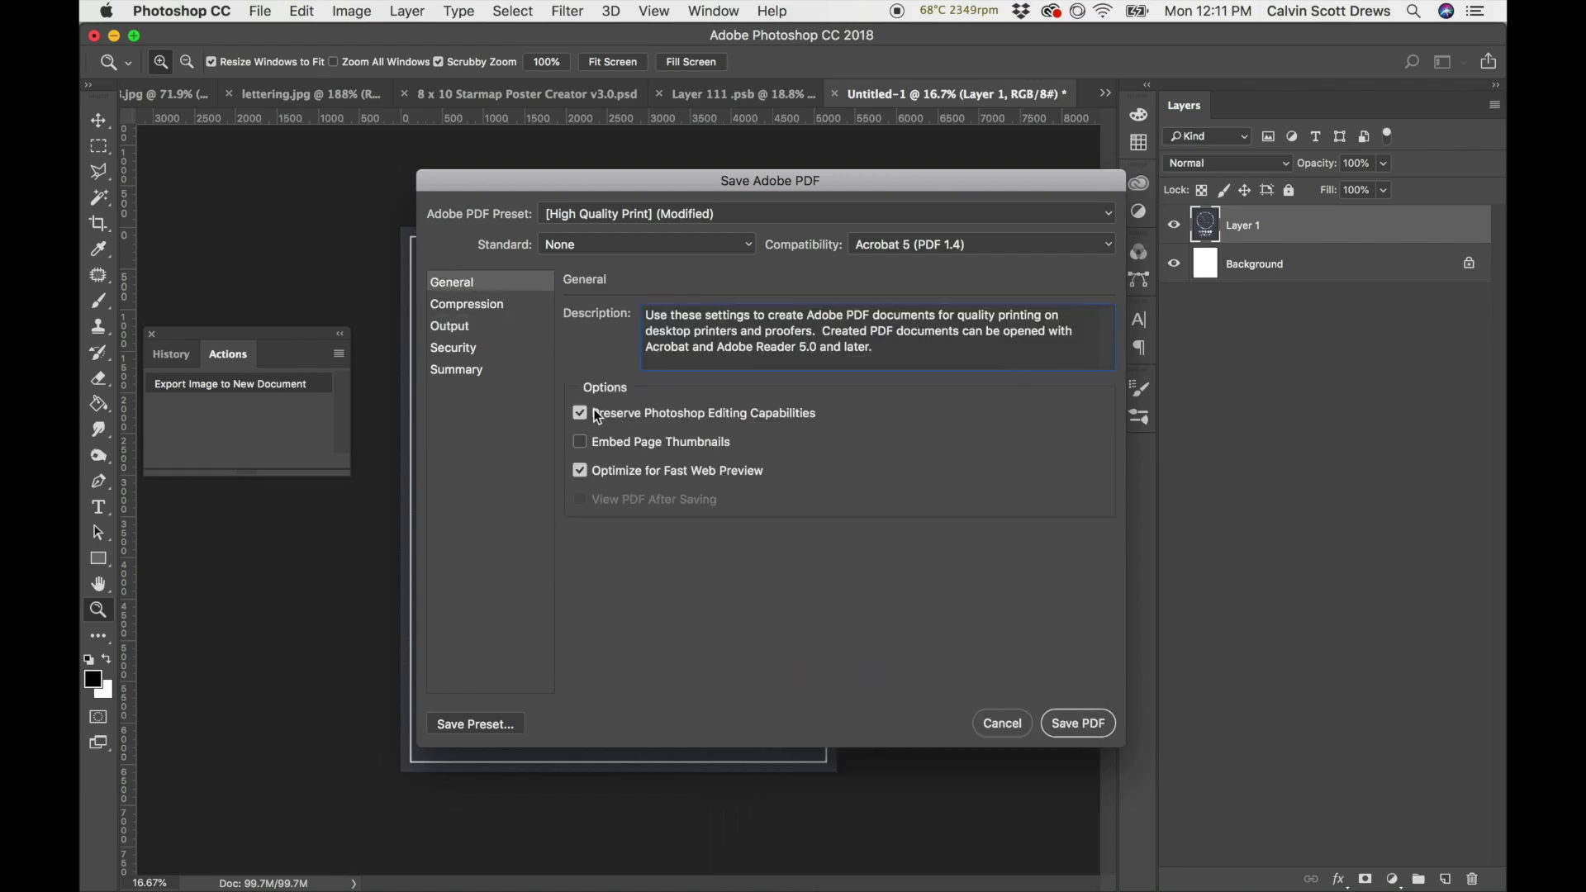
{"action": "left_click", "coordinate": [580, 413]}
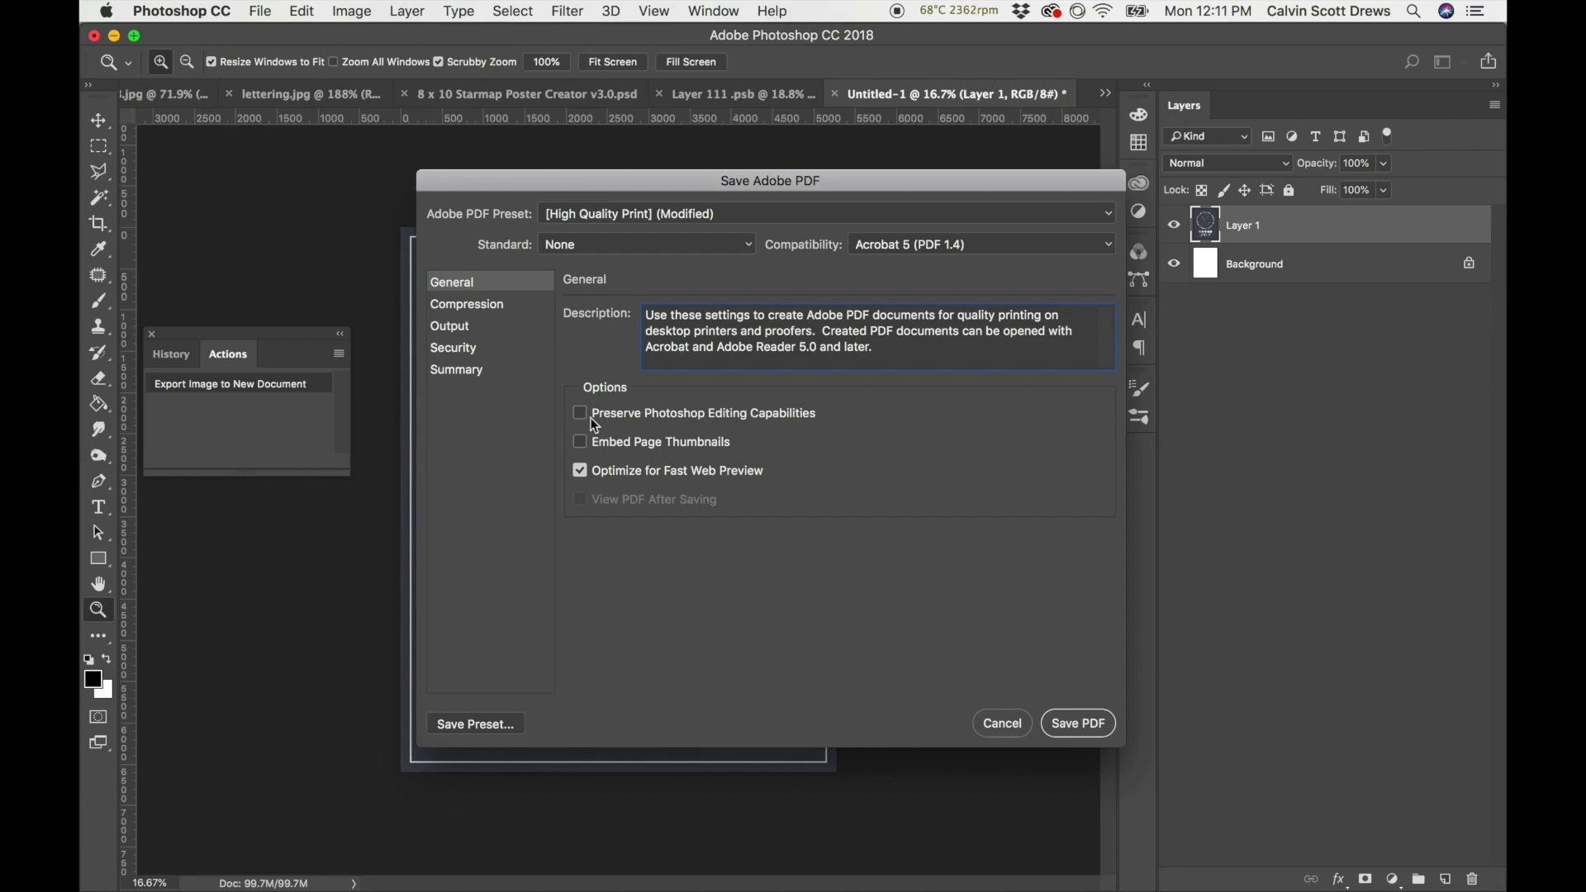
{"action": "mouse_move", "coordinate": [665, 397]}
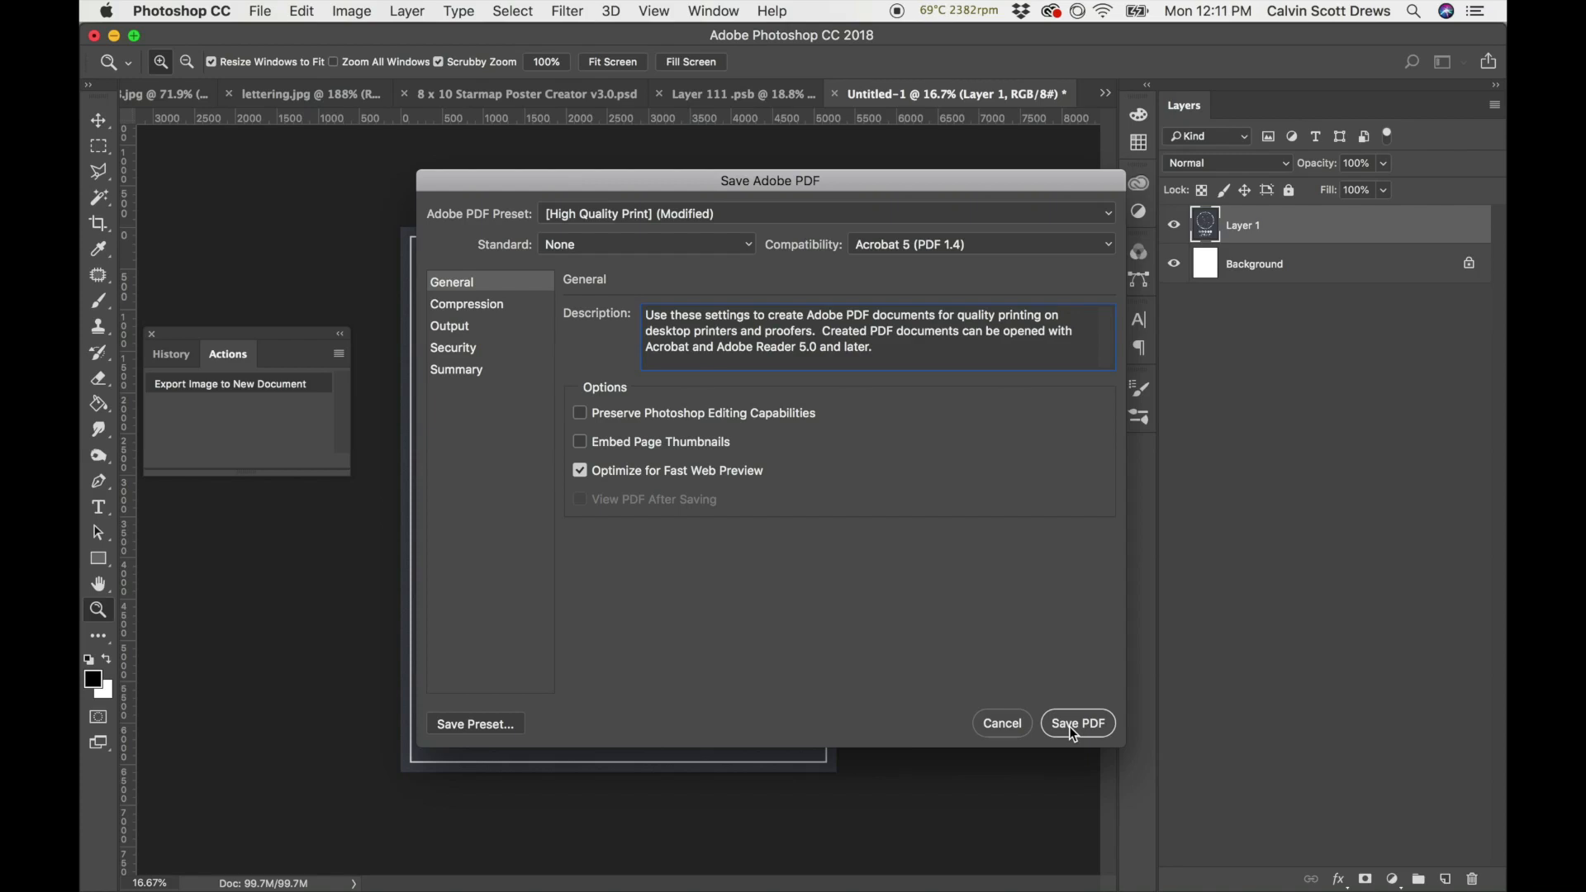
{"action": "left_click", "coordinate": [1076, 724]}
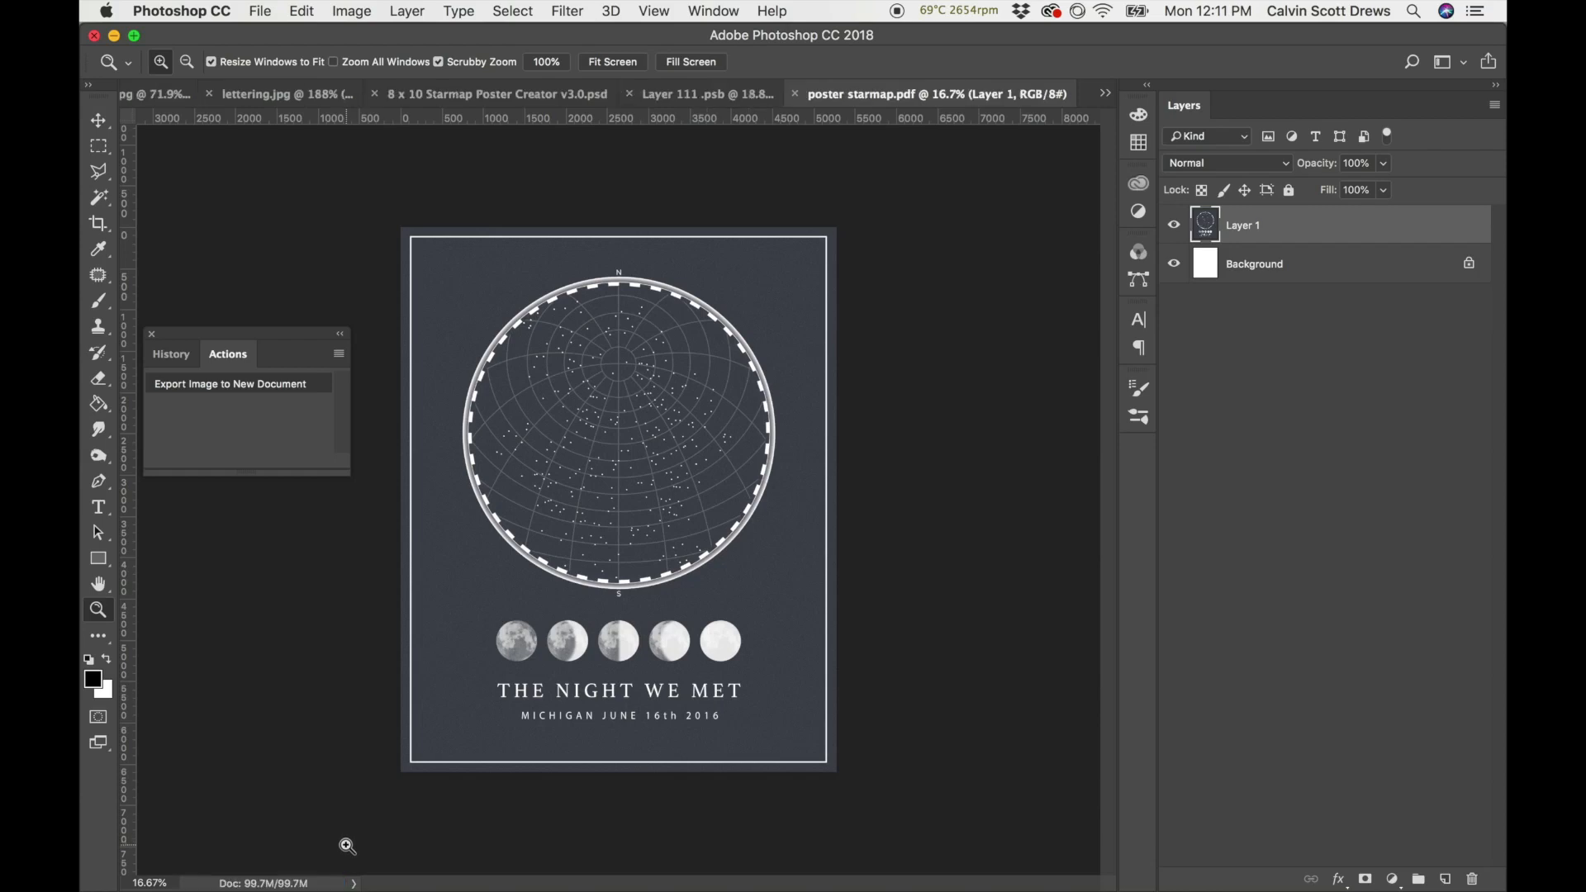
{"action": "mouse_move", "coordinate": [465, 814]}
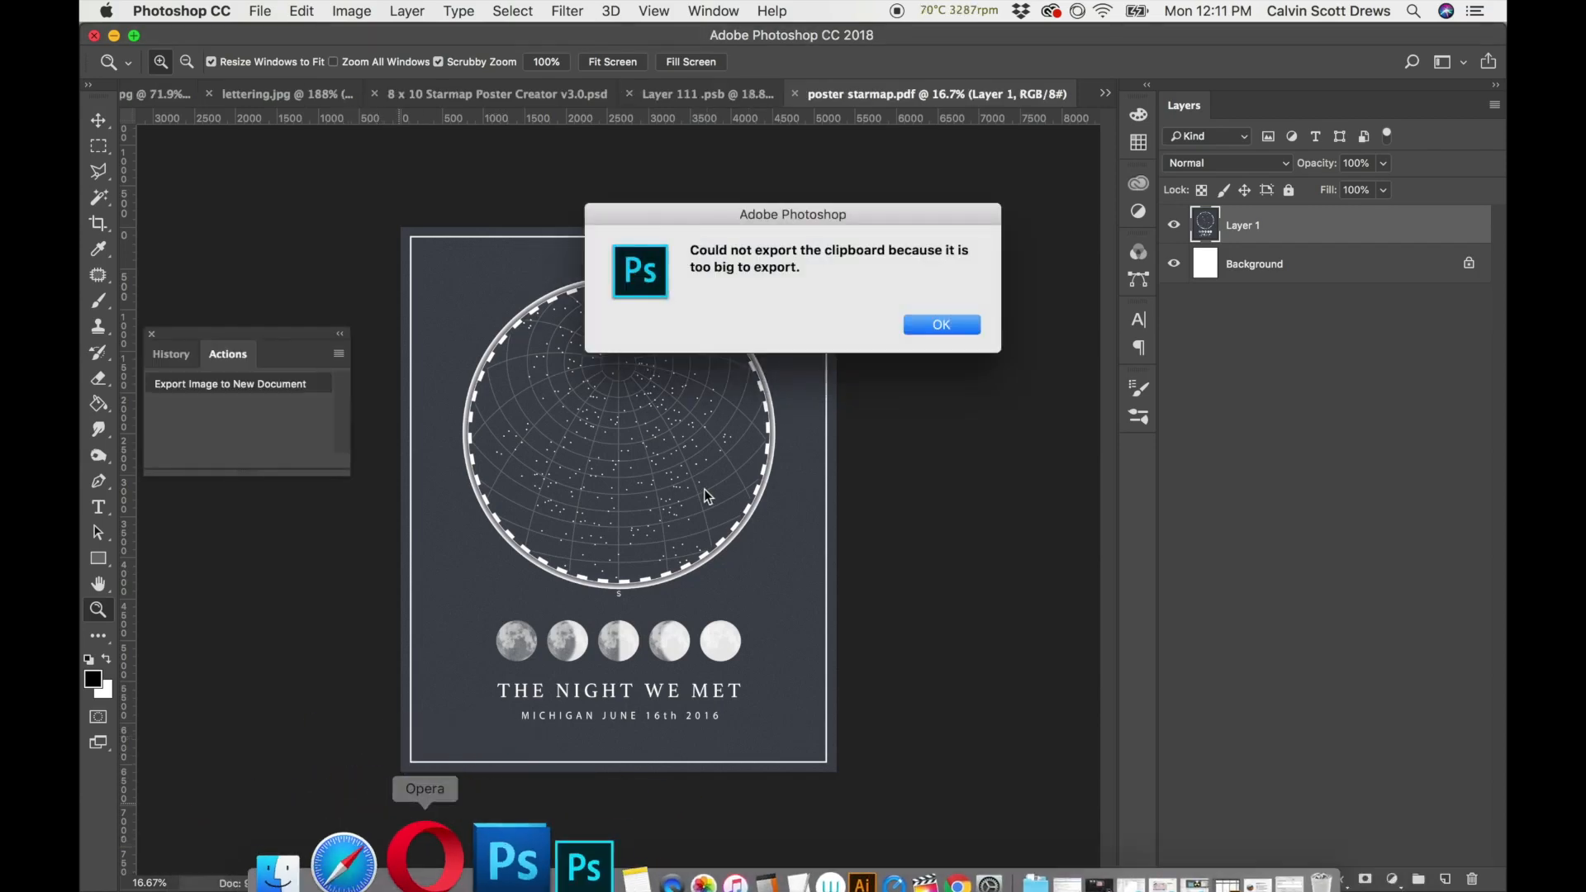
{"action": "left_click", "coordinate": [938, 325]}
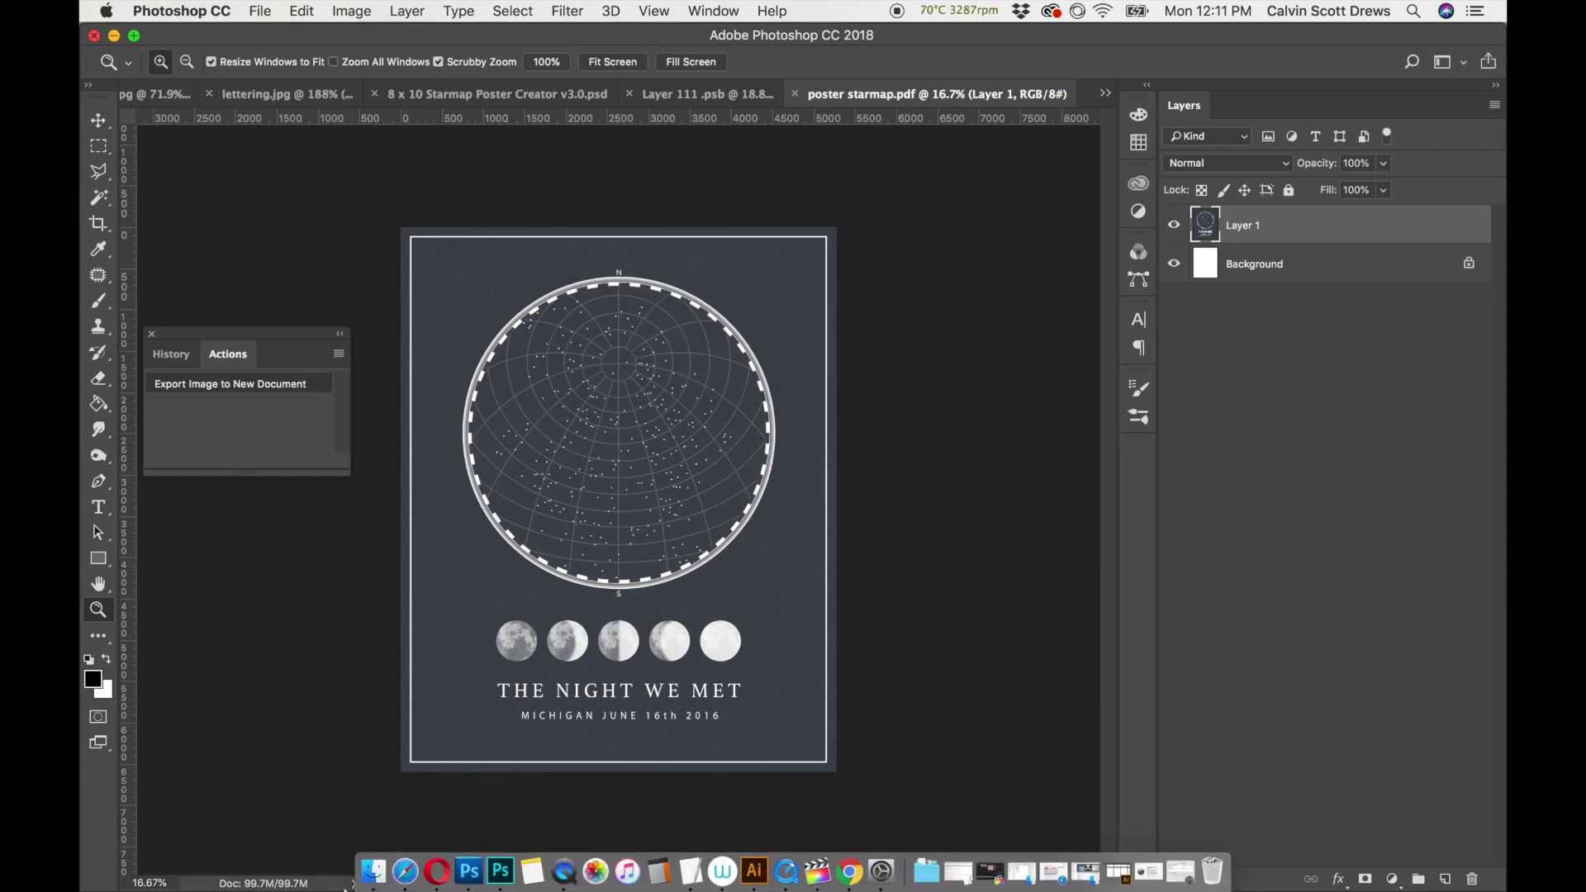
Open poster starmap.pdf from the Desktop in Google Chrome via Open With.
{"action": "left_click", "coordinate": [373, 871]}
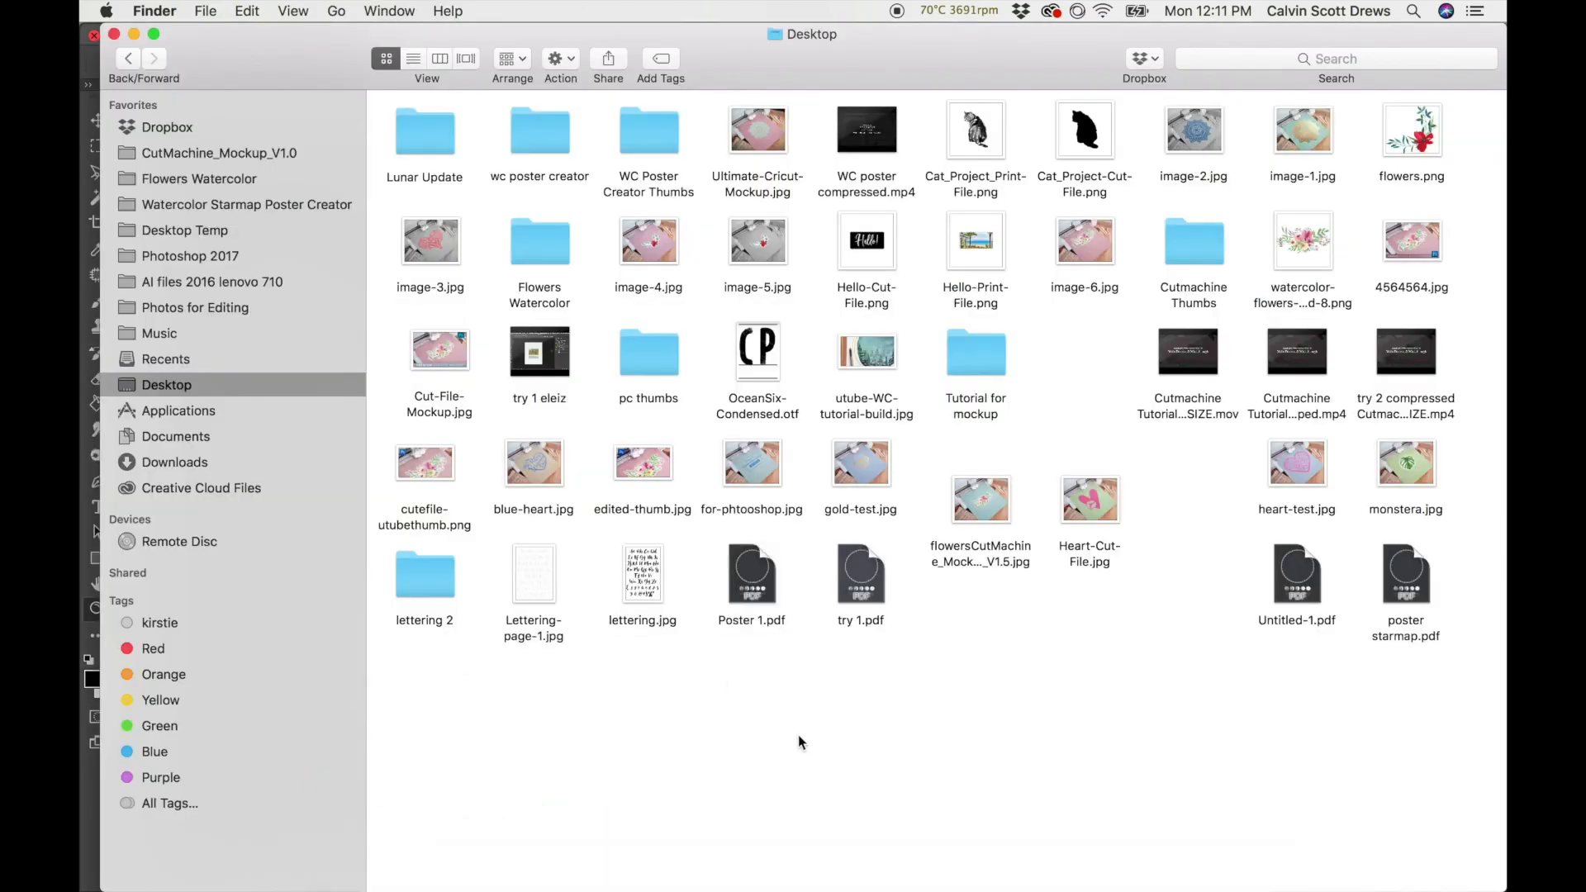
{"action": "left_click", "coordinate": [1404, 575]}
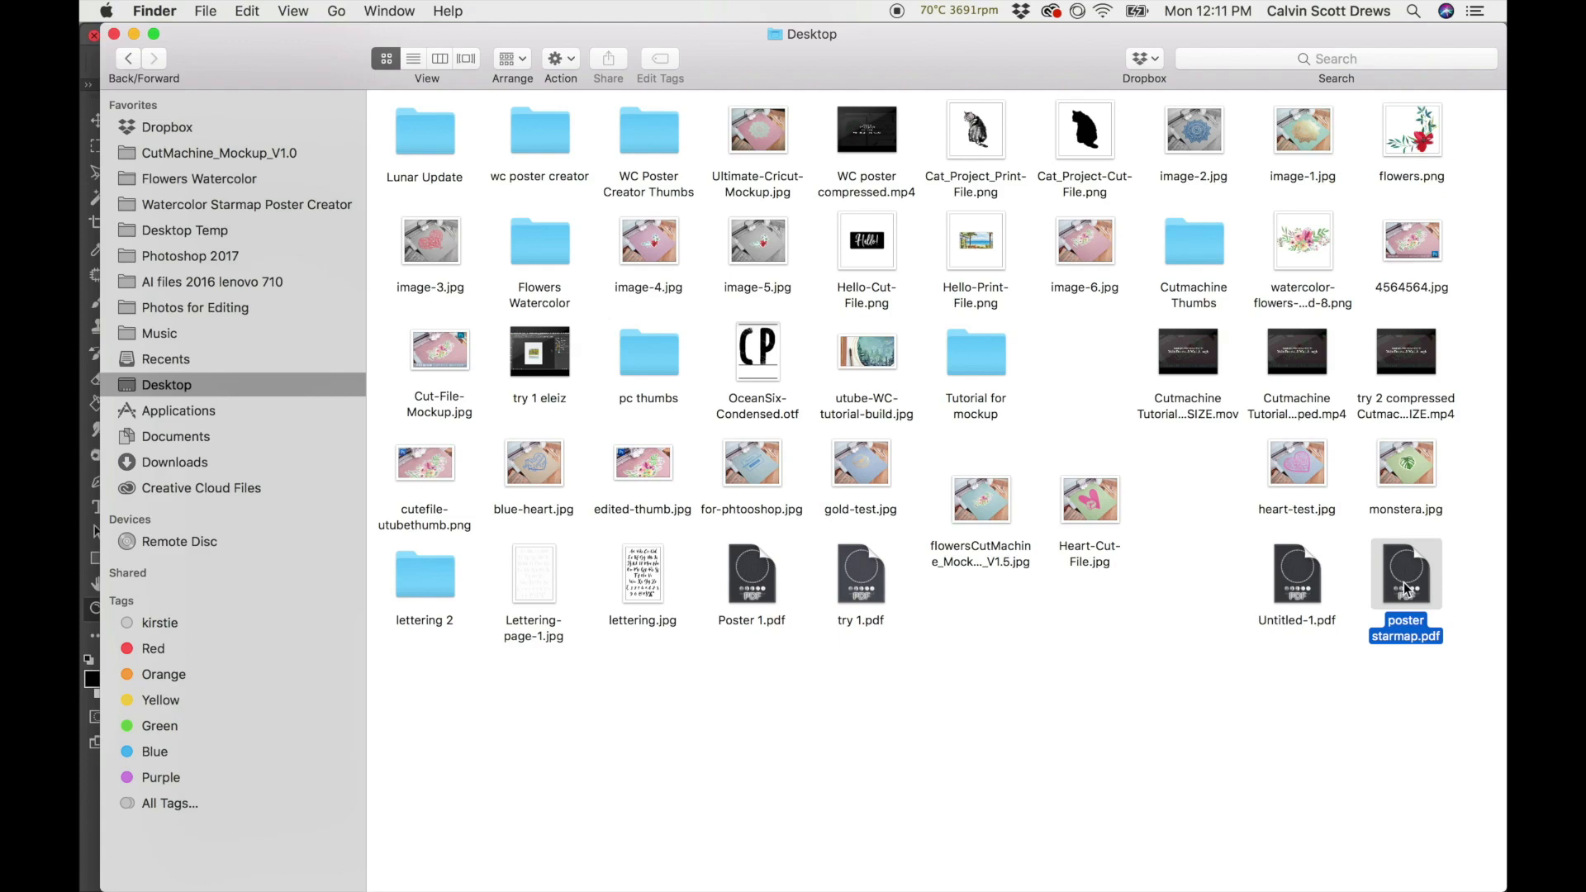
{"action": "right_click", "coordinate": [1404, 571]}
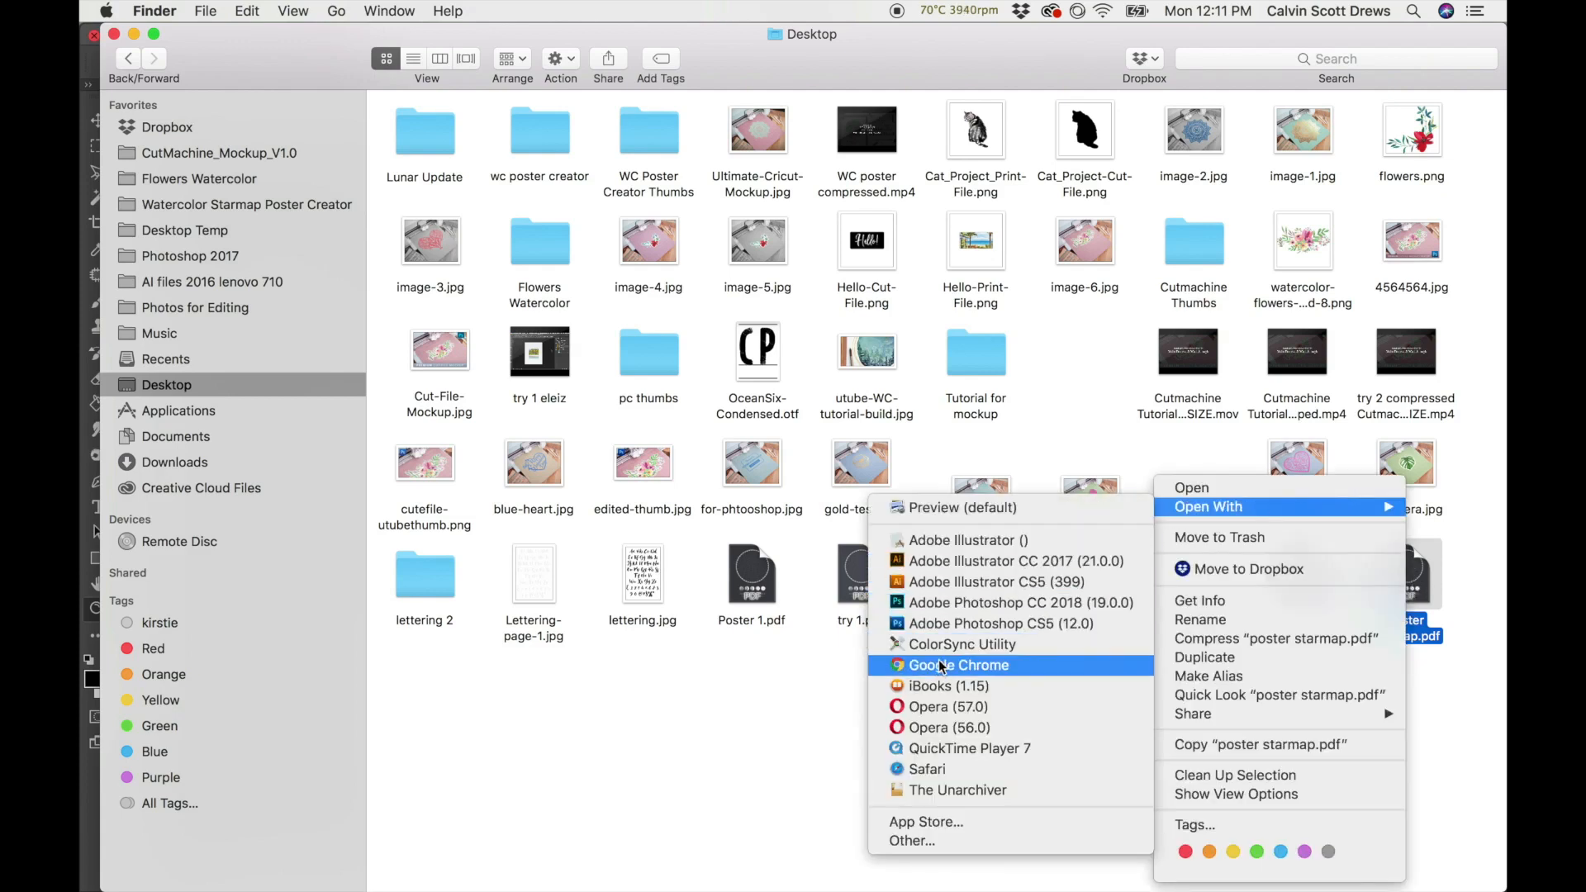
{"action": "left_click", "coordinate": [957, 664]}
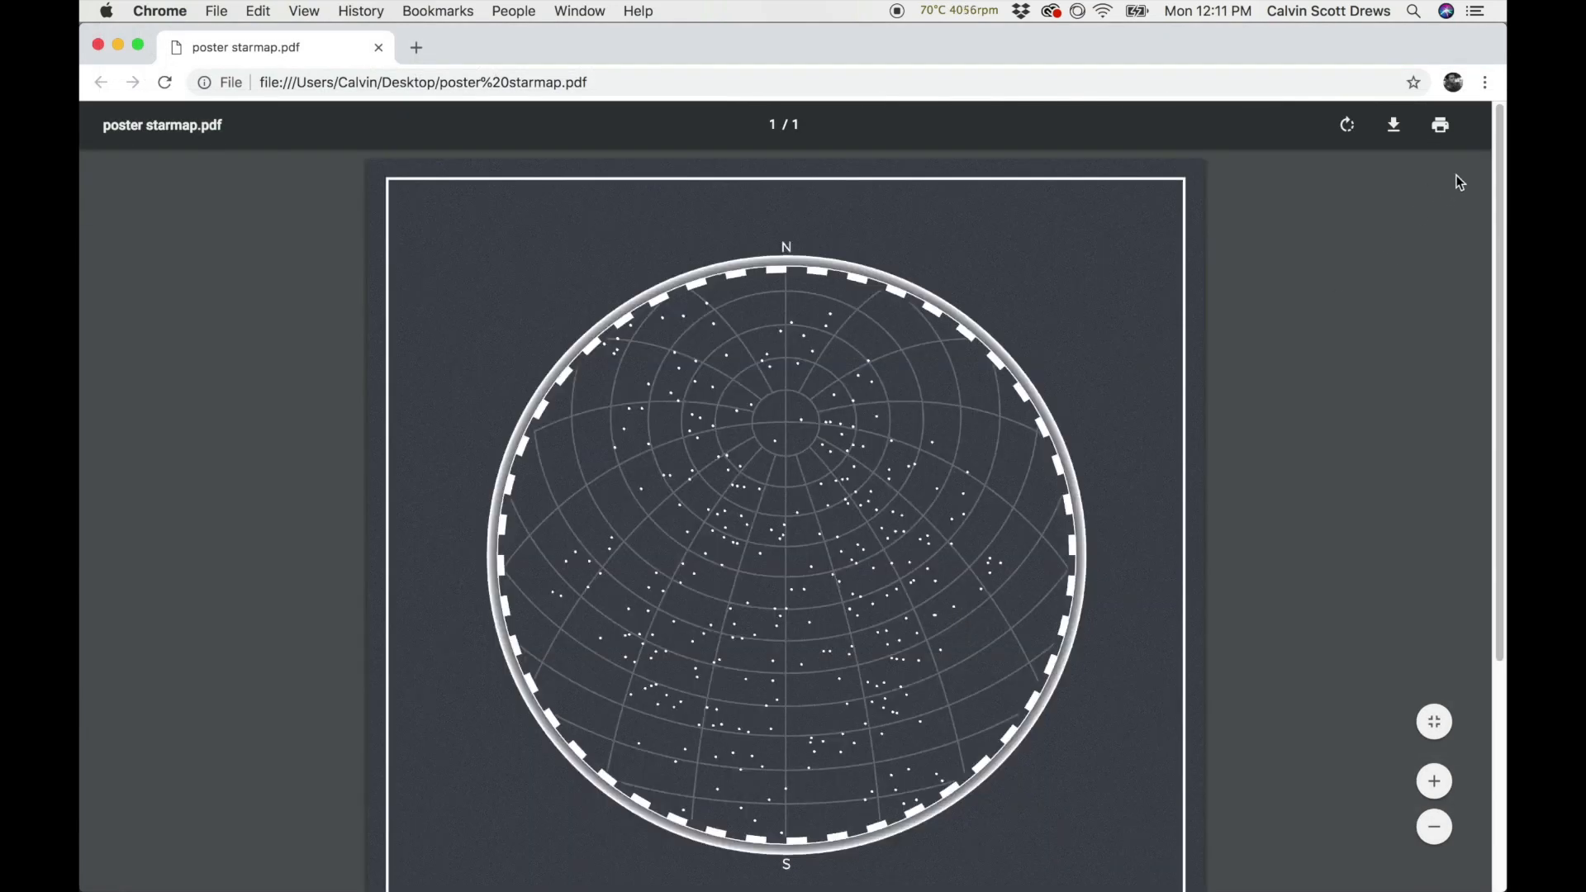
{"action": "scroll", "scroll_direction": "down", "scroll_amount": 3}
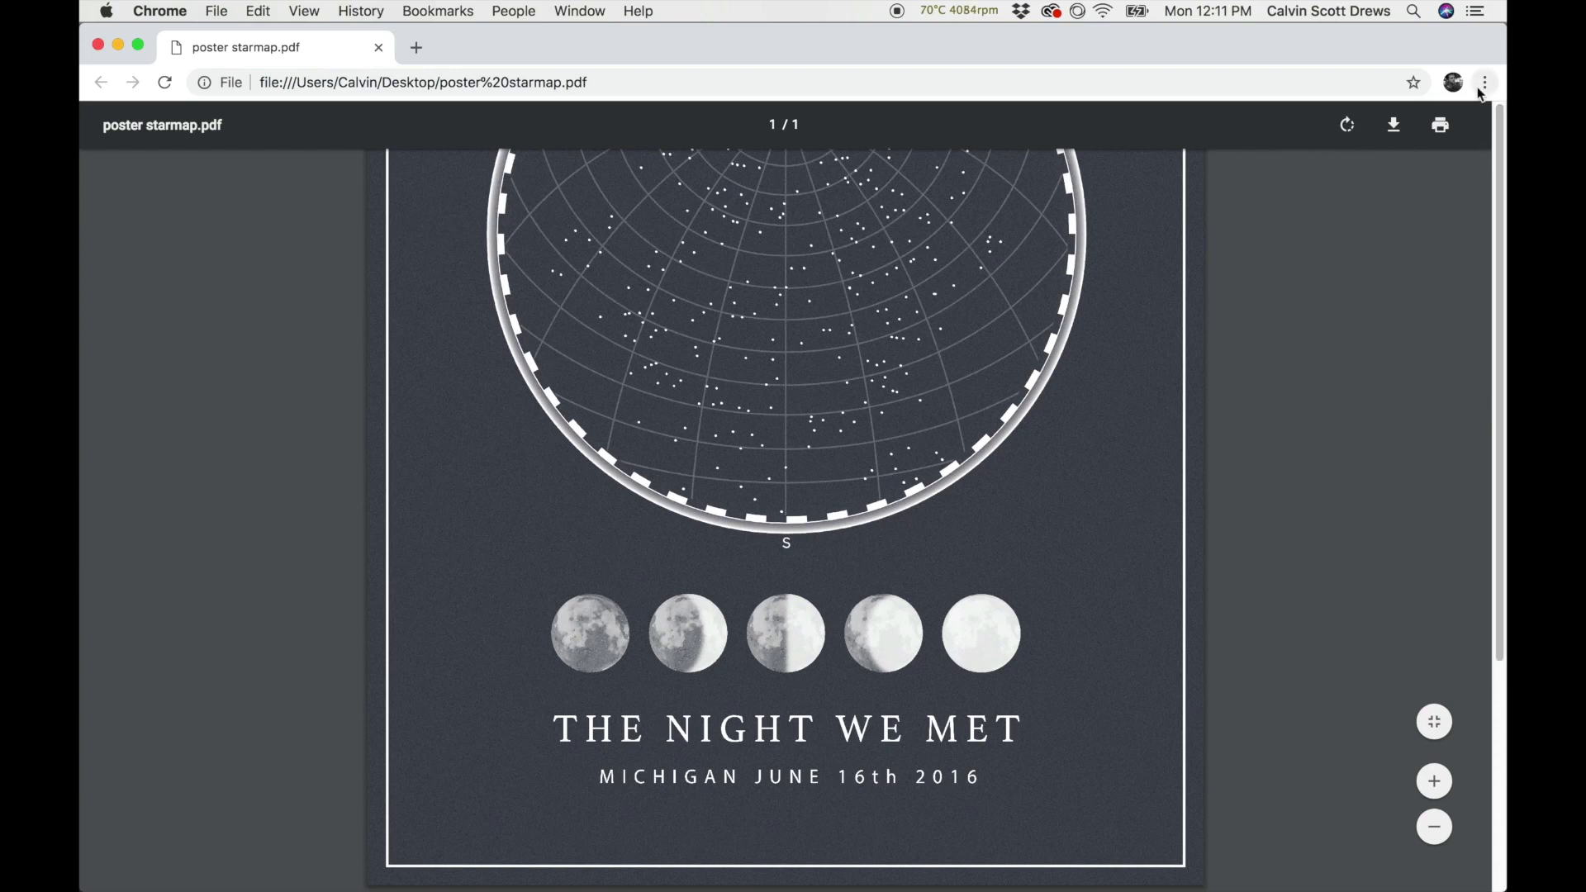
{"action": "scroll", "scroll_direction": "up", "scroll_amount": 3}
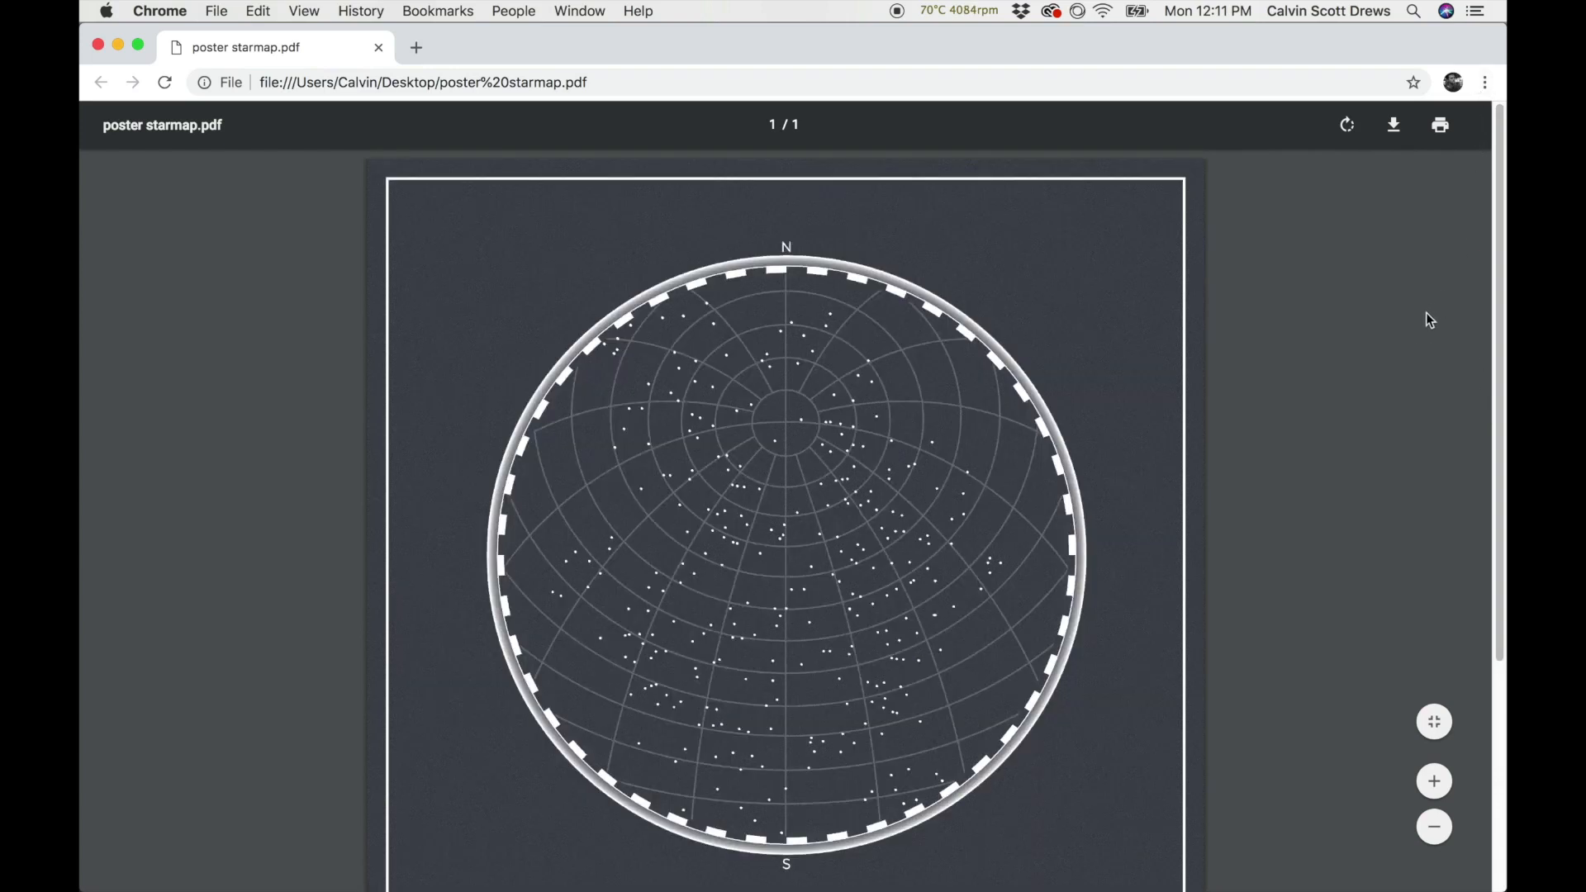
{"action": "mouse_move", "coordinate": [1417, 336]}
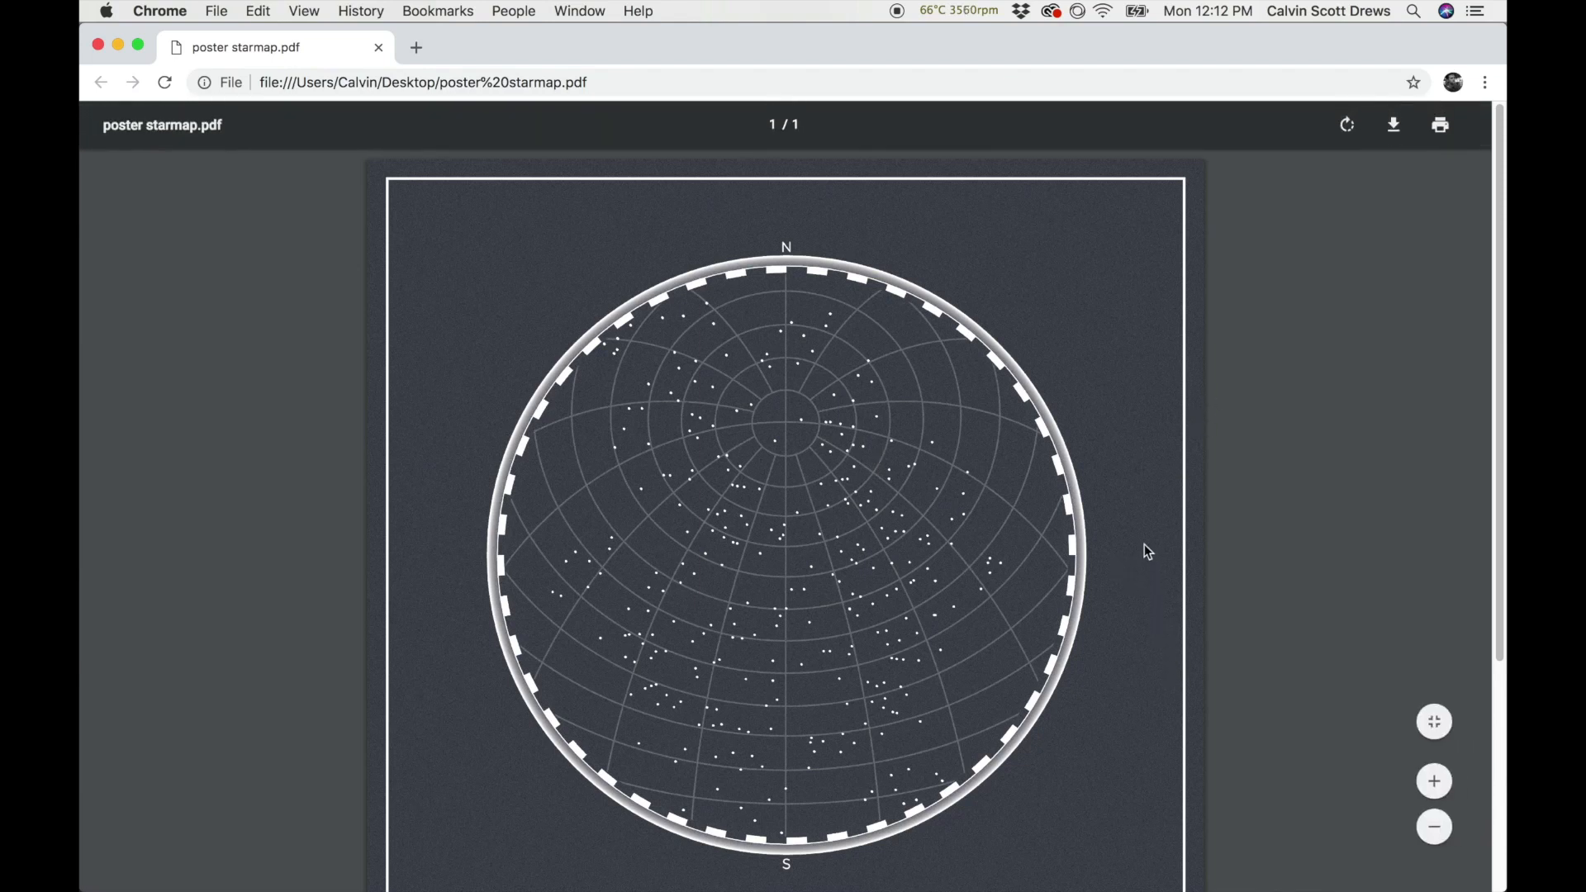
{"action": "mouse_move", "coordinate": [1121, 611]}
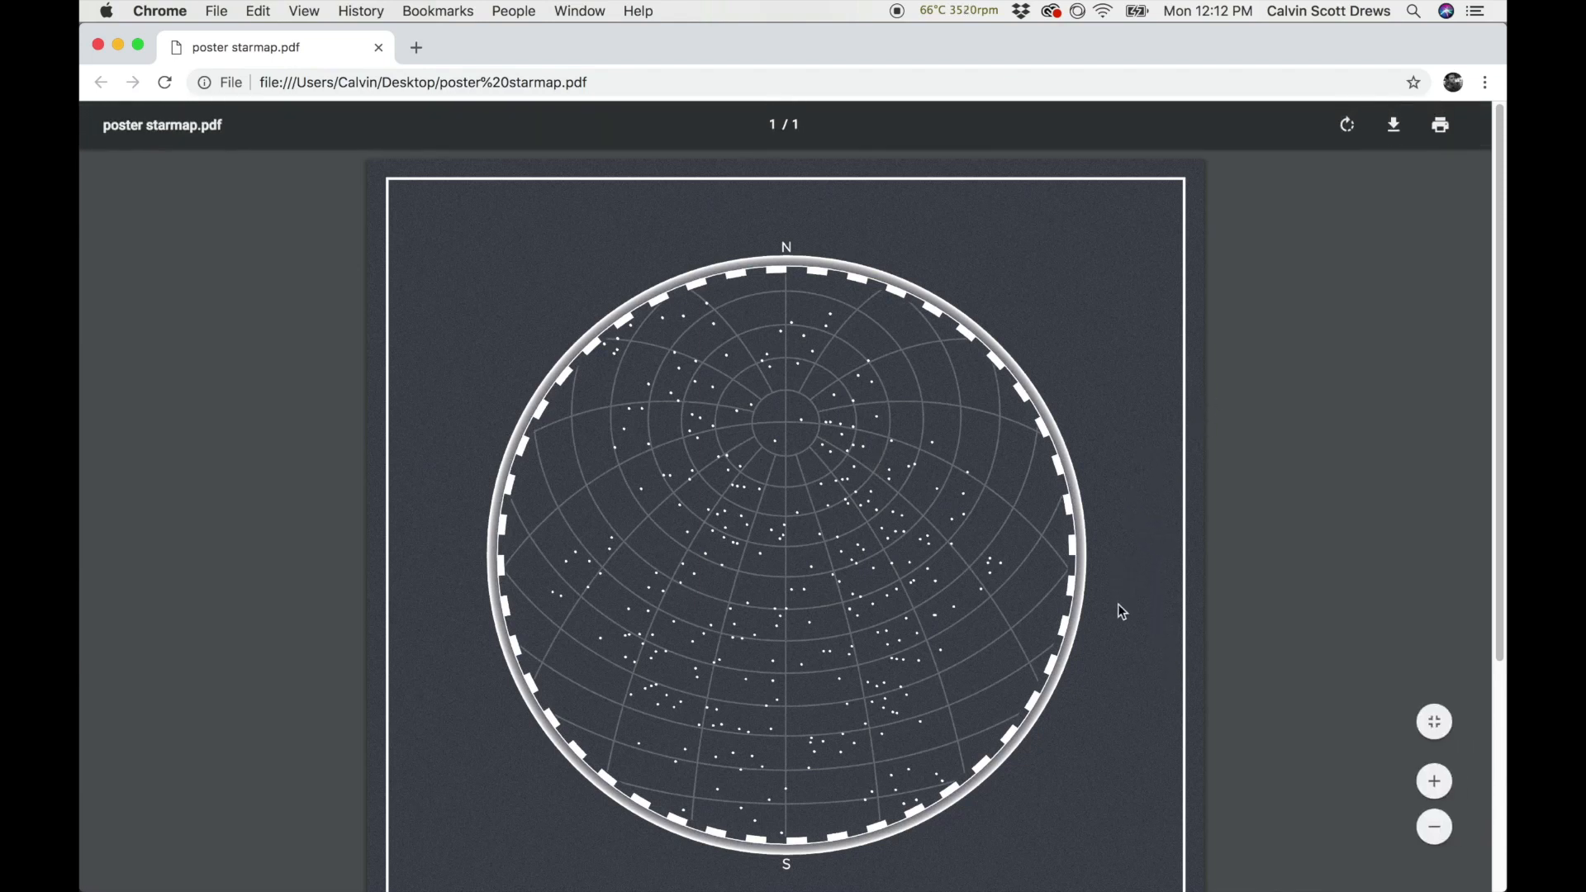
{"action": "mouse_move", "coordinate": [1084, 553]}
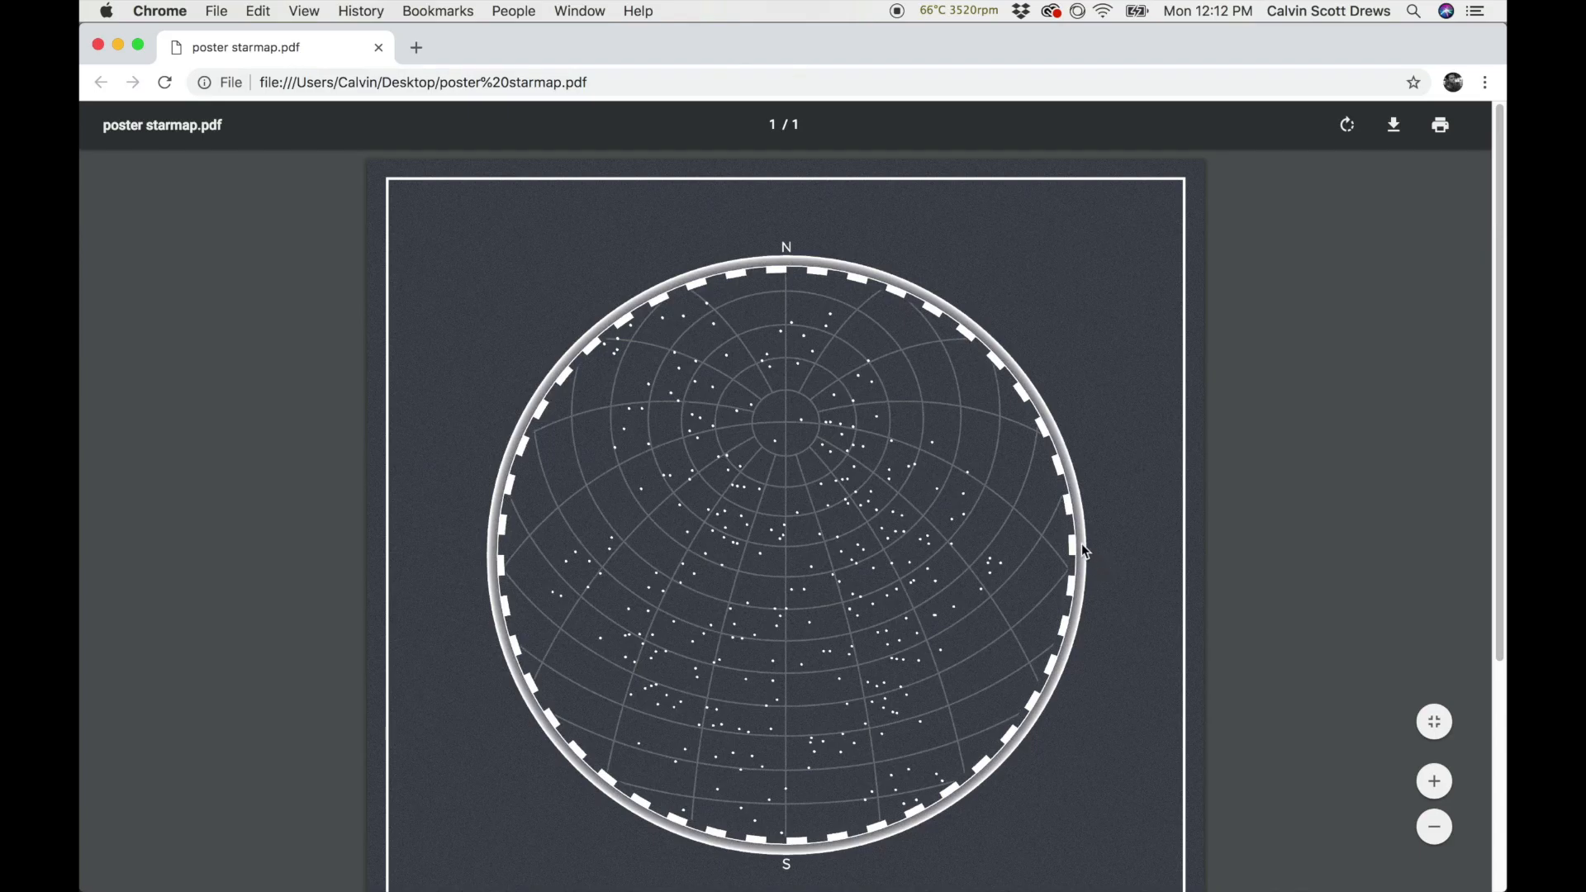